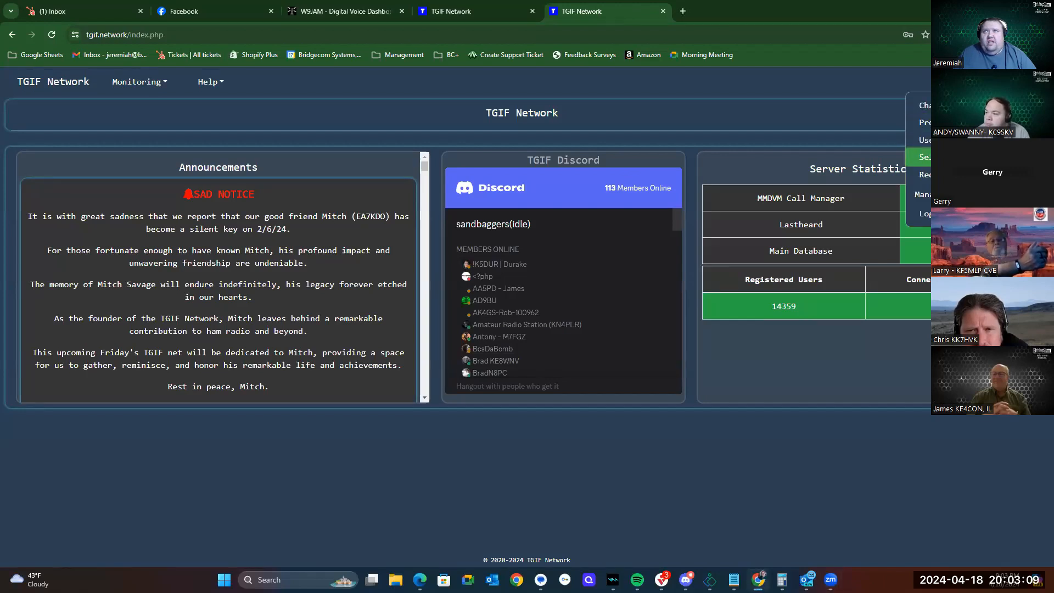
mouse_move(926, 140)
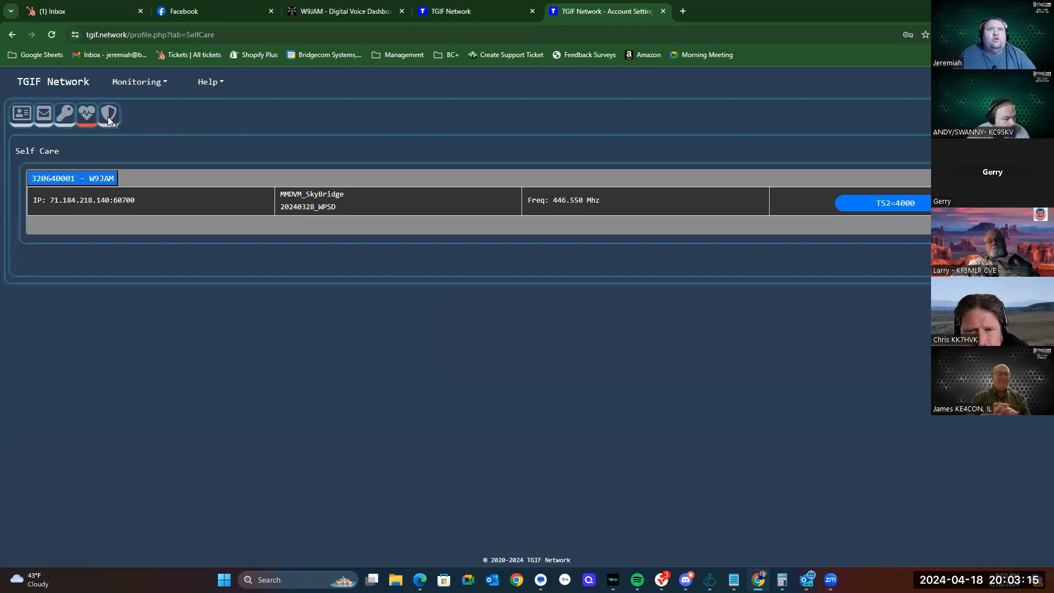
Regenerate the hotspot security key for DMR ID 3206400 and select the new key
click(109, 114)
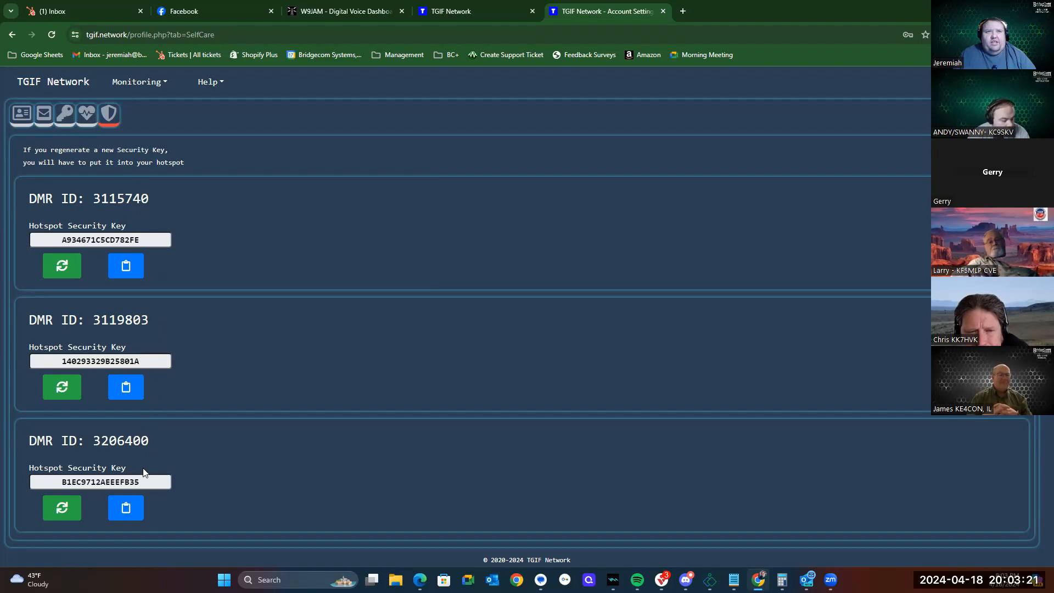
mouse_move(222, 231)
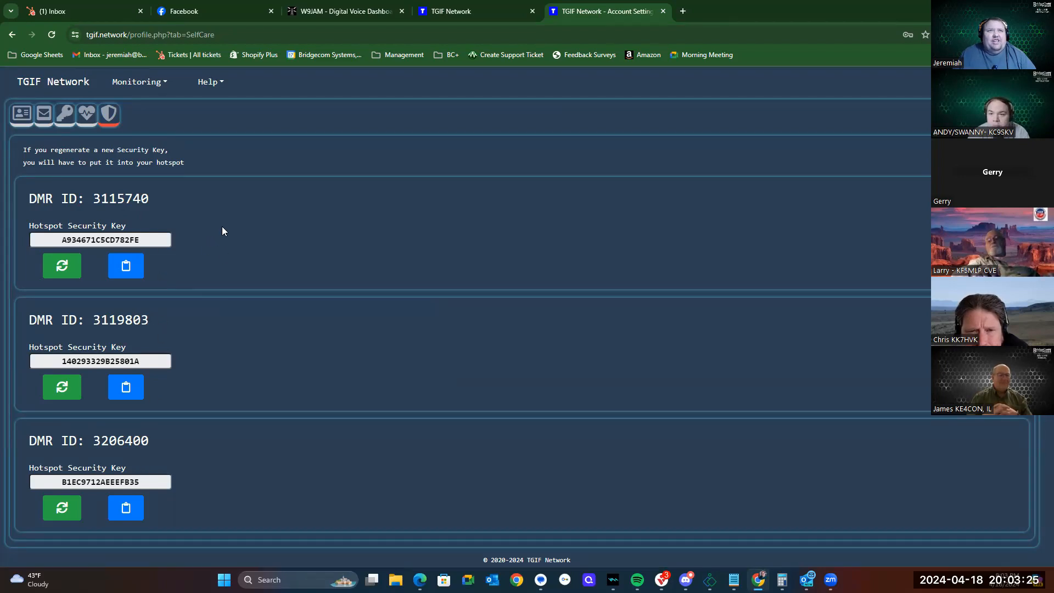
mouse_move(130, 323)
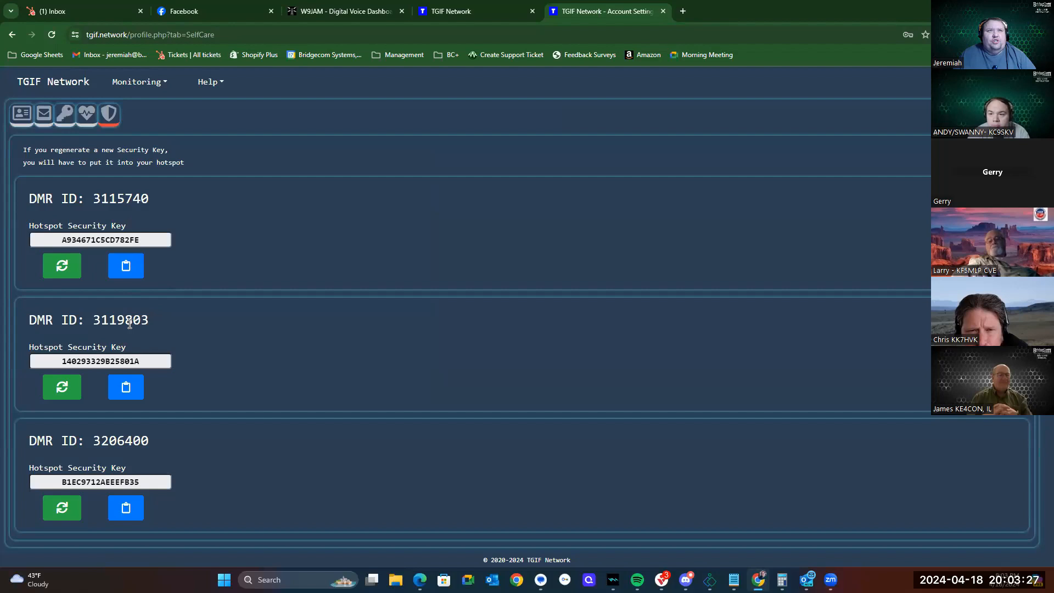
mouse_move(183, 416)
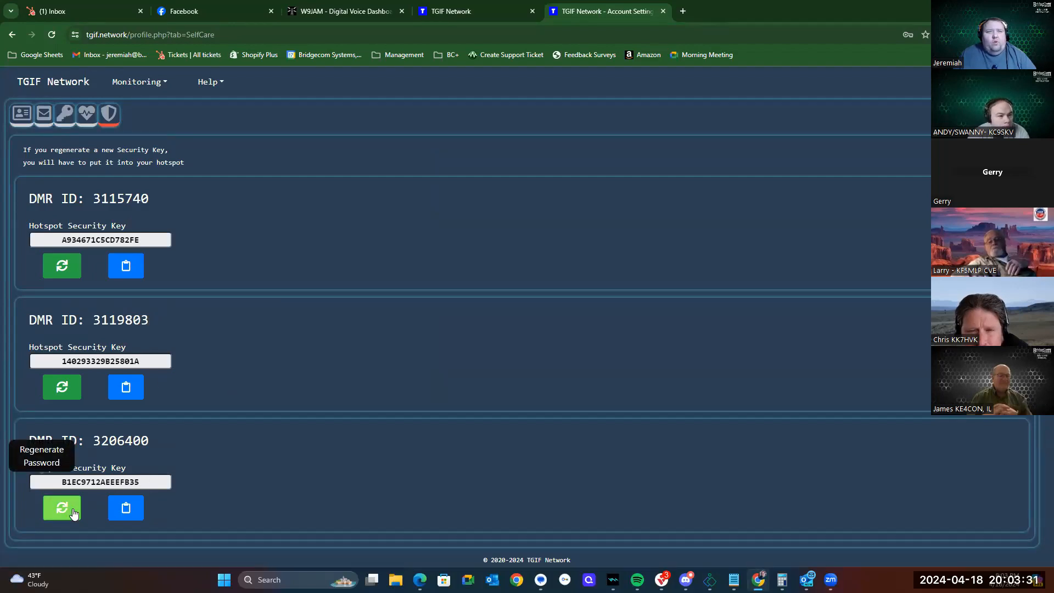
click(61, 508)
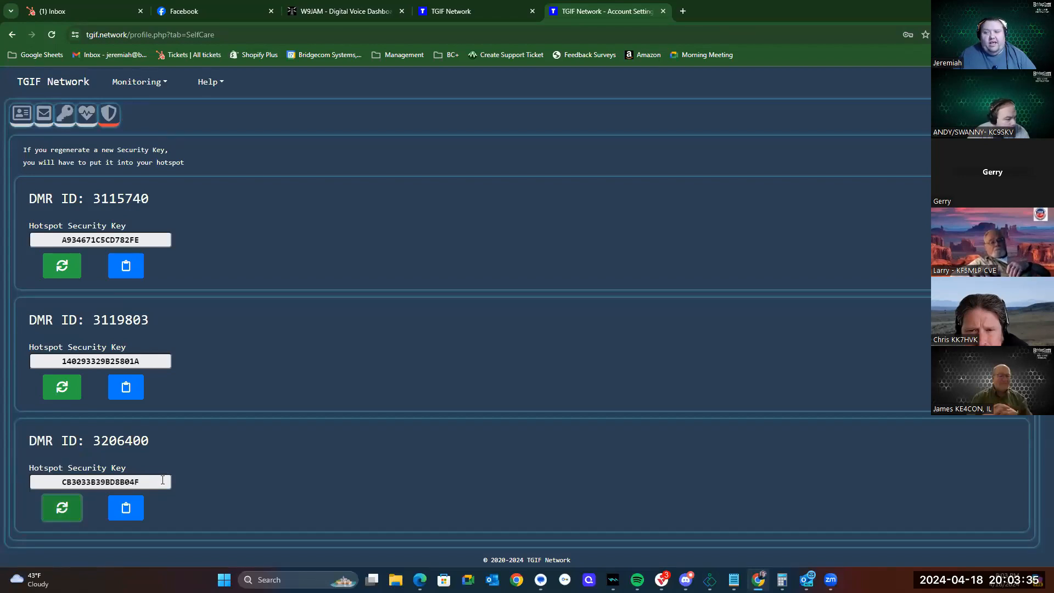
triple_click(99, 482)
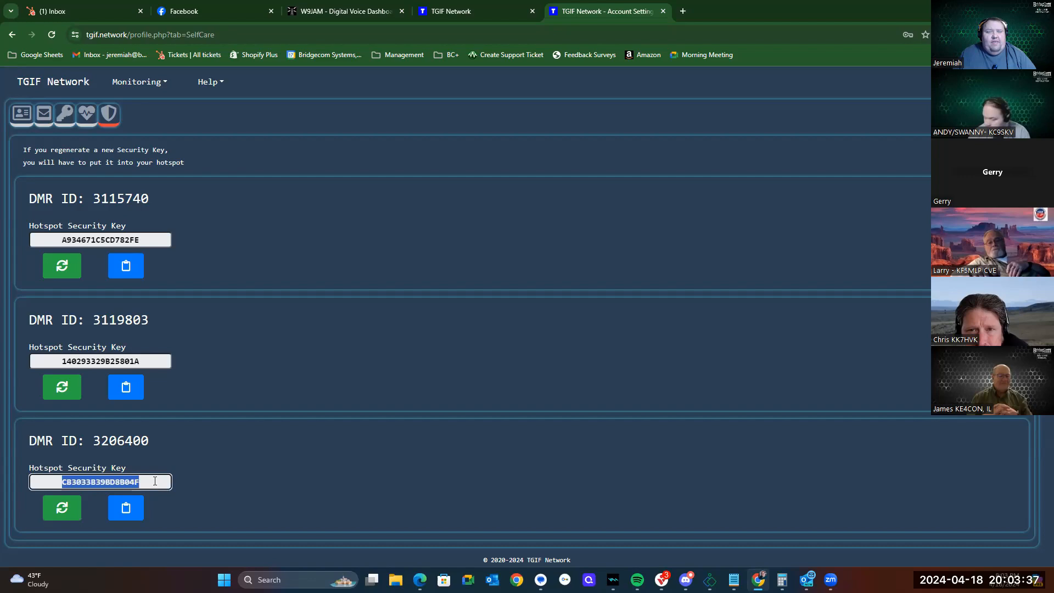
mouse_move(338, 26)
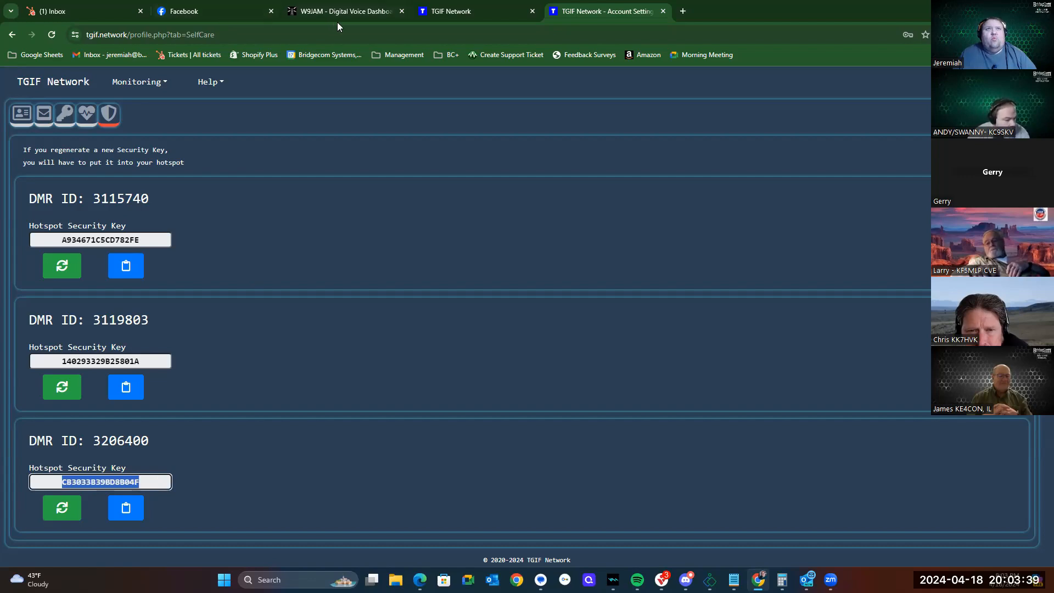
Return to the W9JAM hotspot tab and go to its main Dashboard status page
click(342, 11)
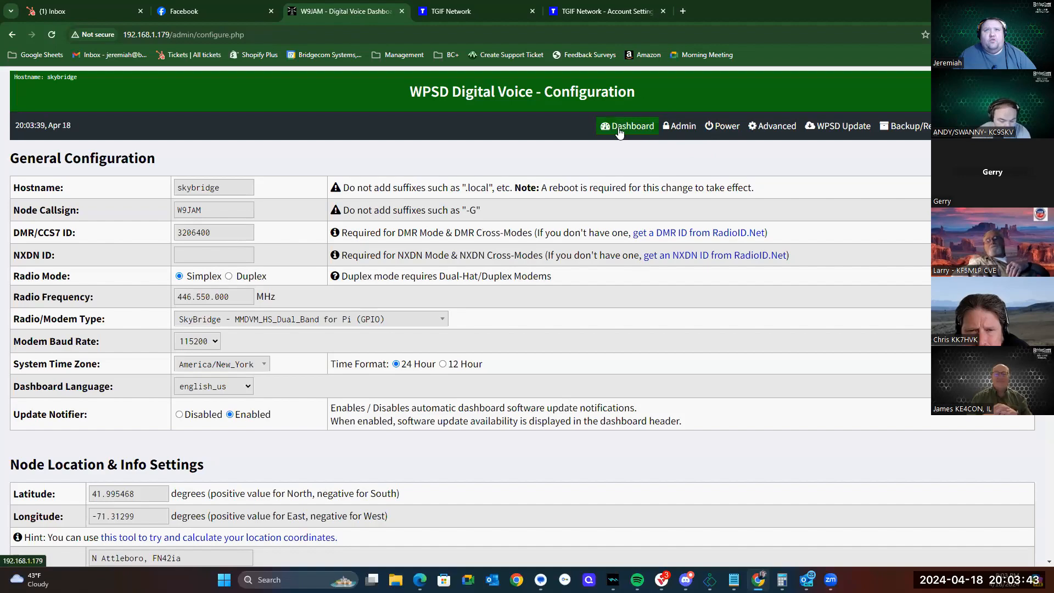
click(627, 126)
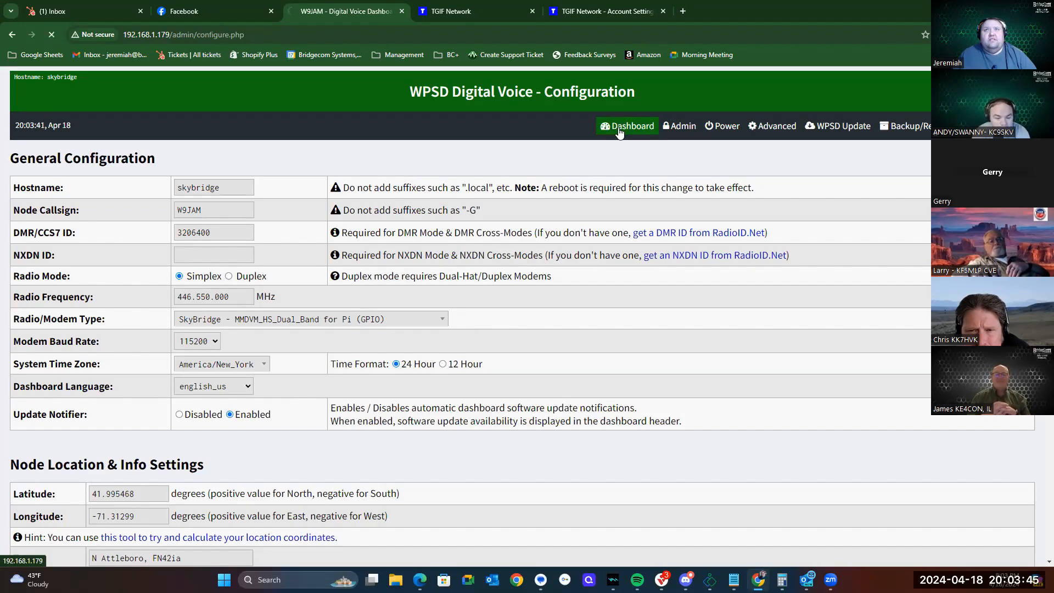
click(628, 126)
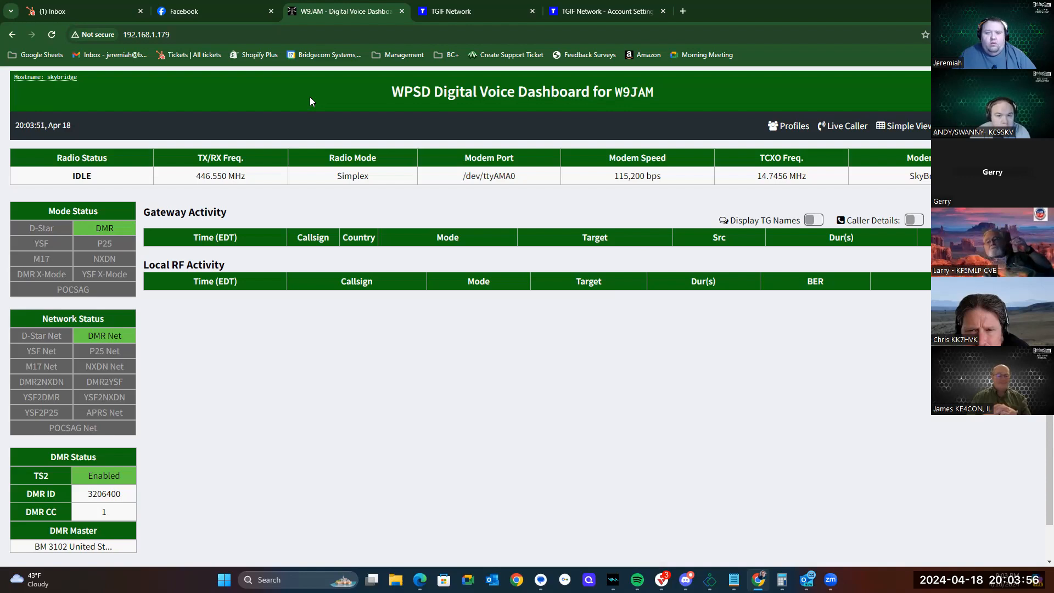
mouse_move(255, 112)
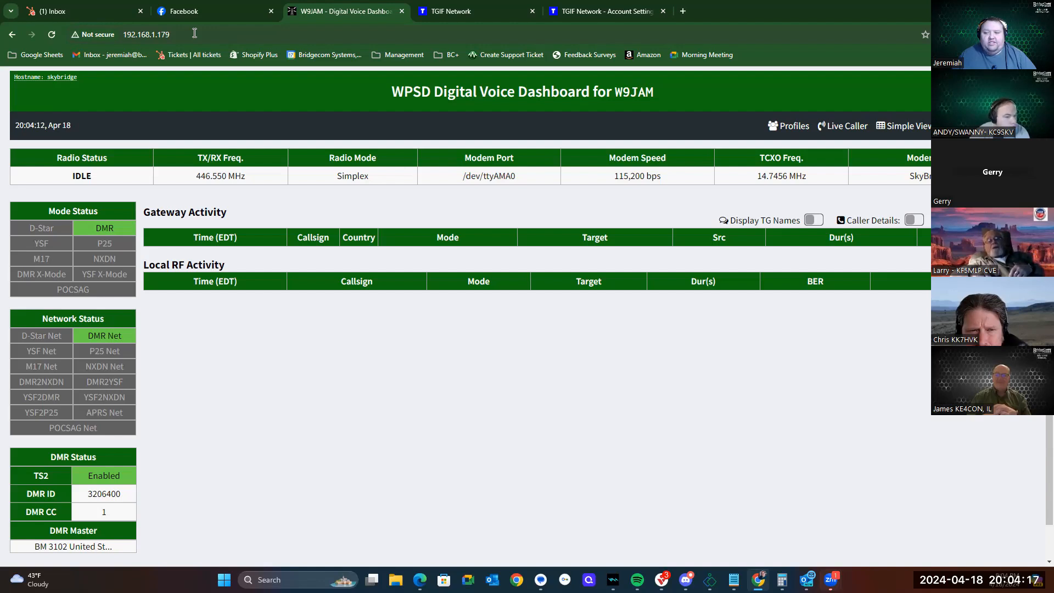
mouse_move(599, 113)
text(/admin/)
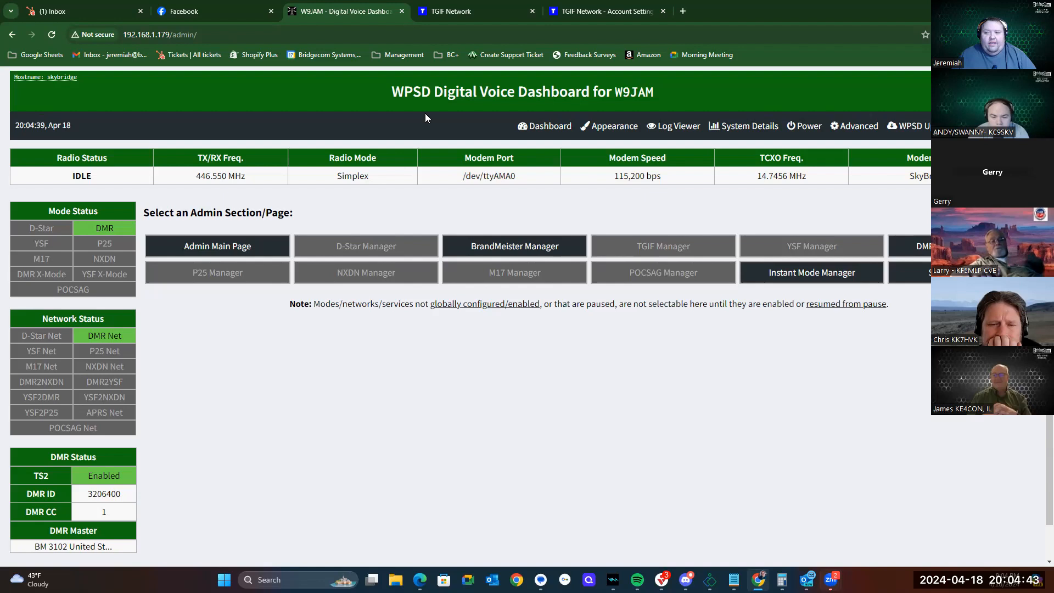
mouse_move(659, 225)
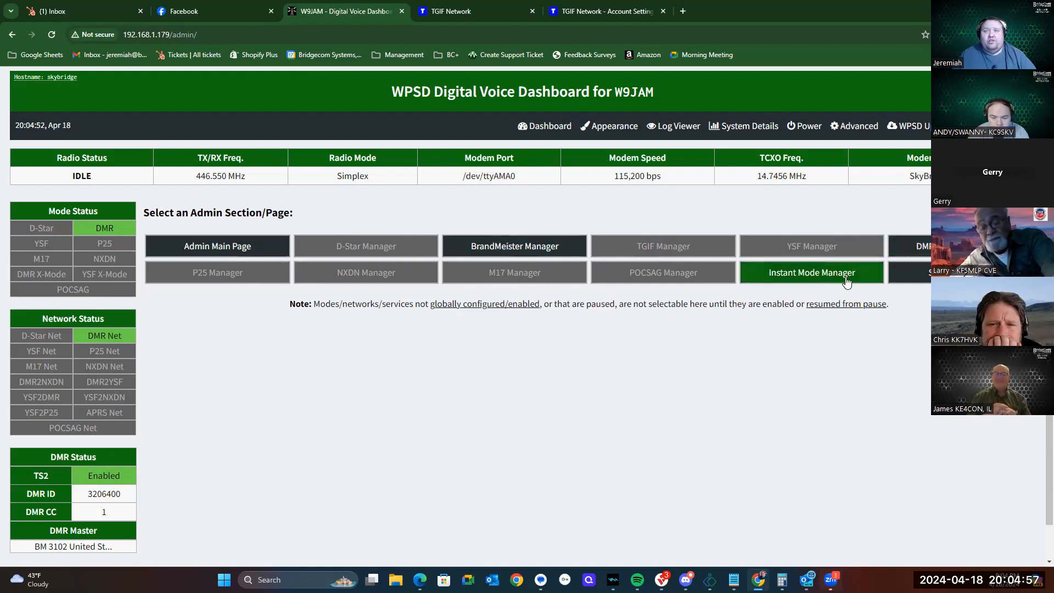
mouse_move(514, 246)
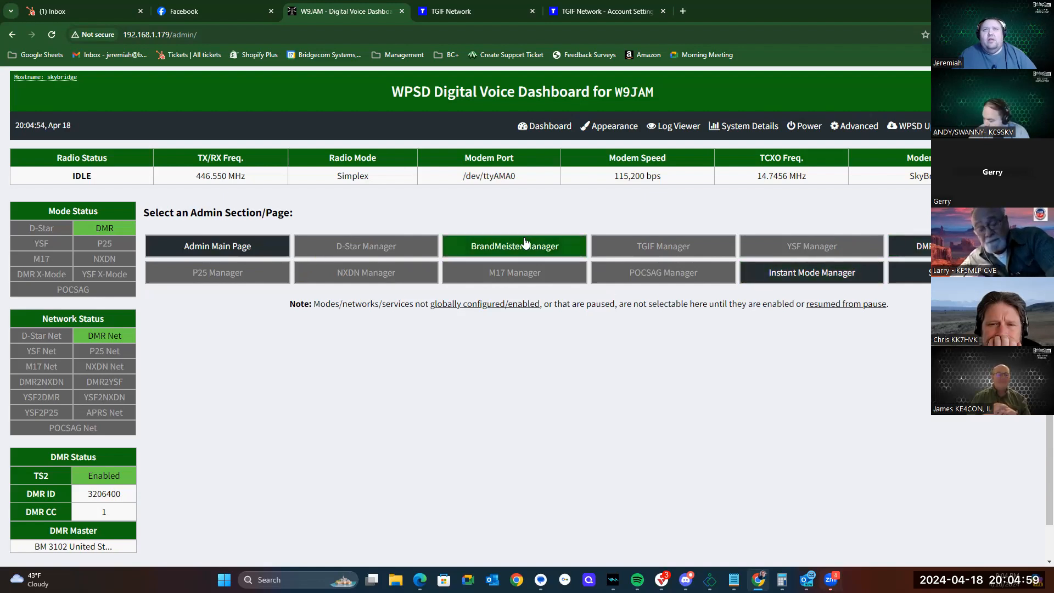
mouse_move(662, 216)
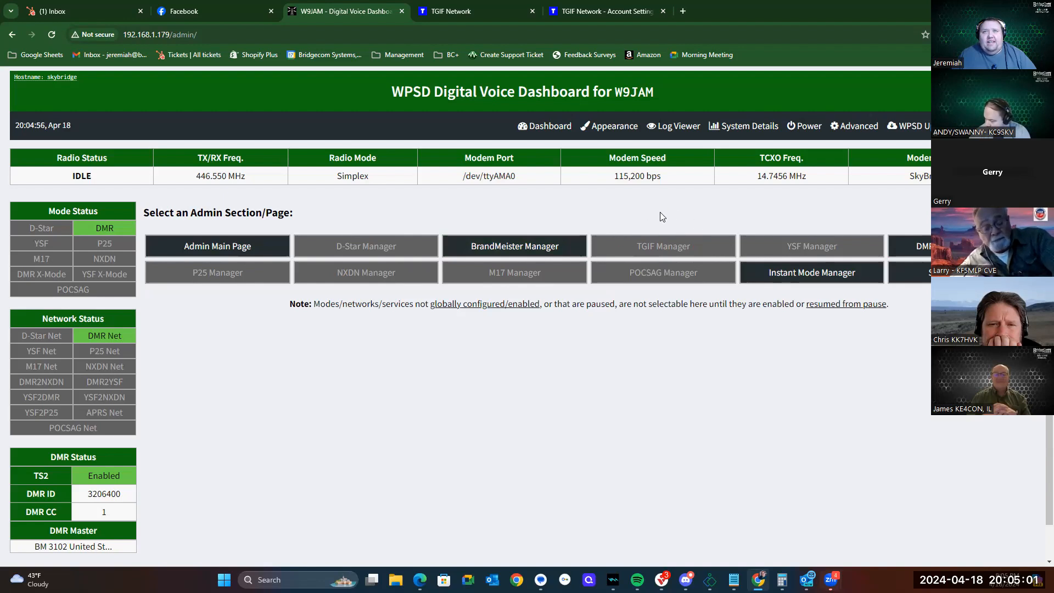
mouse_move(662, 245)
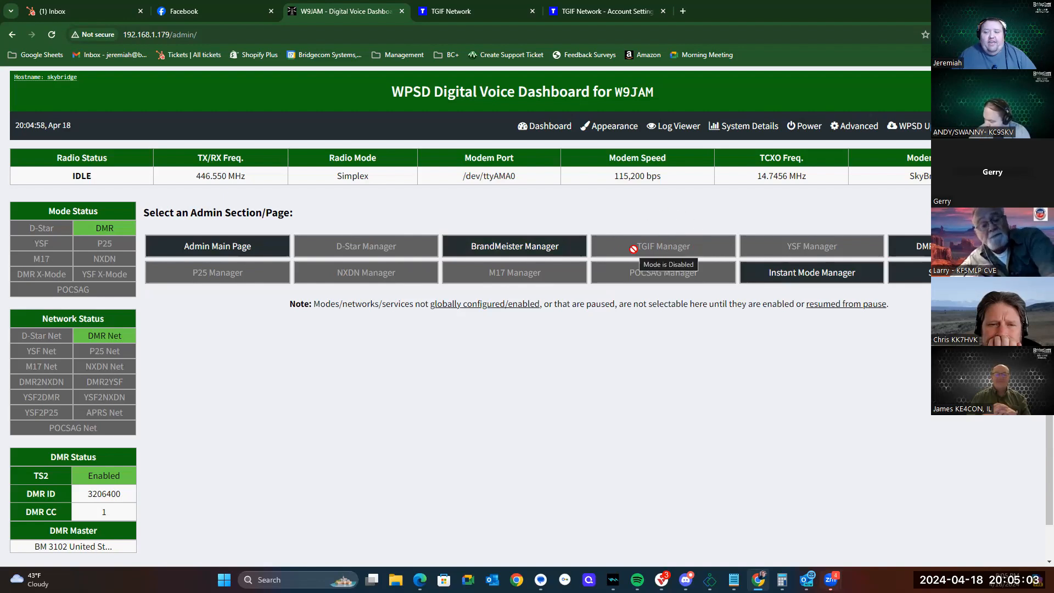
mouse_move(818, 189)
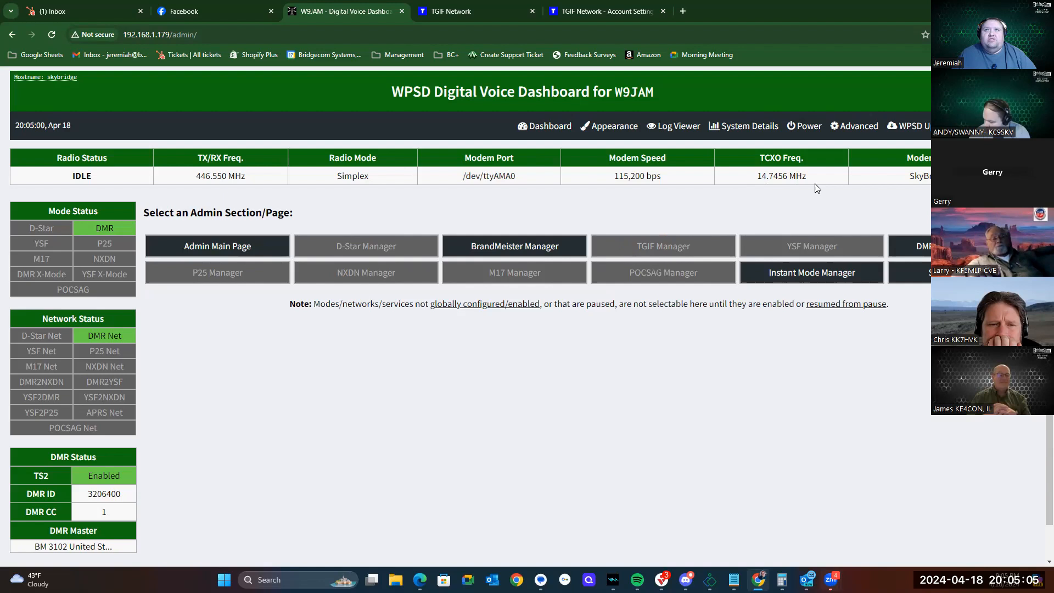
mouse_move(887, 141)
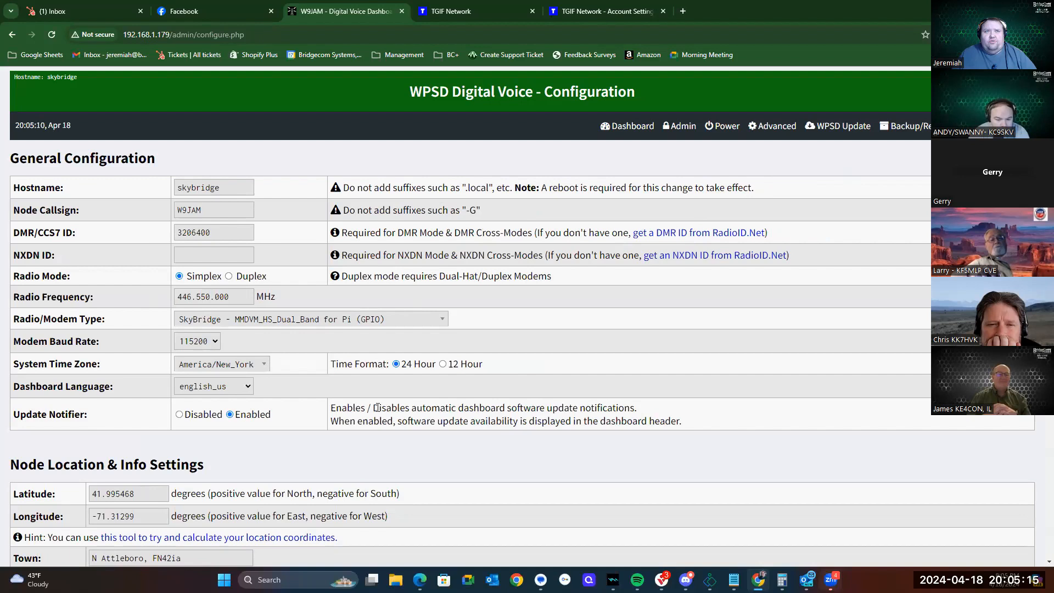
mouse_move(326, 413)
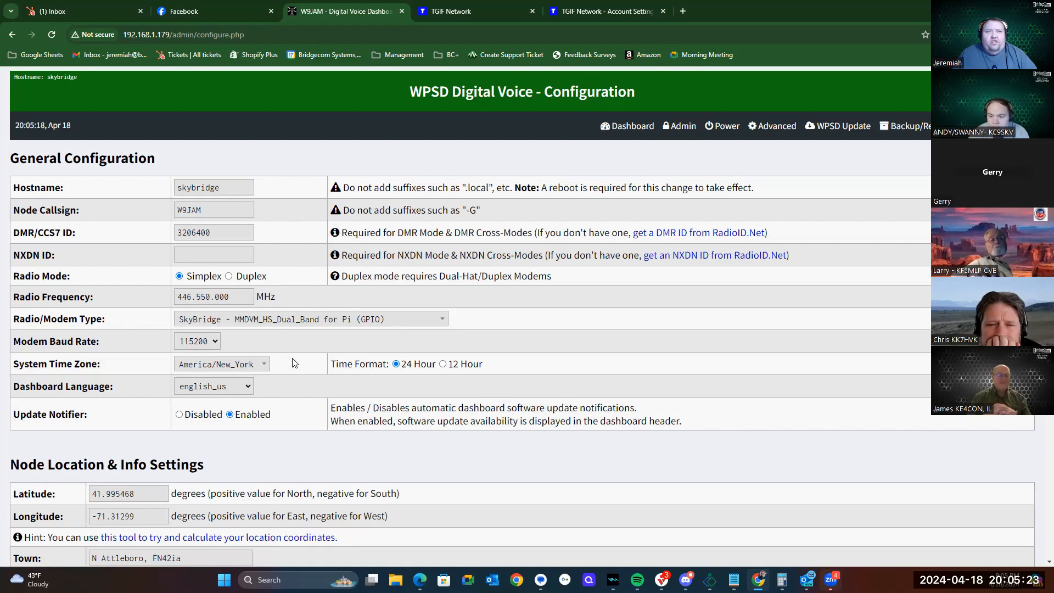
mouse_move(160, 421)
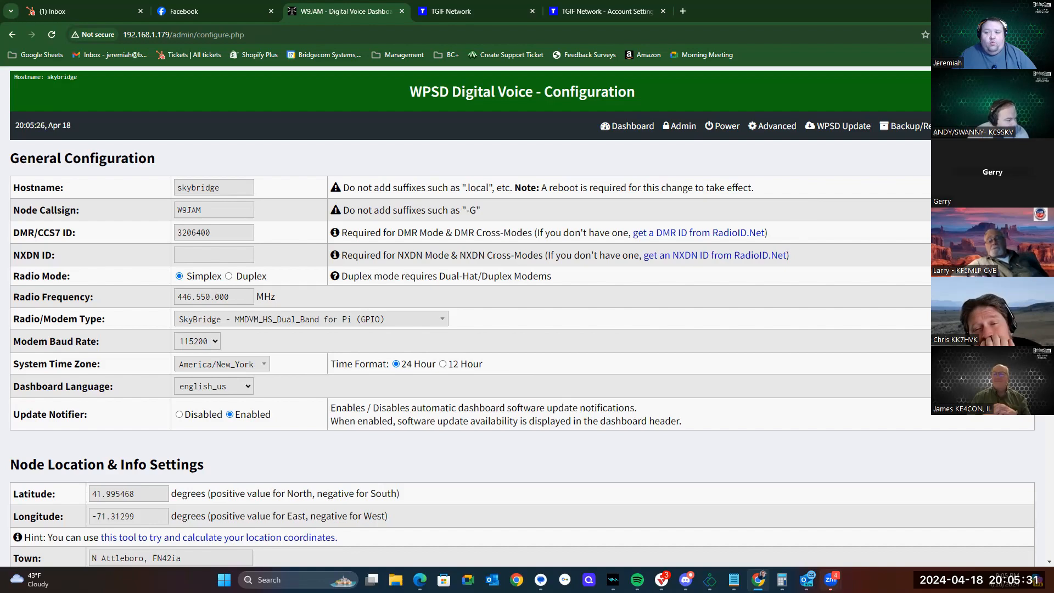
mouse_move(176, 426)
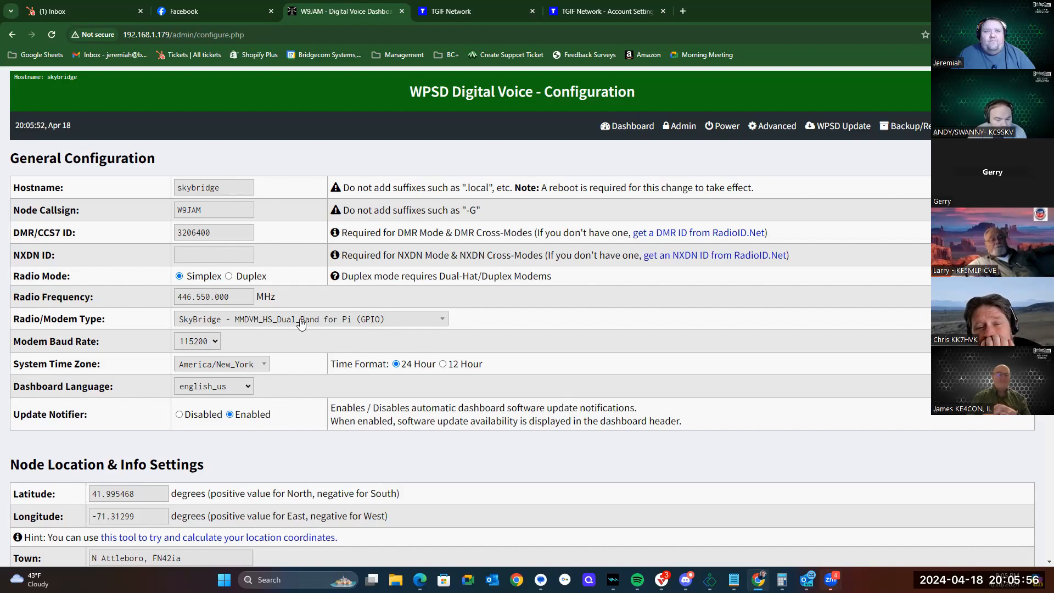
Scroll down to Node Location & Info Settings showing Latitude and Longitude
scroll(down, 3)
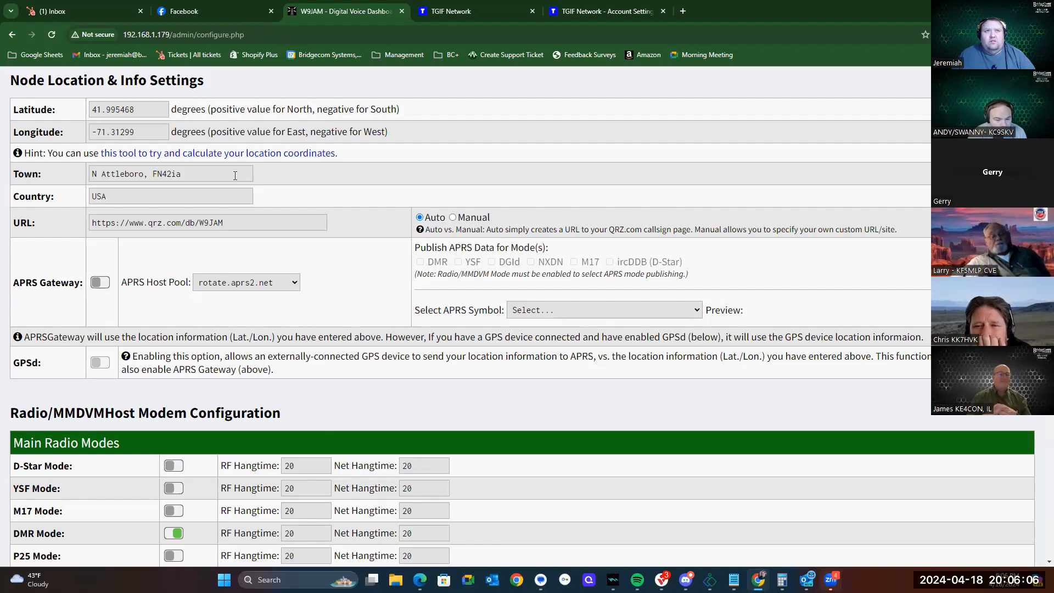
mouse_move(270, 175)
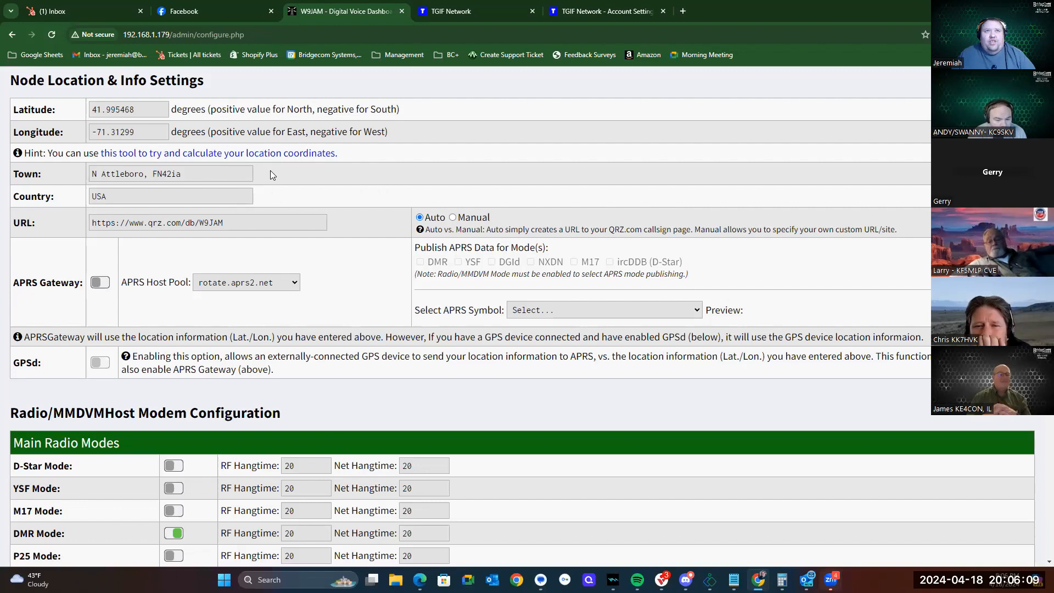
mouse_move(178, 153)
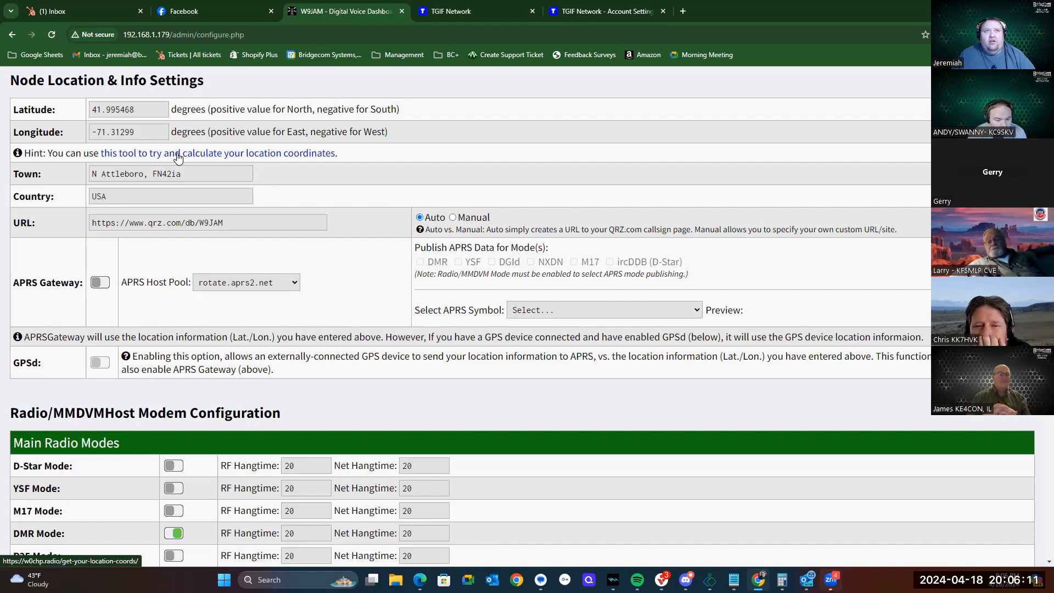
mouse_move(279, 162)
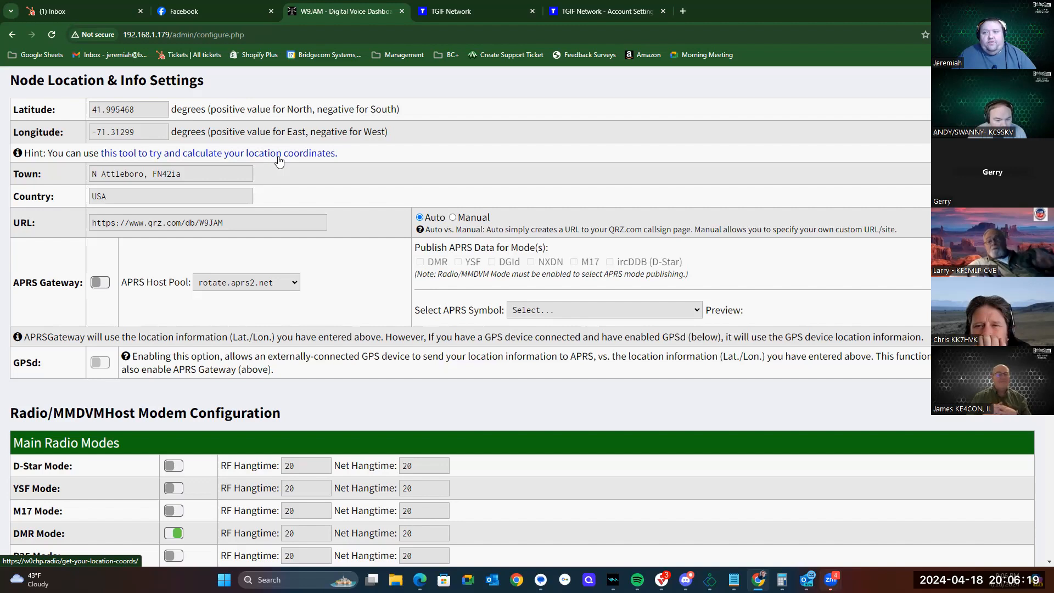
mouse_move(237, 155)
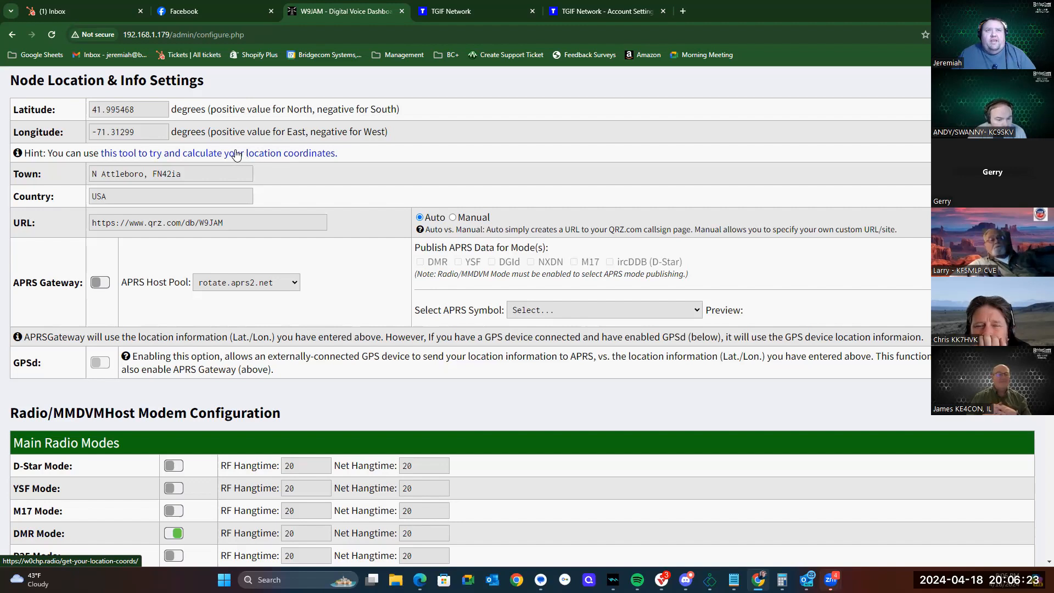
mouse_move(265, 149)
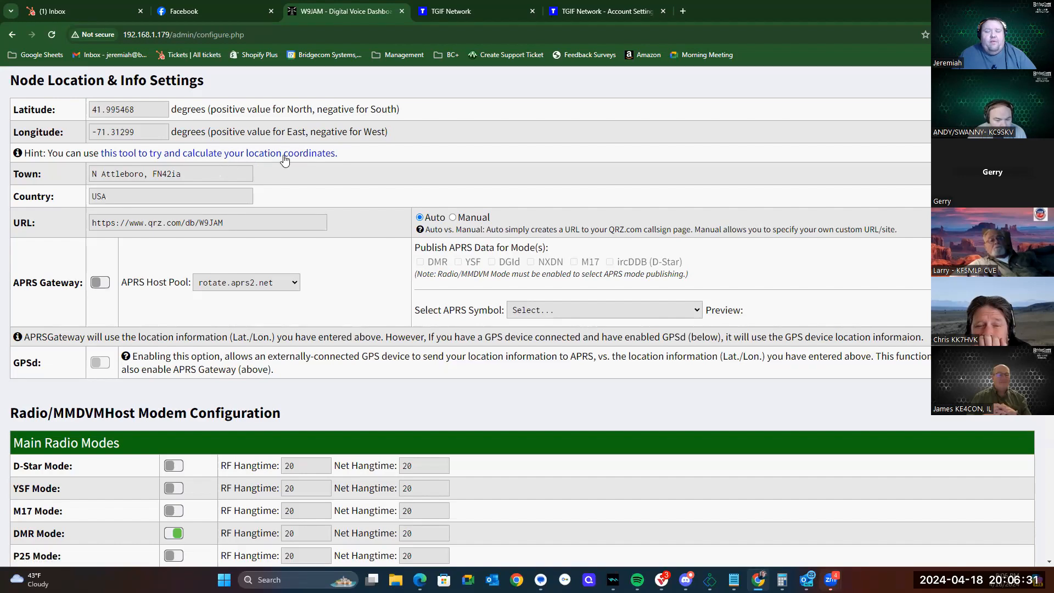
mouse_move(289, 158)
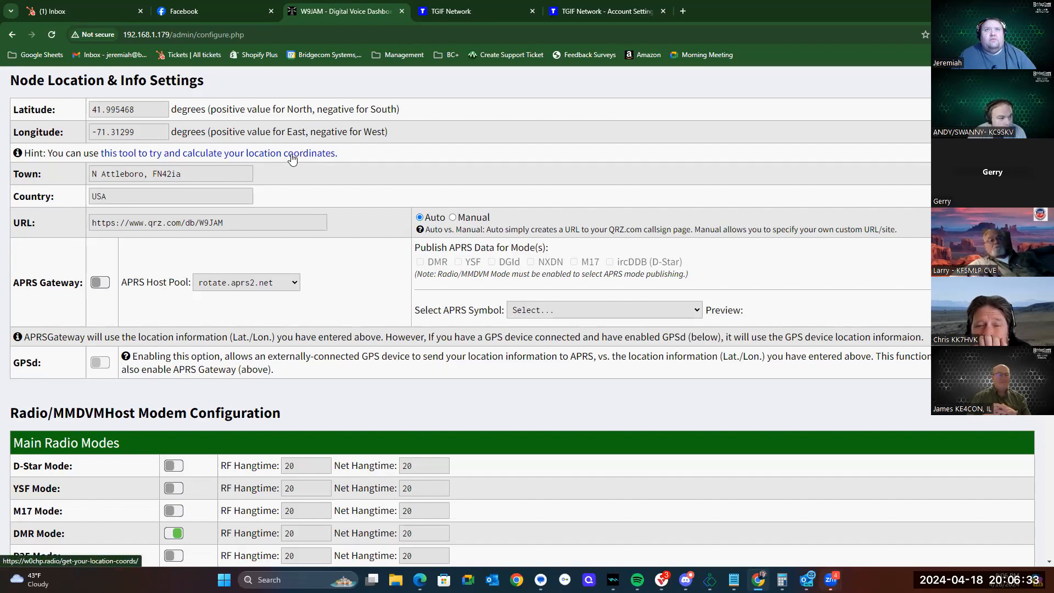
click(219, 153)
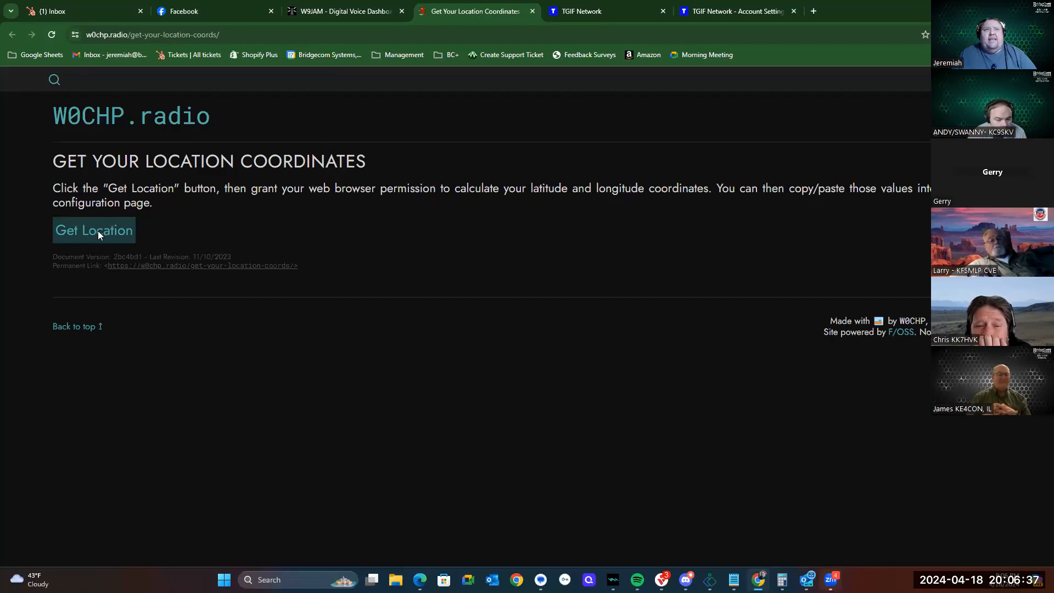
click(94, 230)
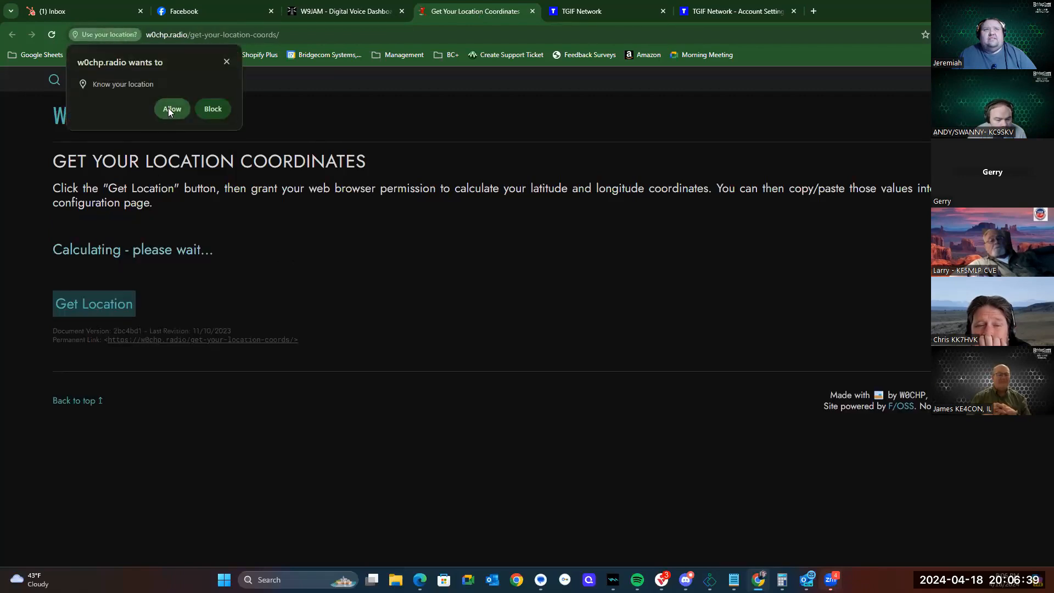
click(172, 108)
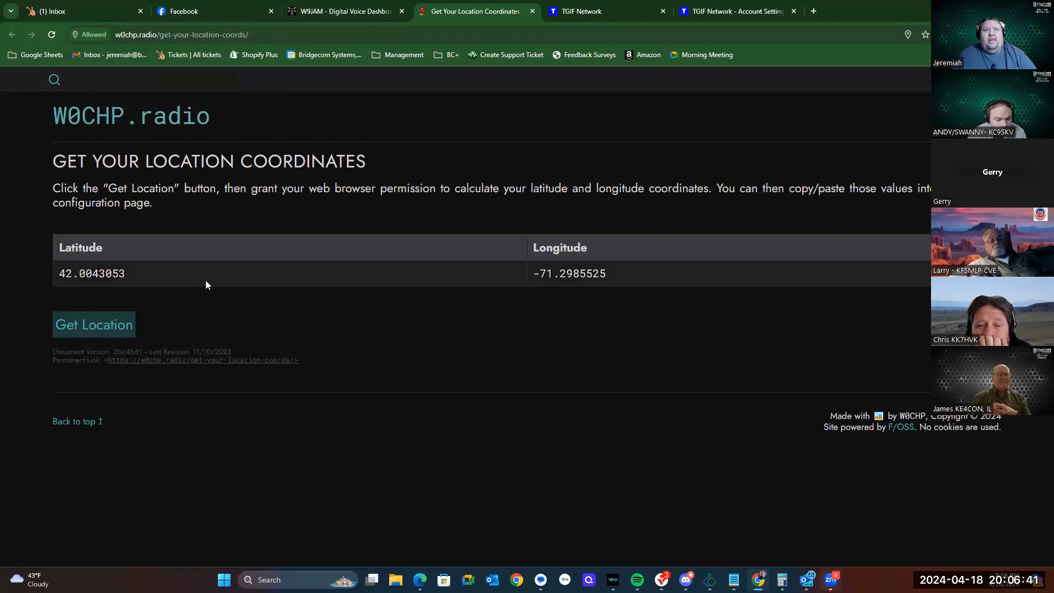
mouse_move(635, 284)
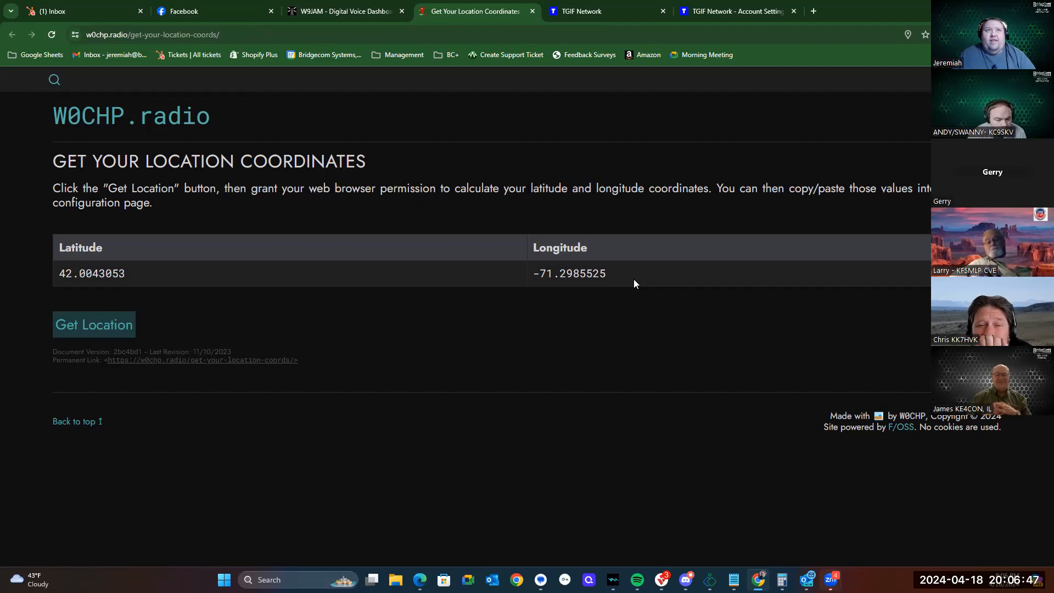
Return to the W9JAM configuration page and view the Radio/MMDVMHost modem modes
click(342, 12)
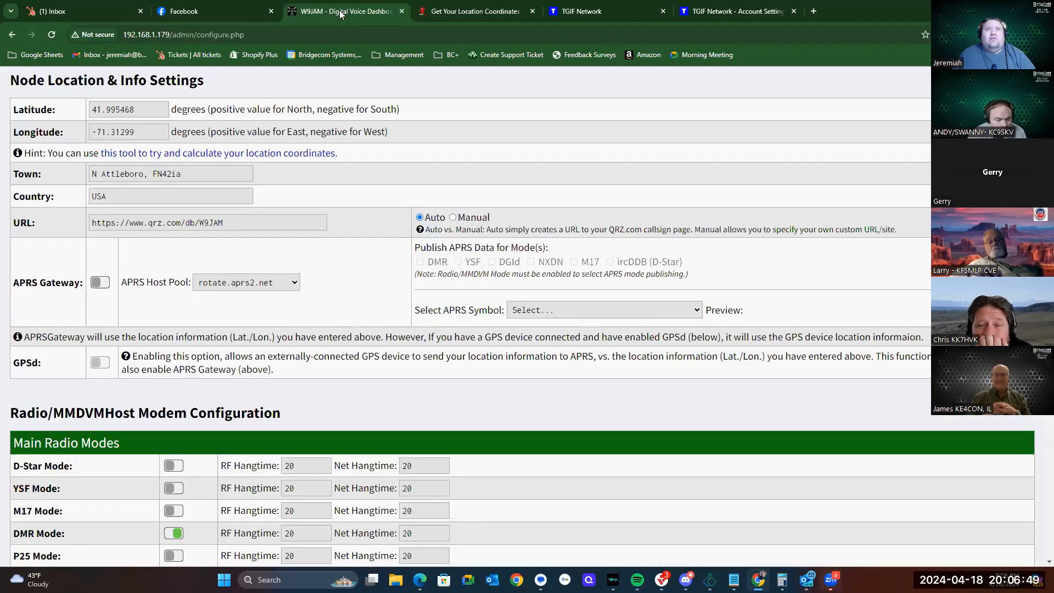
scroll(down, 3)
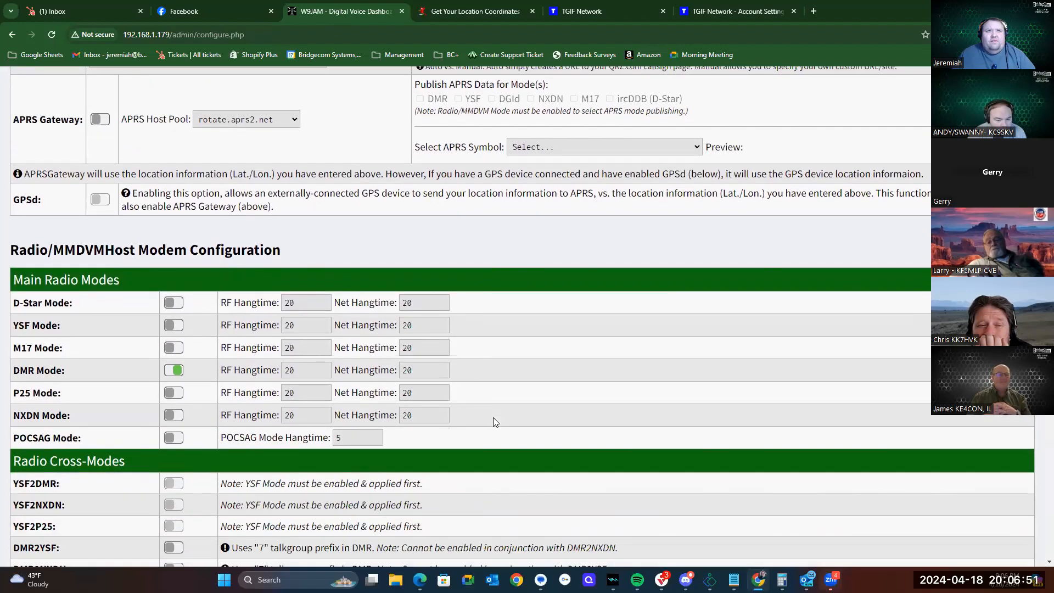
scroll(down, 3)
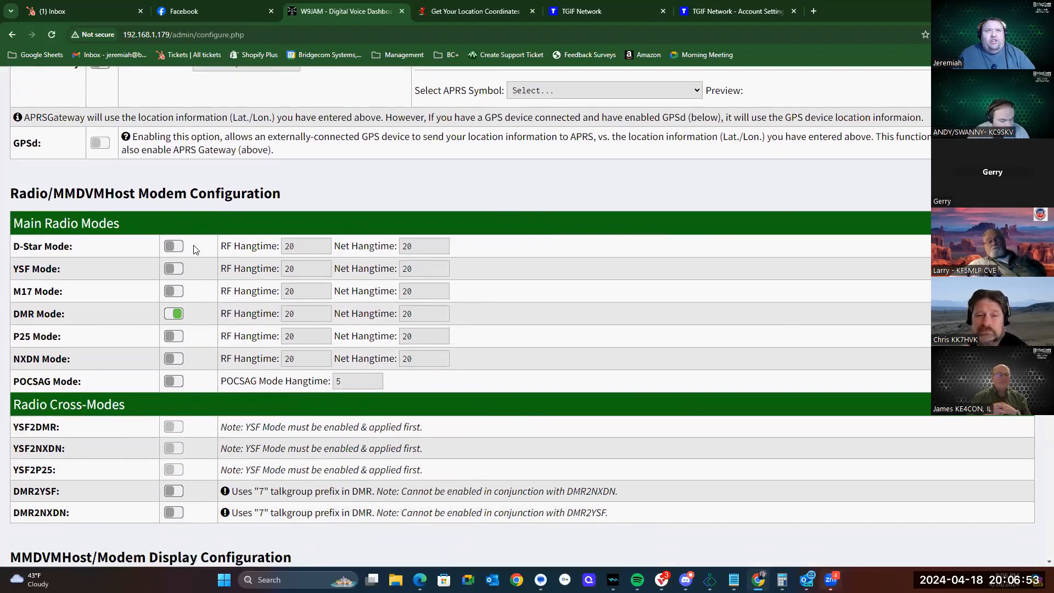
mouse_move(191, 276)
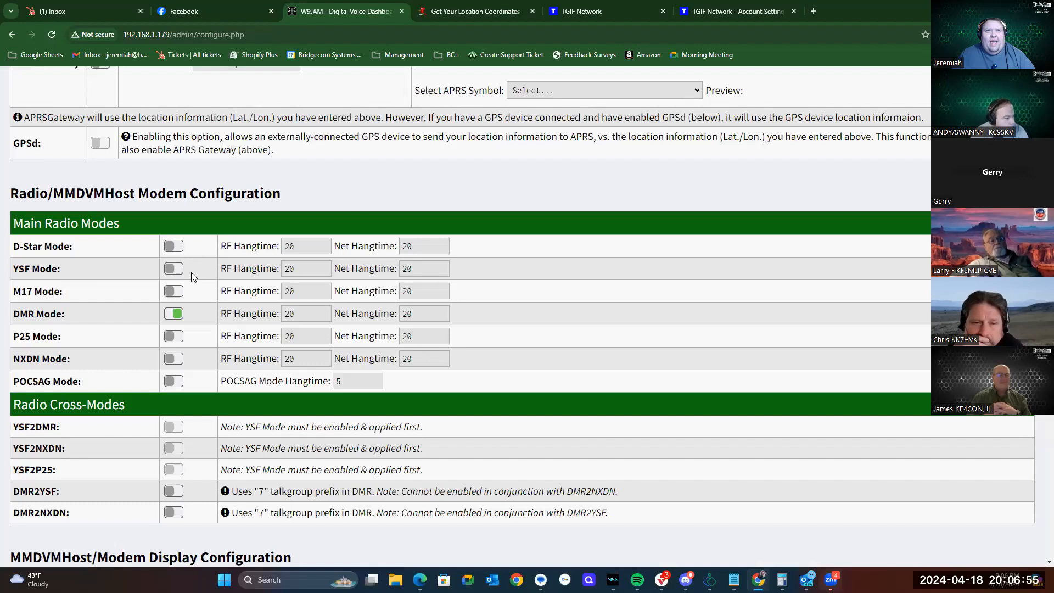
mouse_move(185, 340)
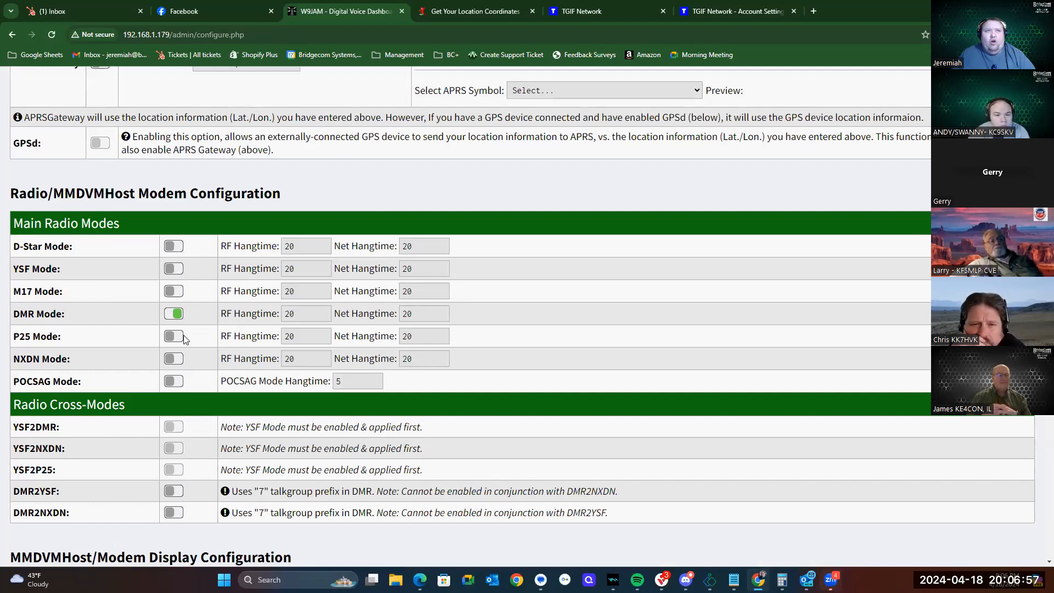
mouse_move(195, 388)
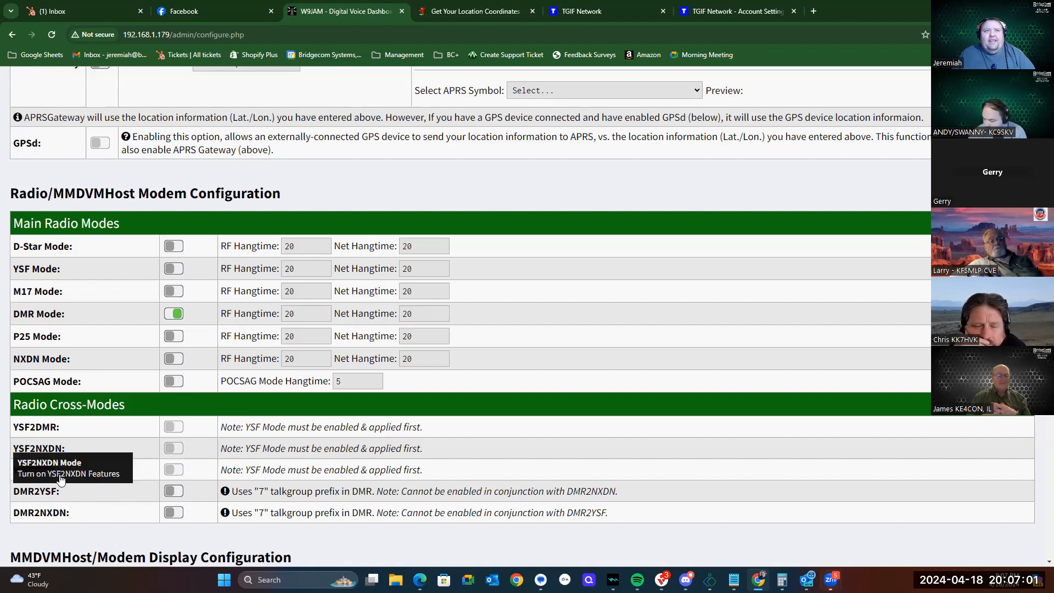
mouse_move(124, 432)
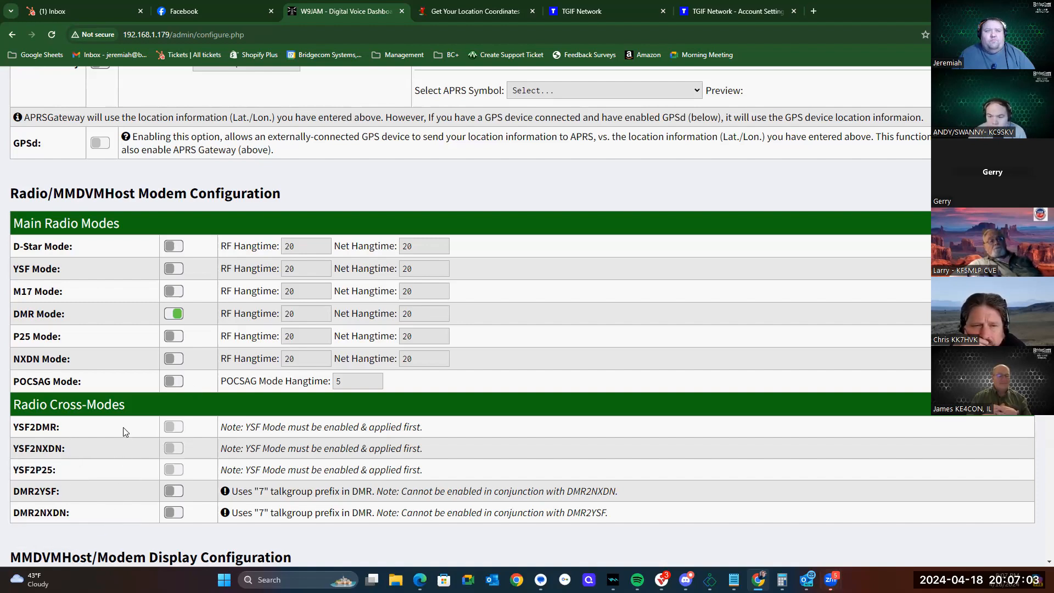
mouse_move(132, 455)
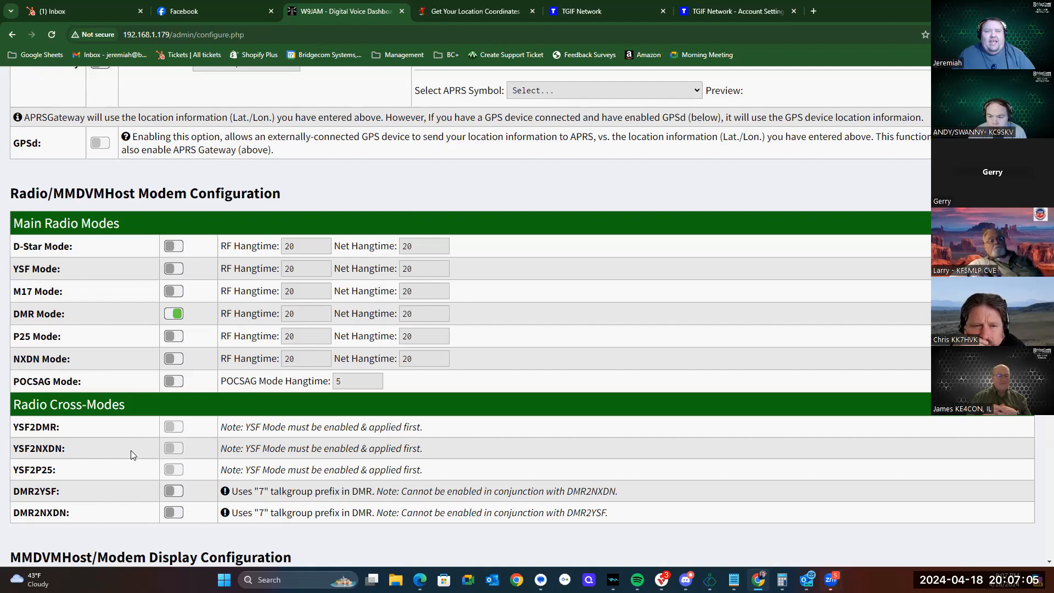
mouse_move(110, 478)
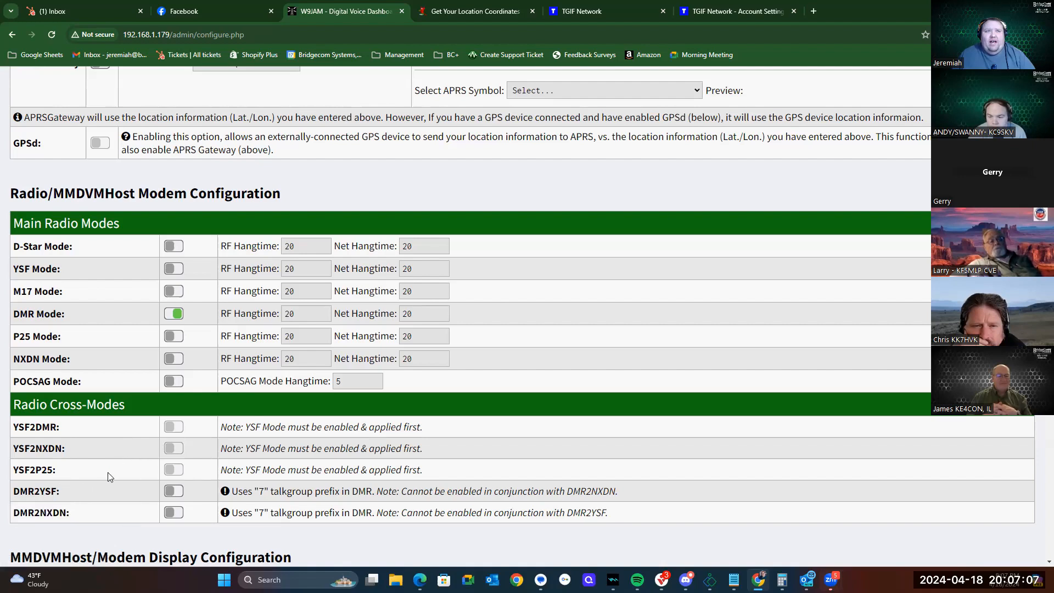
mouse_move(141, 495)
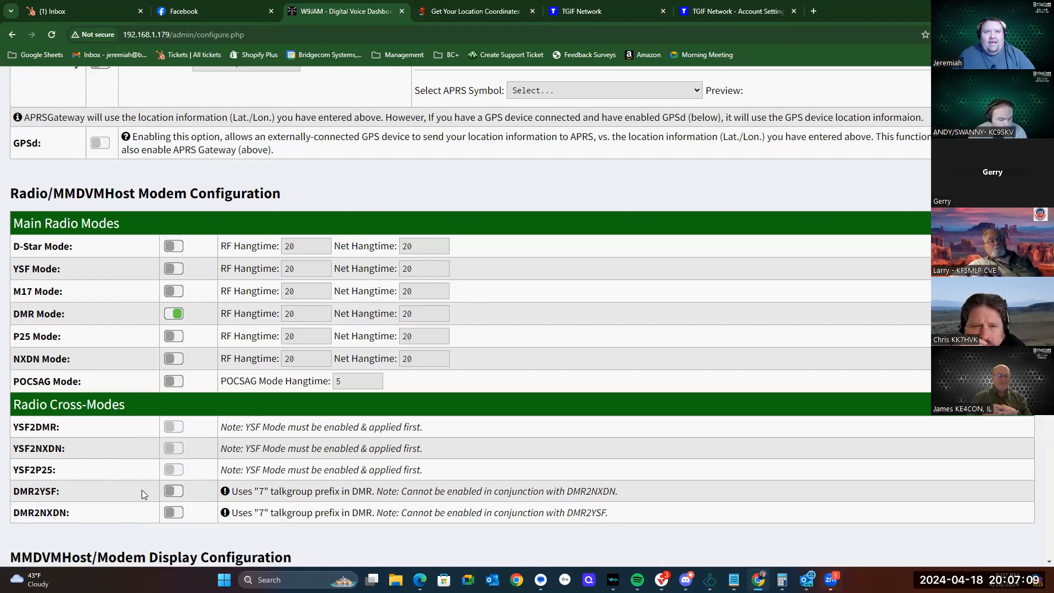
mouse_move(116, 518)
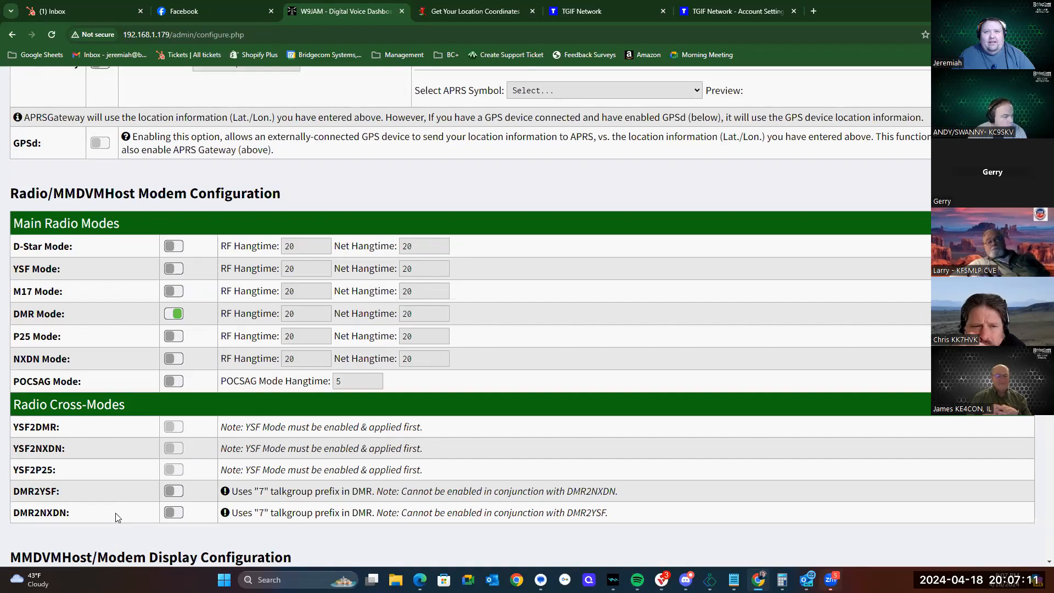
mouse_move(432, 485)
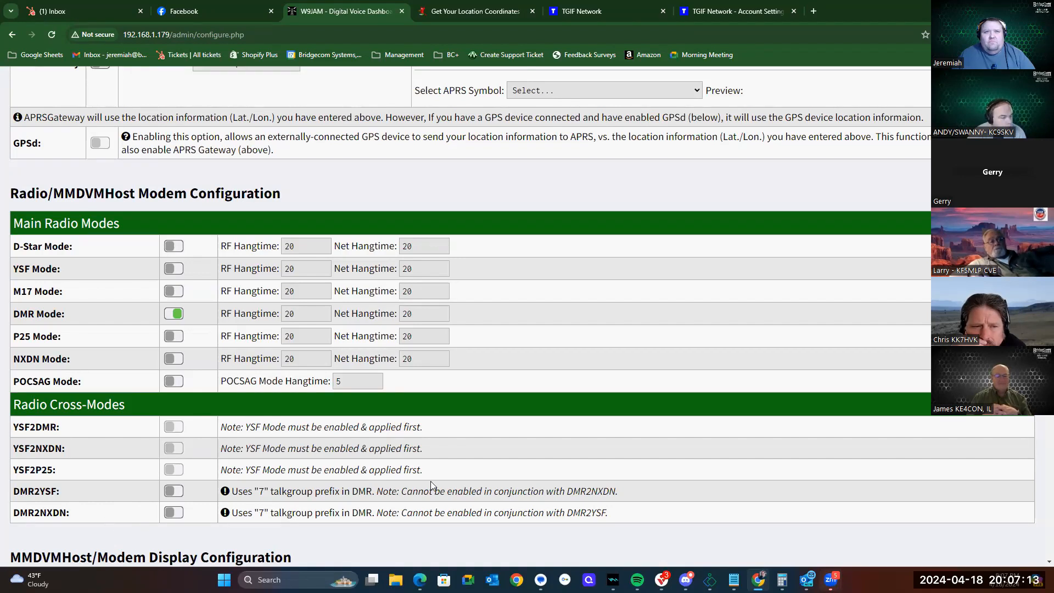
mouse_move(608, 518)
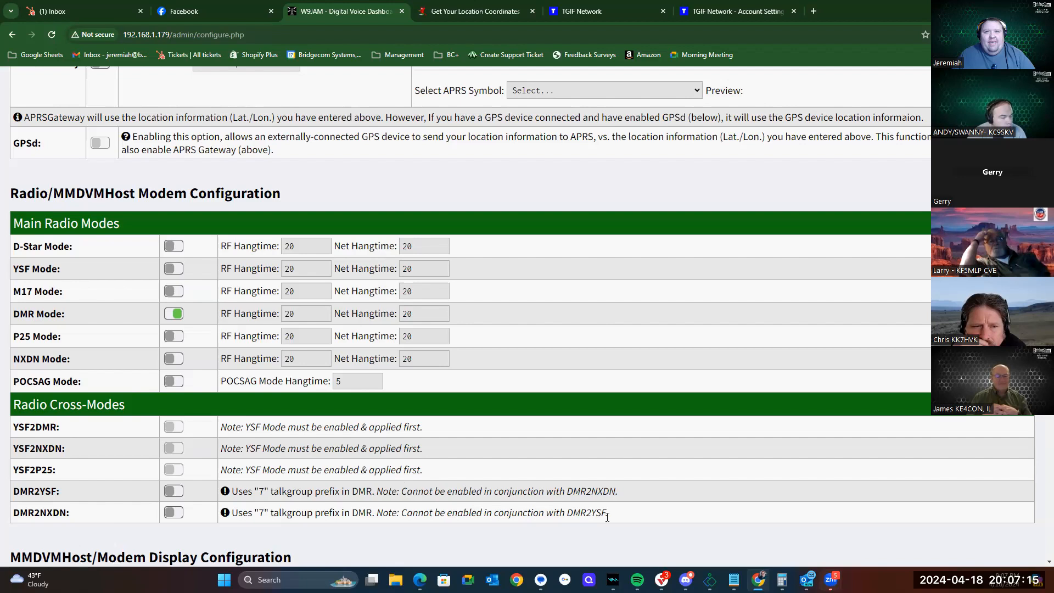
mouse_move(632, 516)
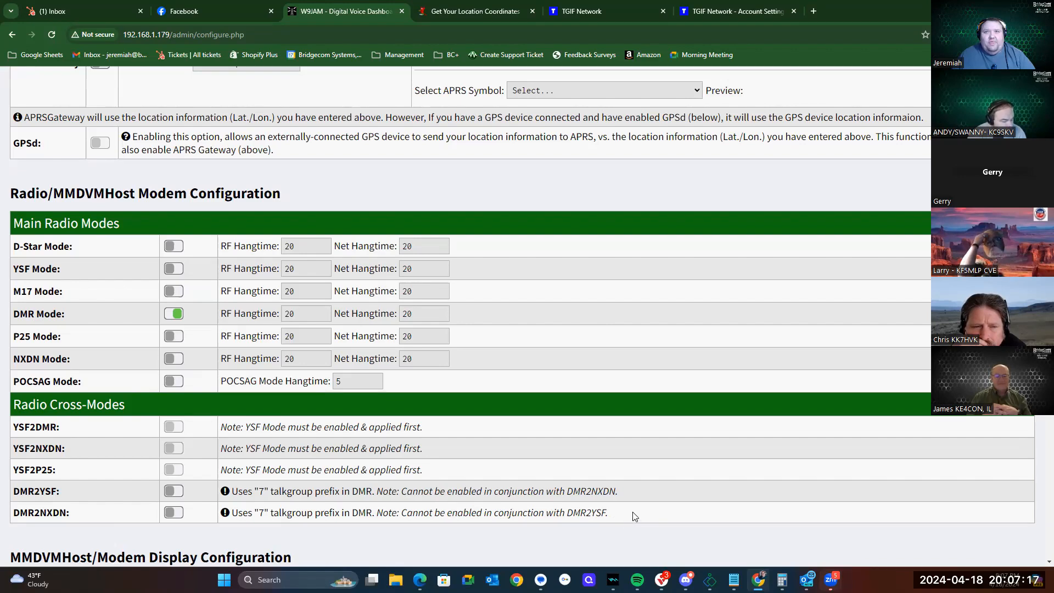
mouse_move(635, 491)
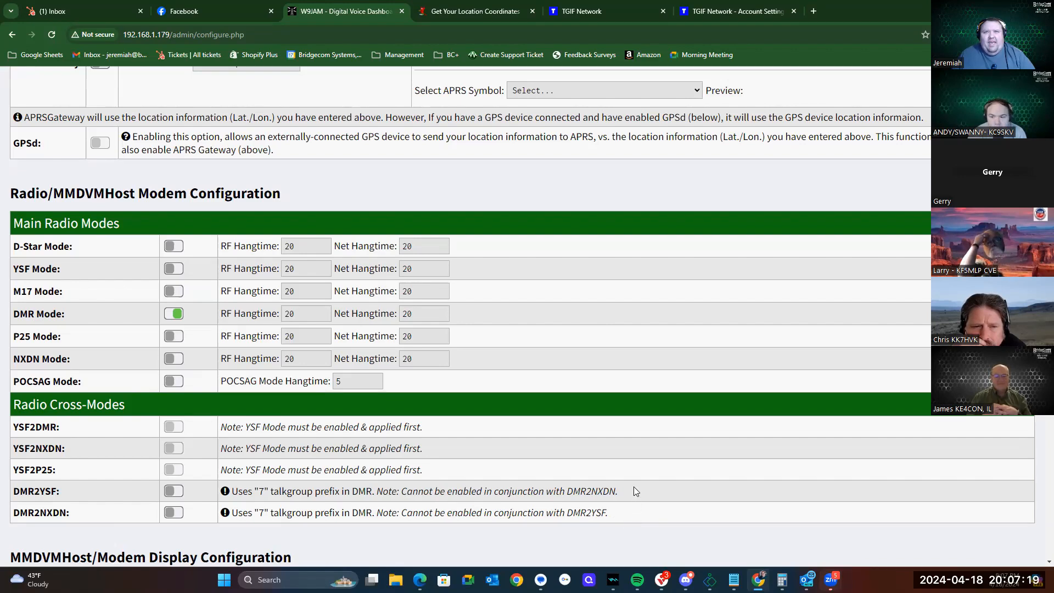
mouse_move(636, 536)
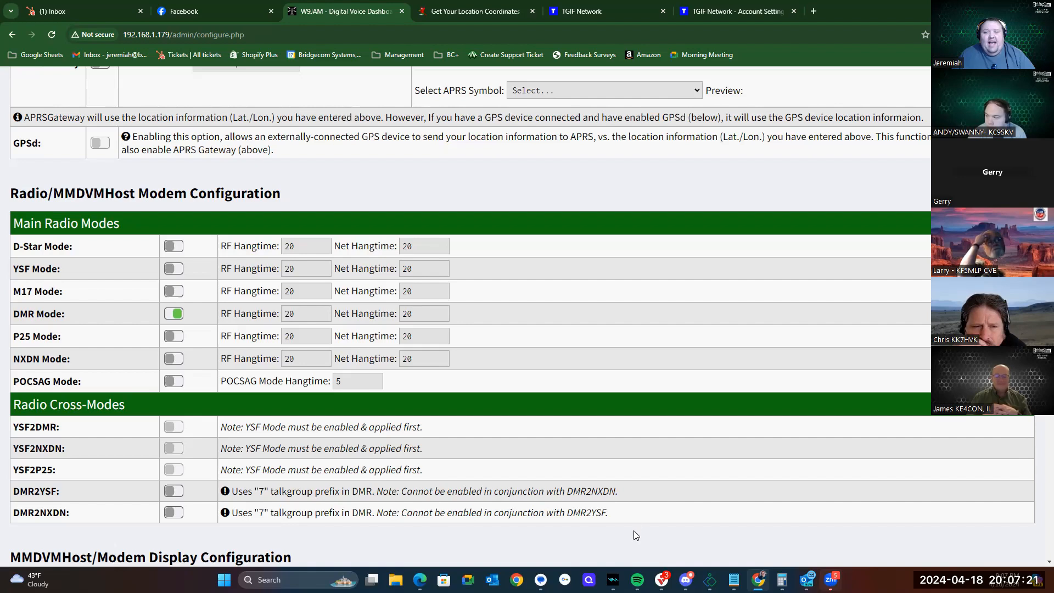
mouse_move(635, 506)
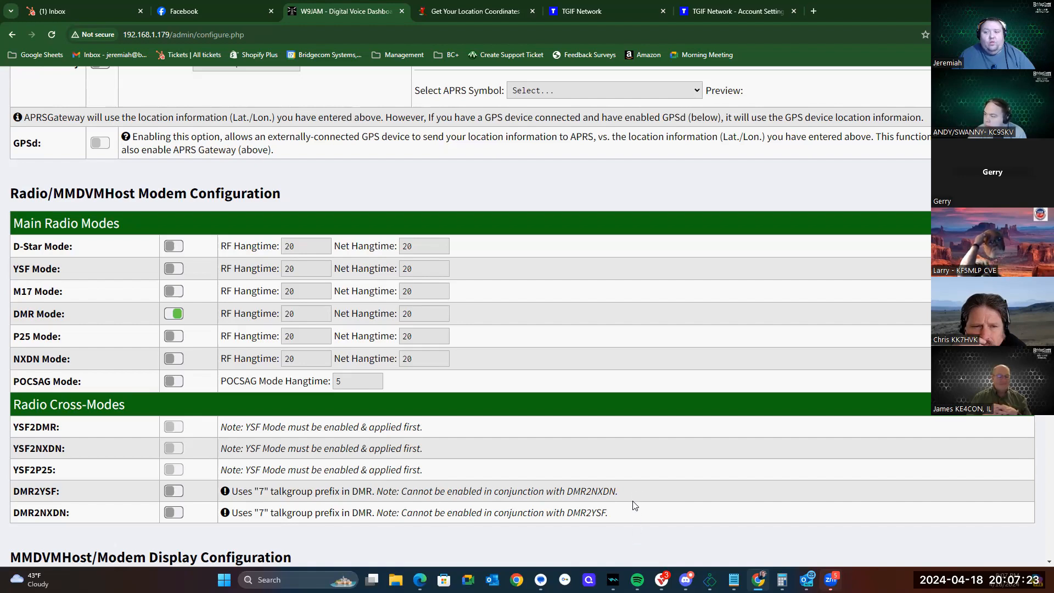
scroll(up, 3)
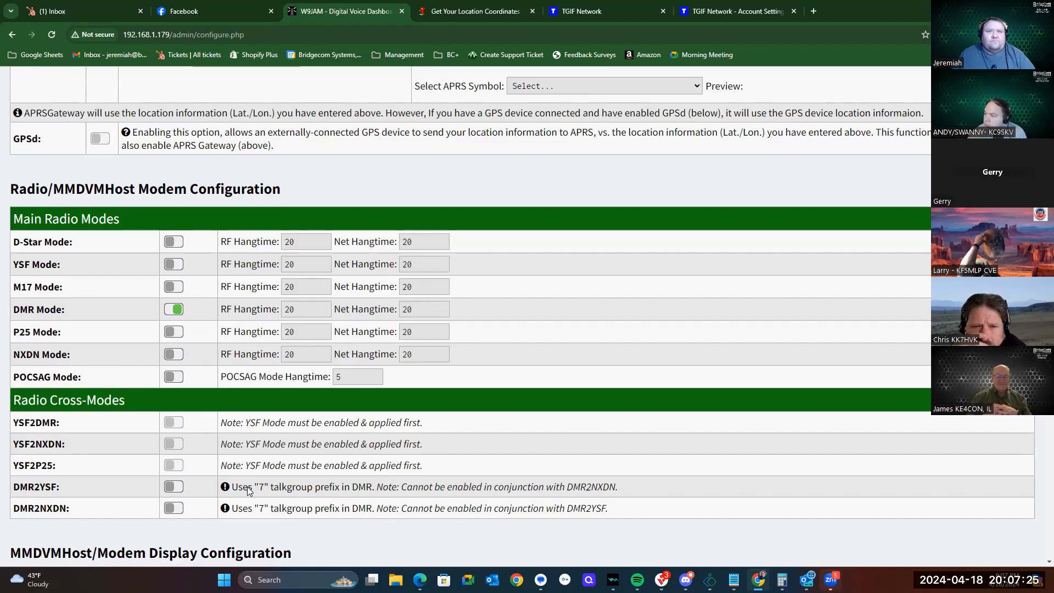
scroll(down, 3)
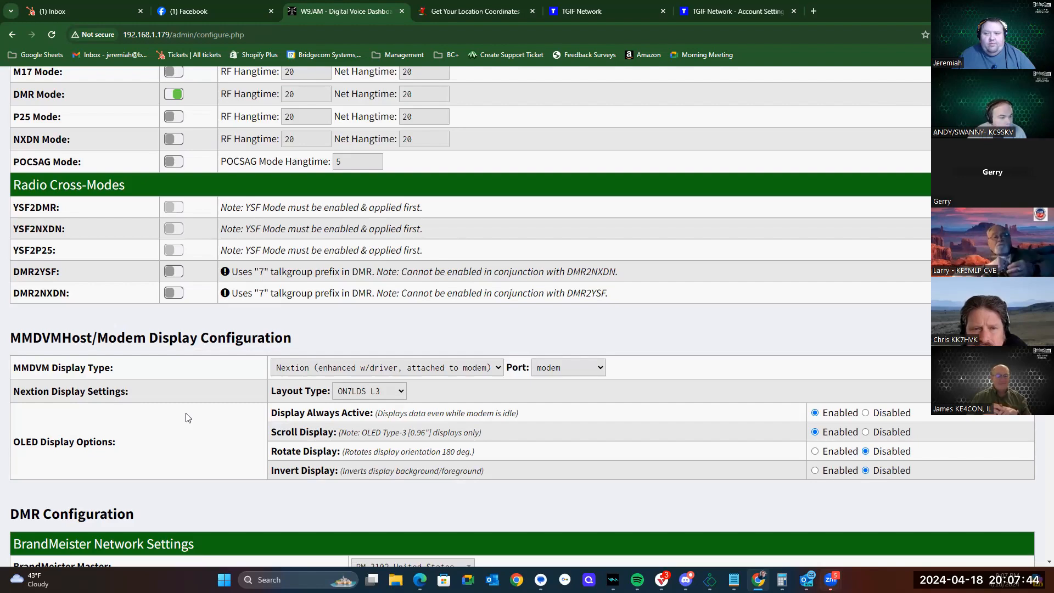
mouse_move(548, 338)
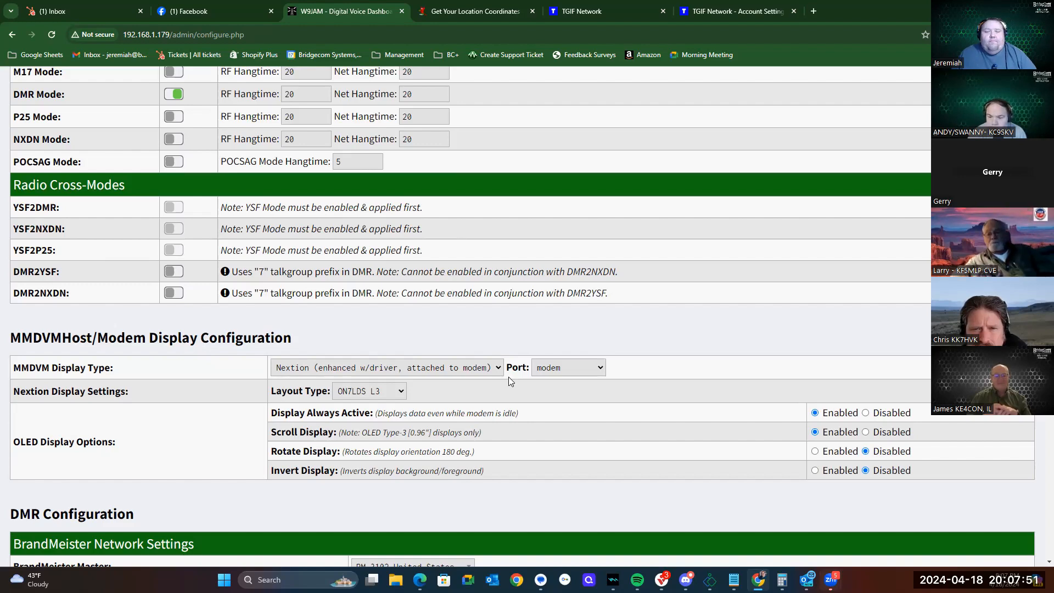
mouse_move(550, 384)
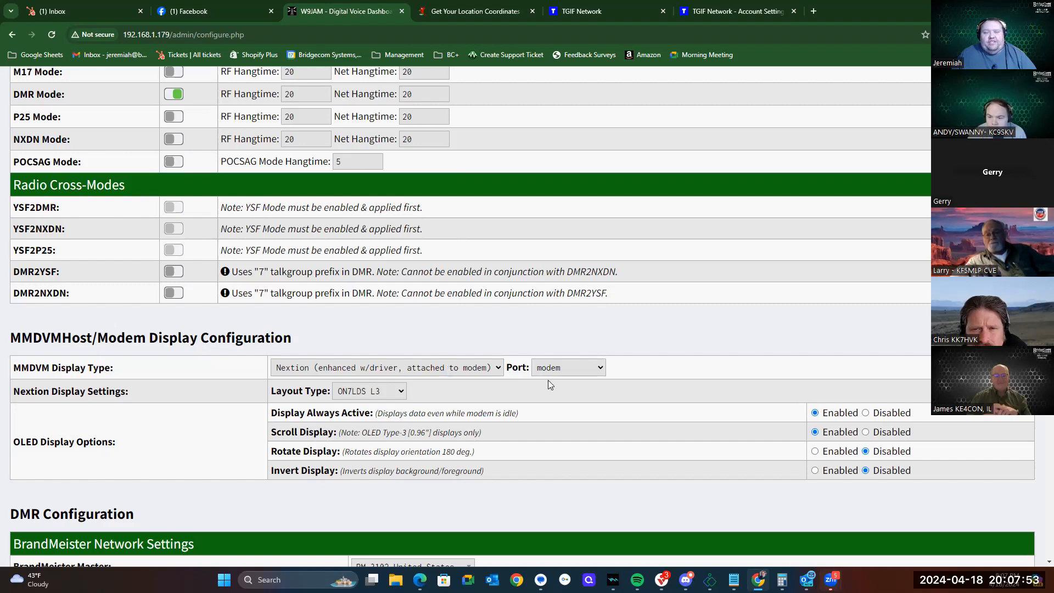
mouse_move(501, 375)
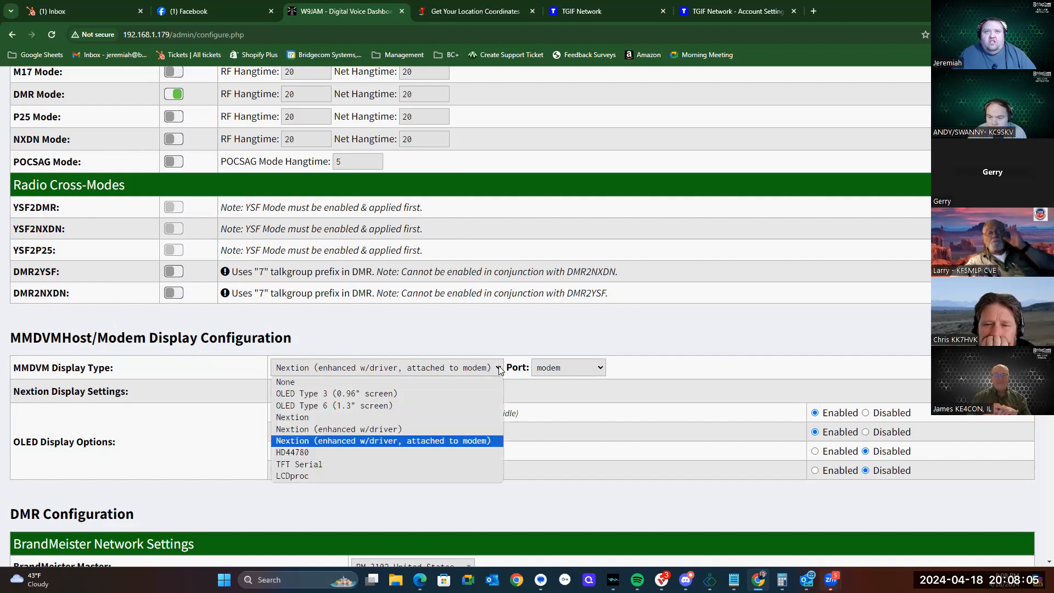
mouse_move(353, 446)
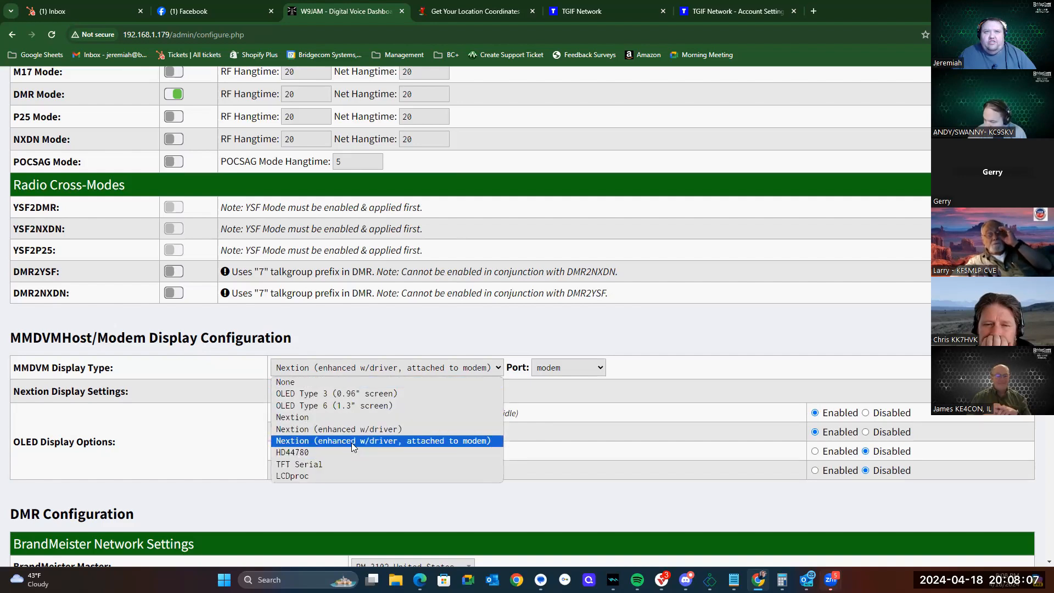
mouse_move(380, 449)
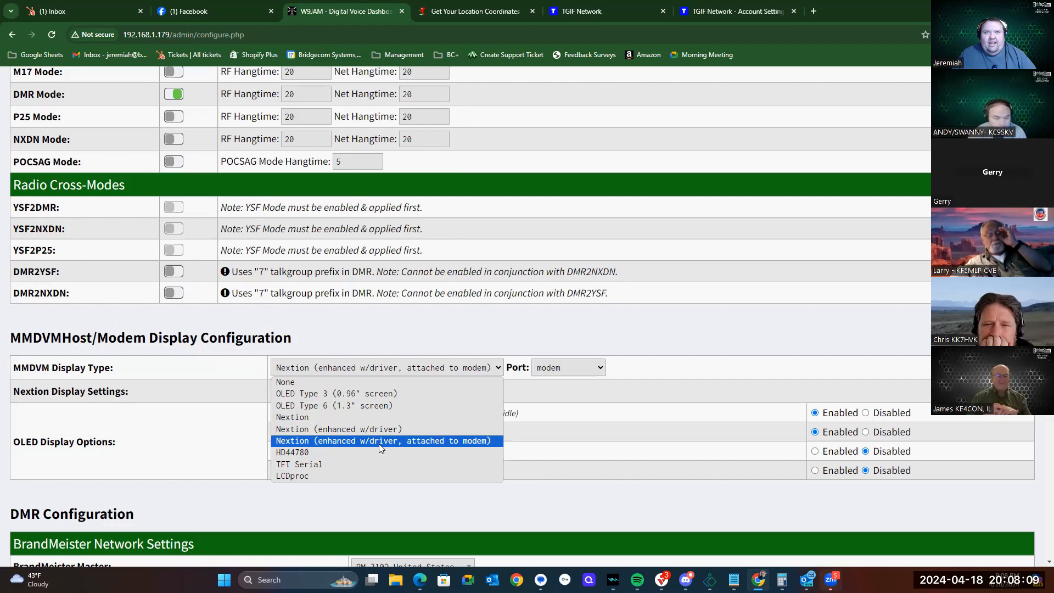
mouse_move(491, 449)
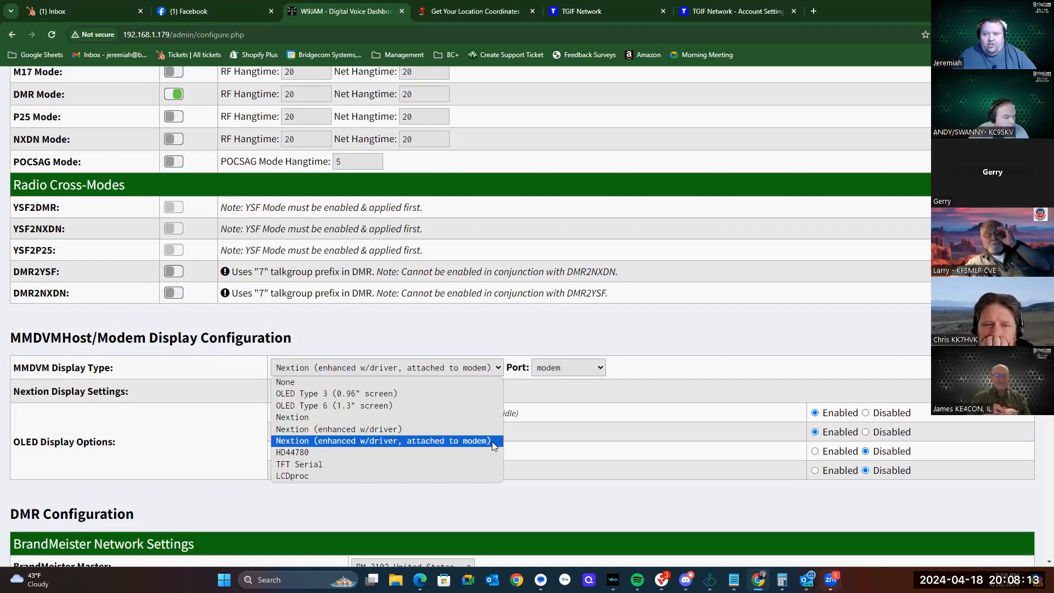
mouse_move(595, 372)
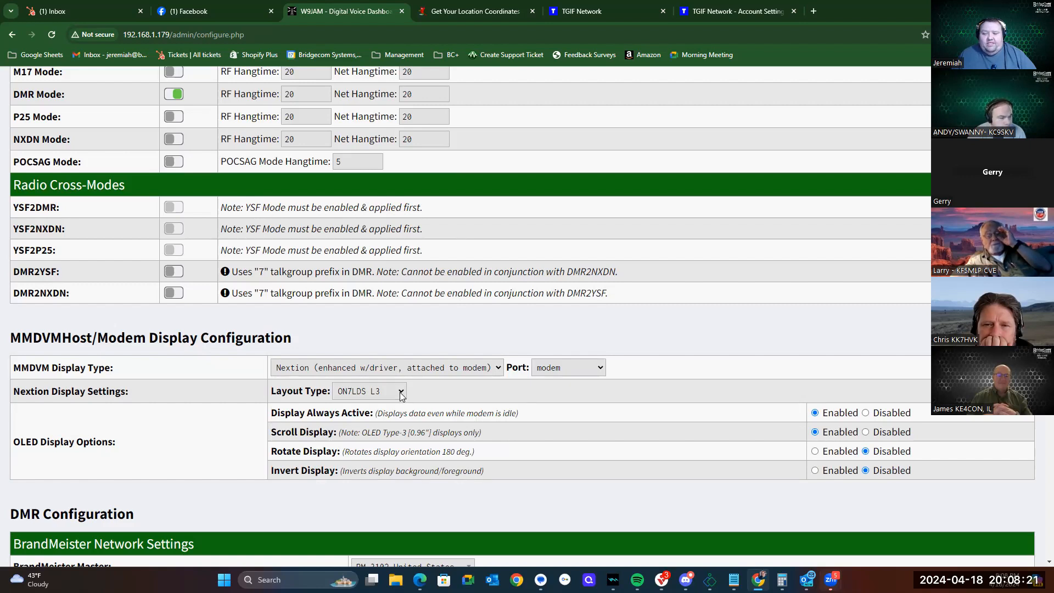
mouse_move(401, 402)
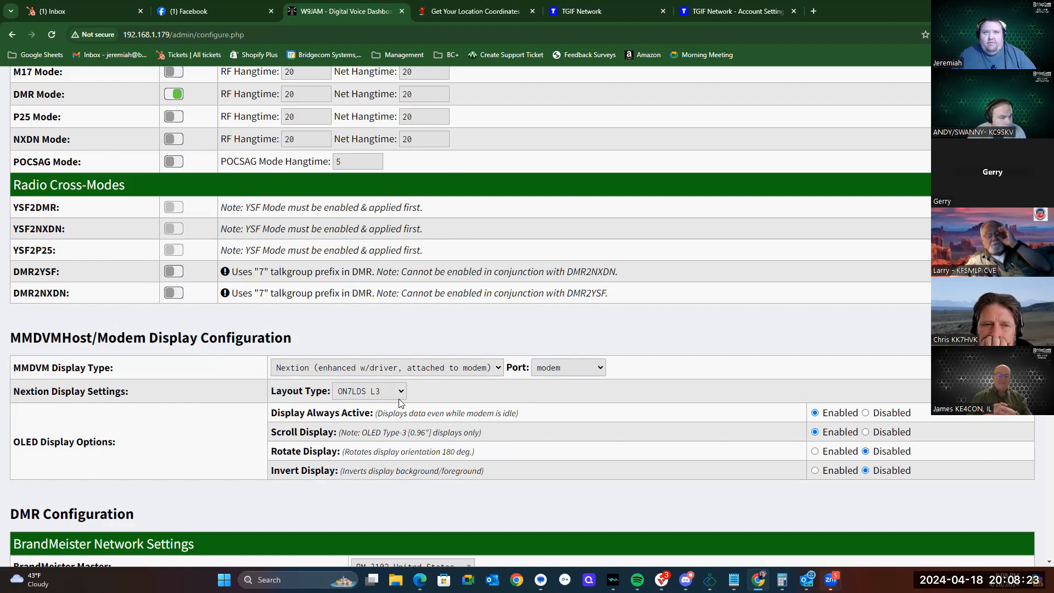
mouse_move(596, 416)
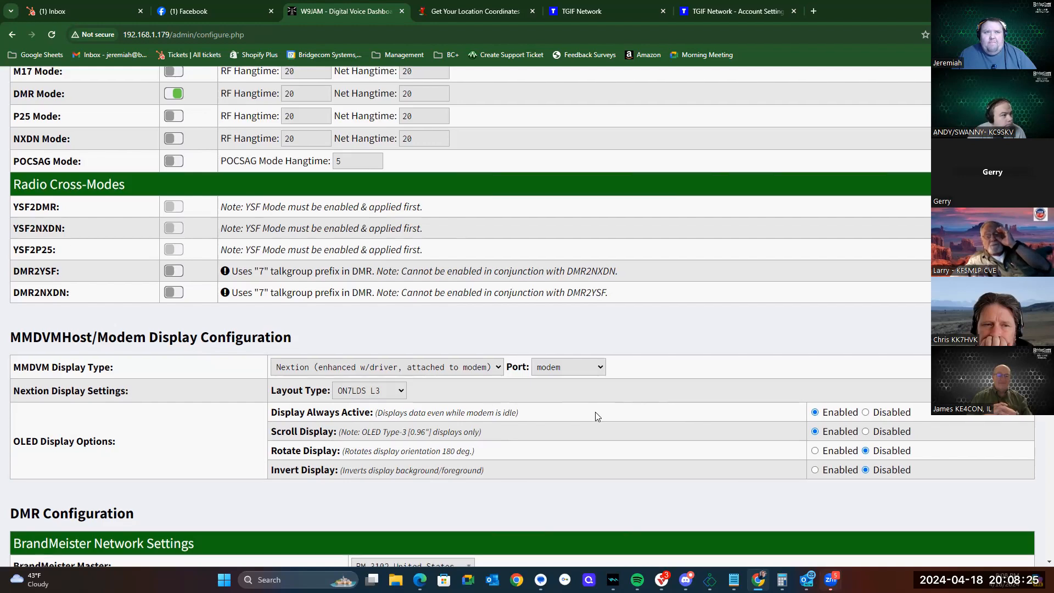
scroll(down, 3)
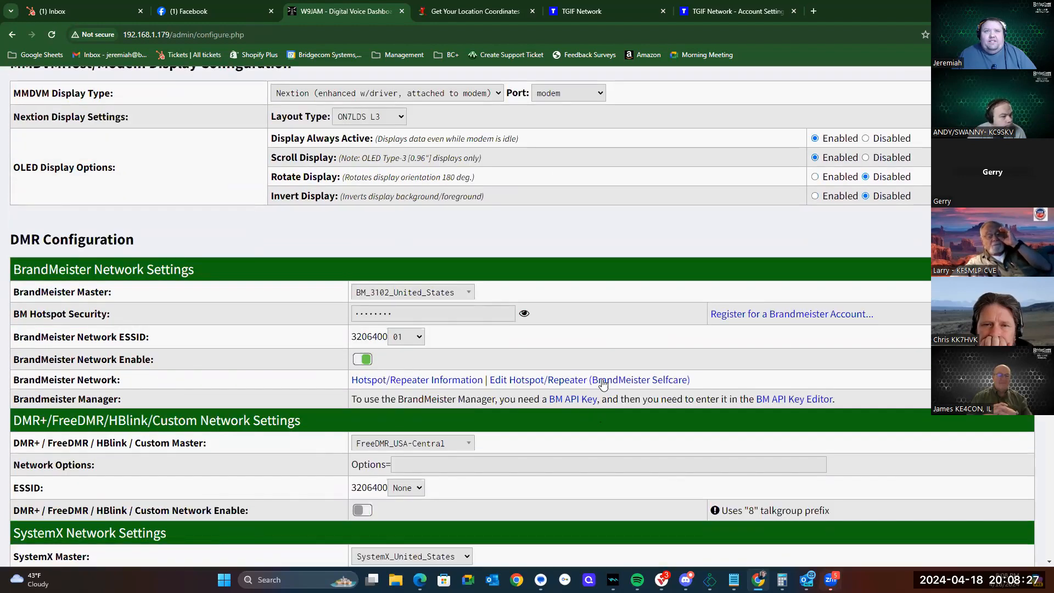
mouse_move(62, 291)
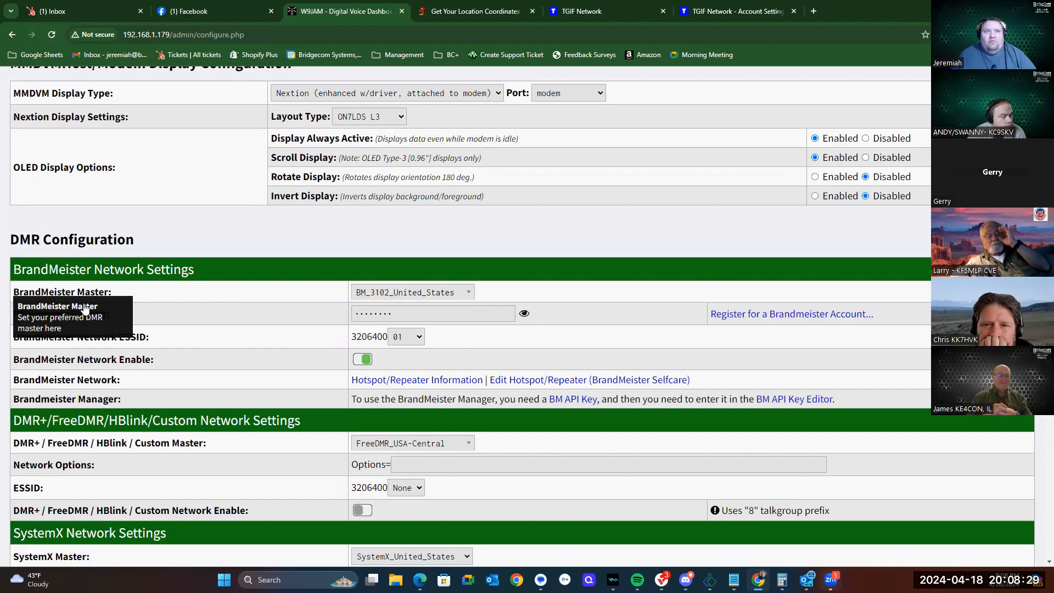
mouse_move(305, 270)
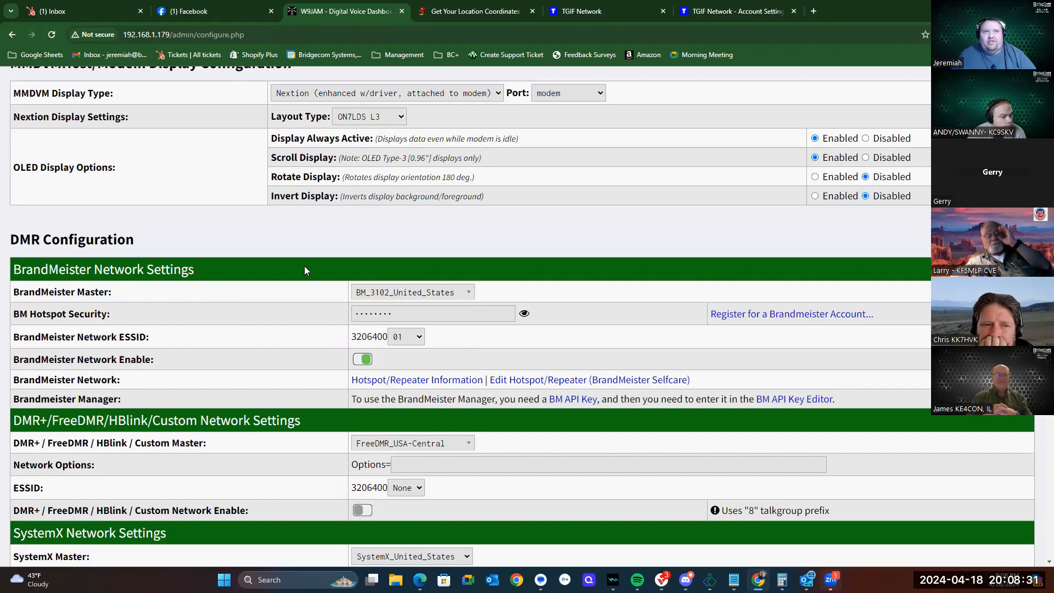
mouse_move(581, 297)
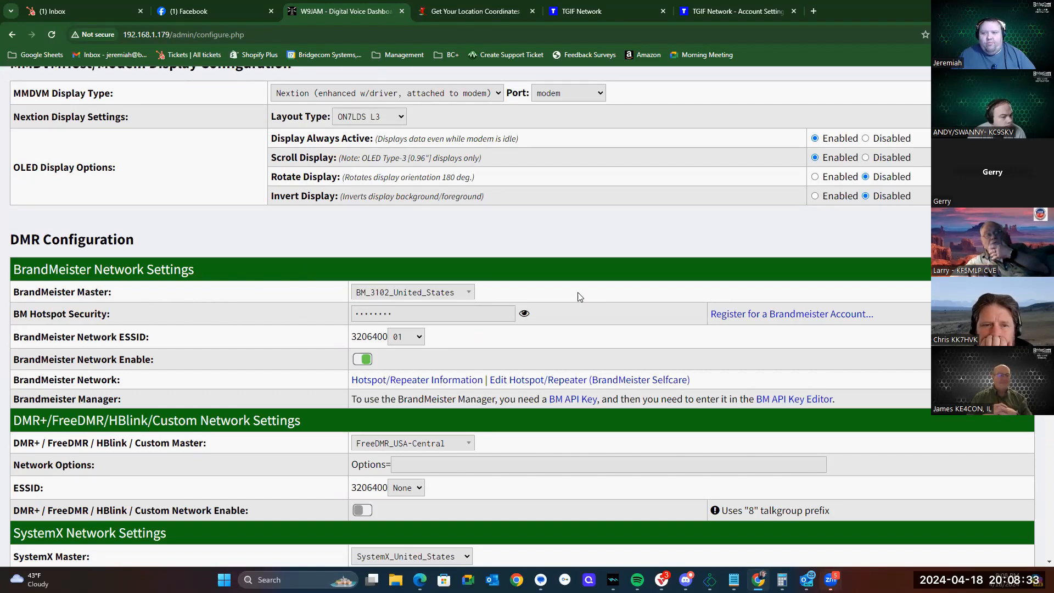
mouse_move(500, 290)
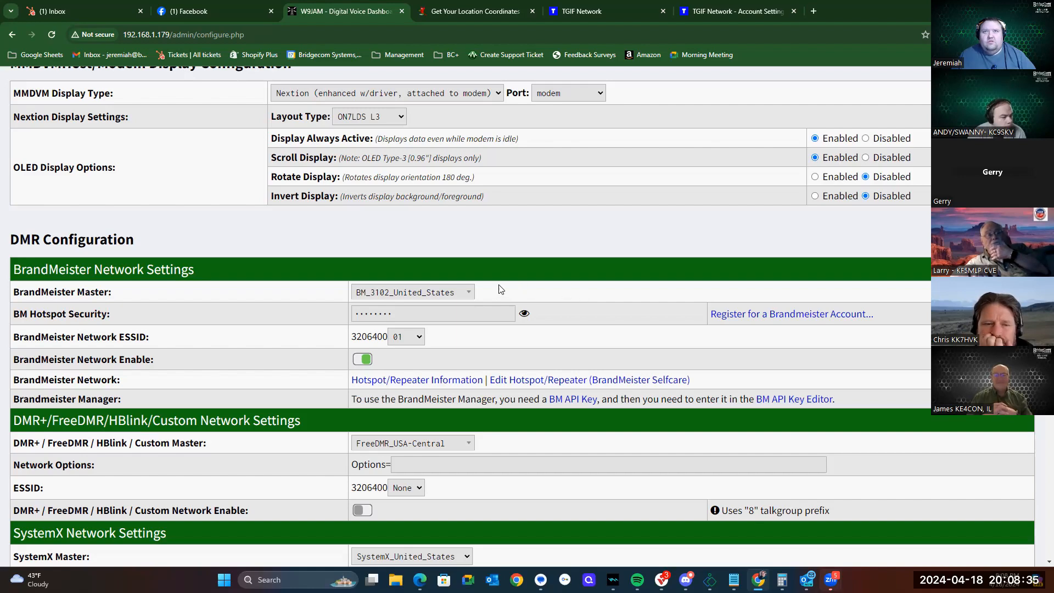
mouse_move(470, 297)
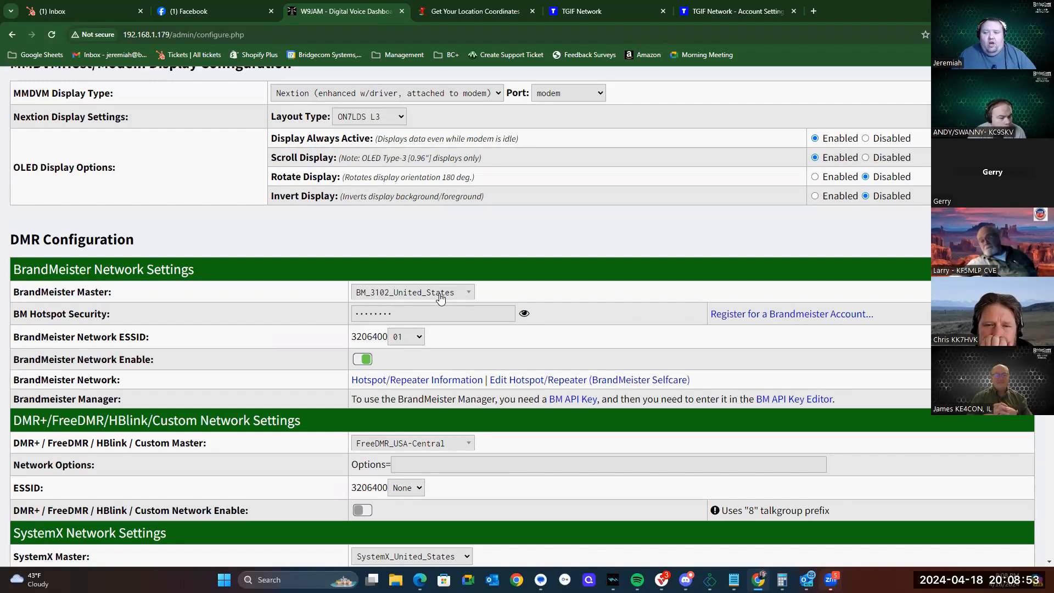
mouse_move(441, 296)
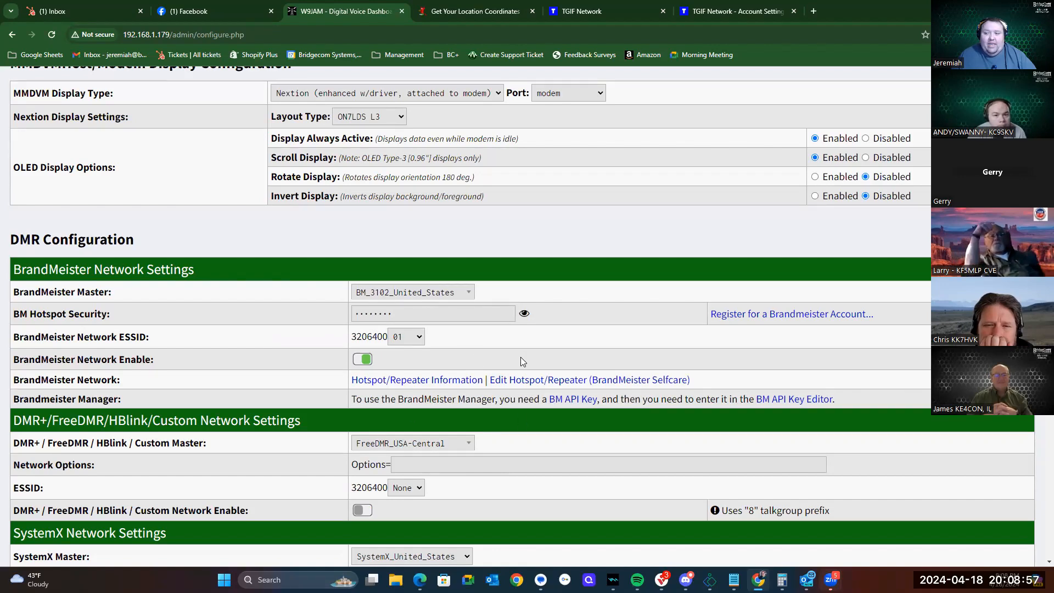
mouse_move(481, 360)
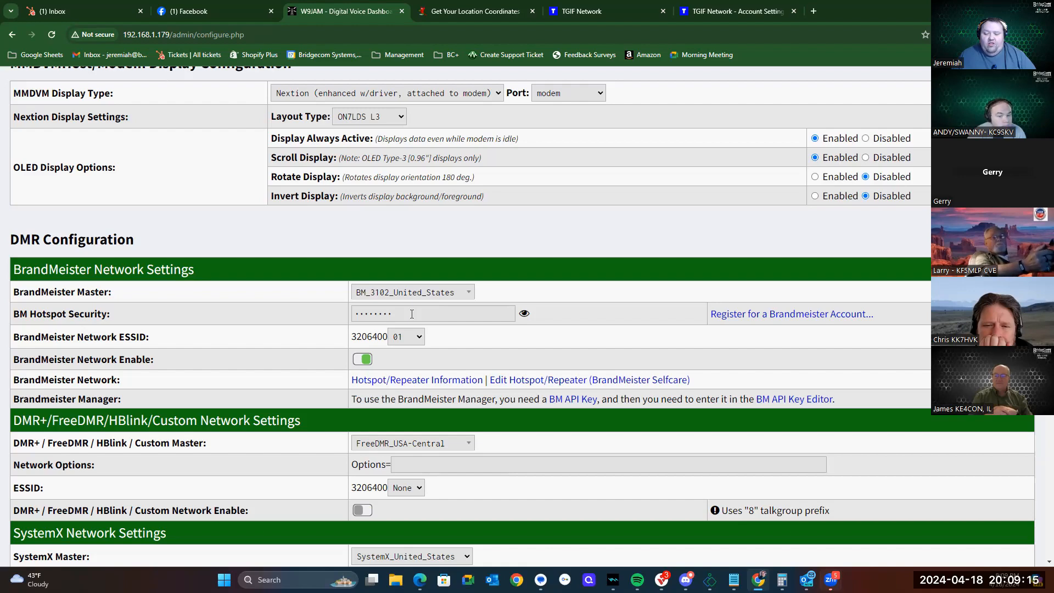
mouse_move(447, 338)
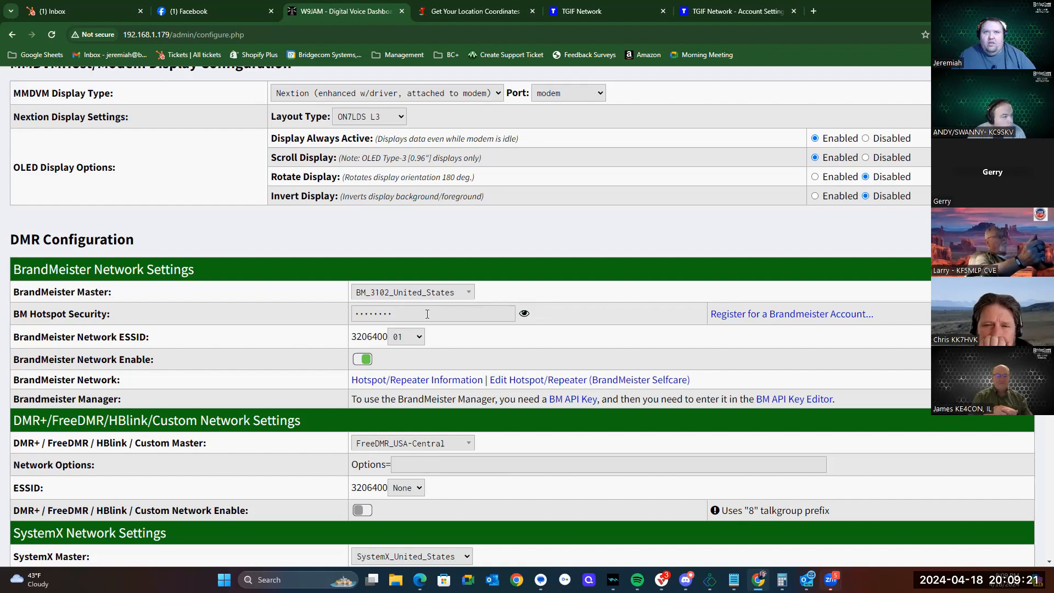
mouse_move(645, 112)
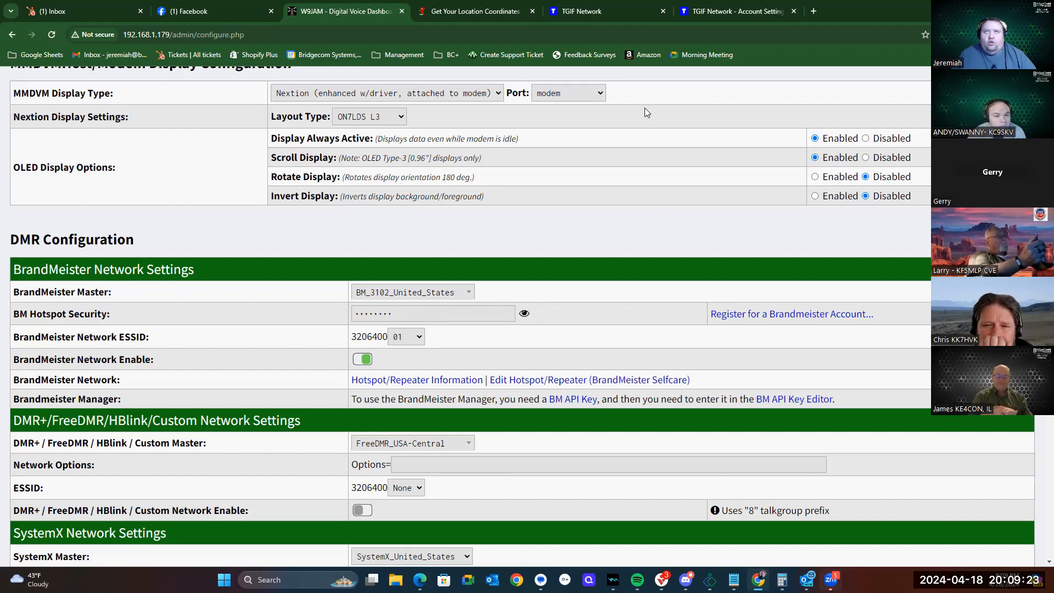
mouse_move(714, 108)
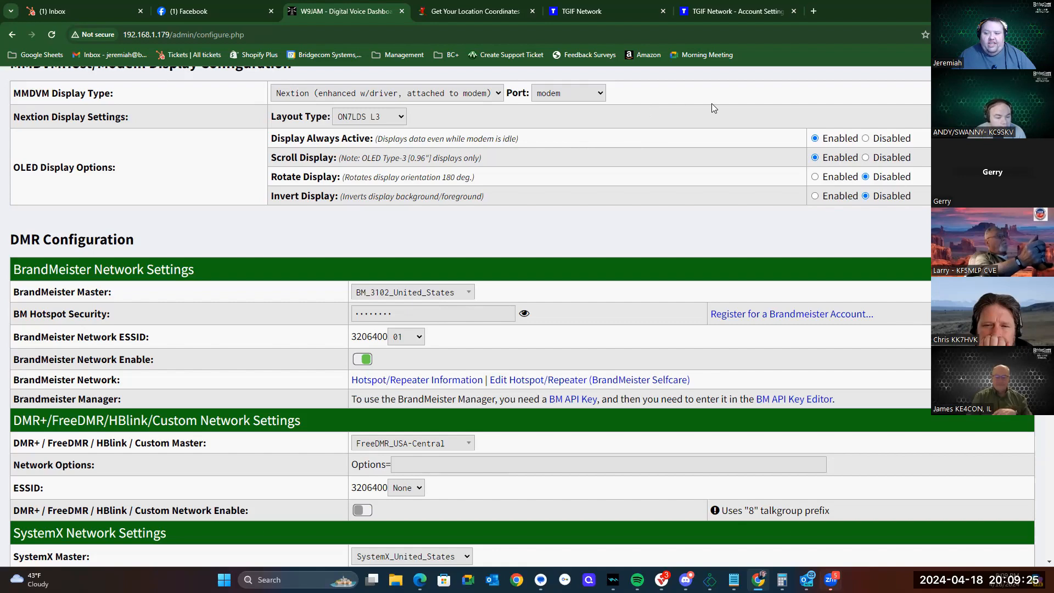
mouse_move(644, 116)
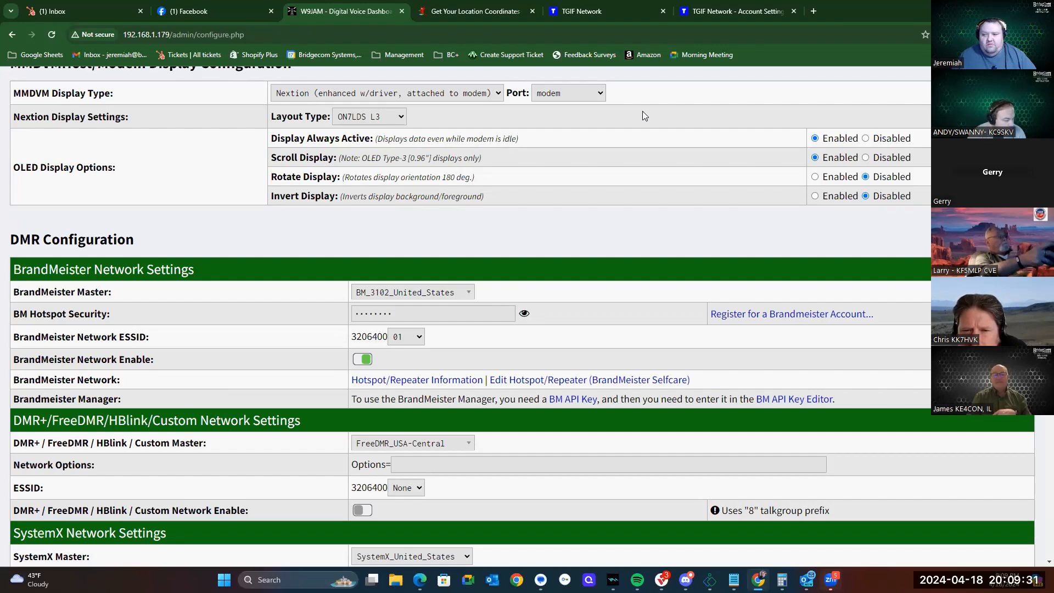
mouse_move(477, 299)
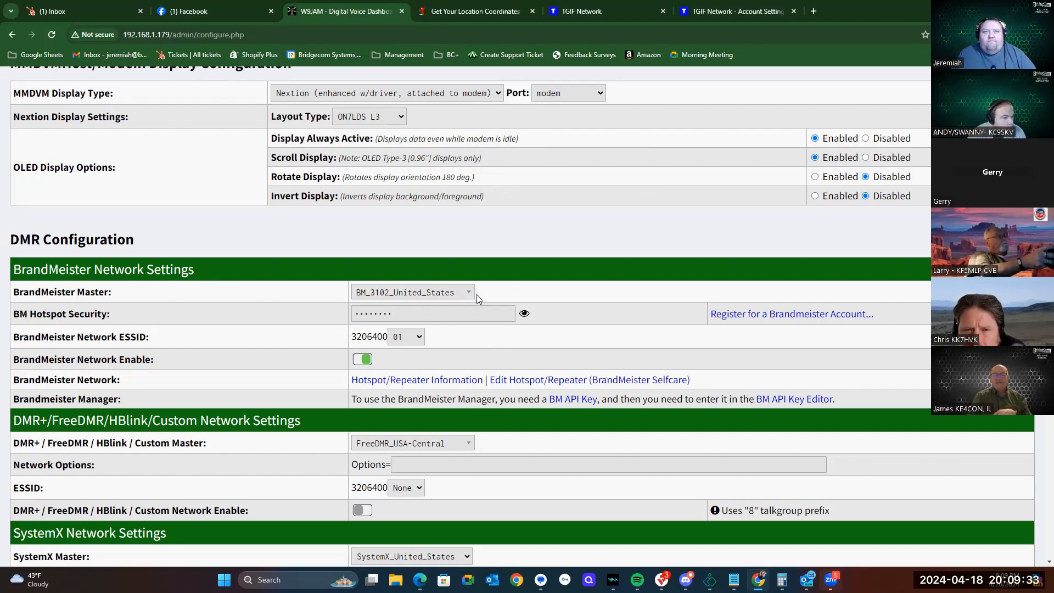
Choose BM_3104_United_States as the BrandMeister Master
click(412, 292)
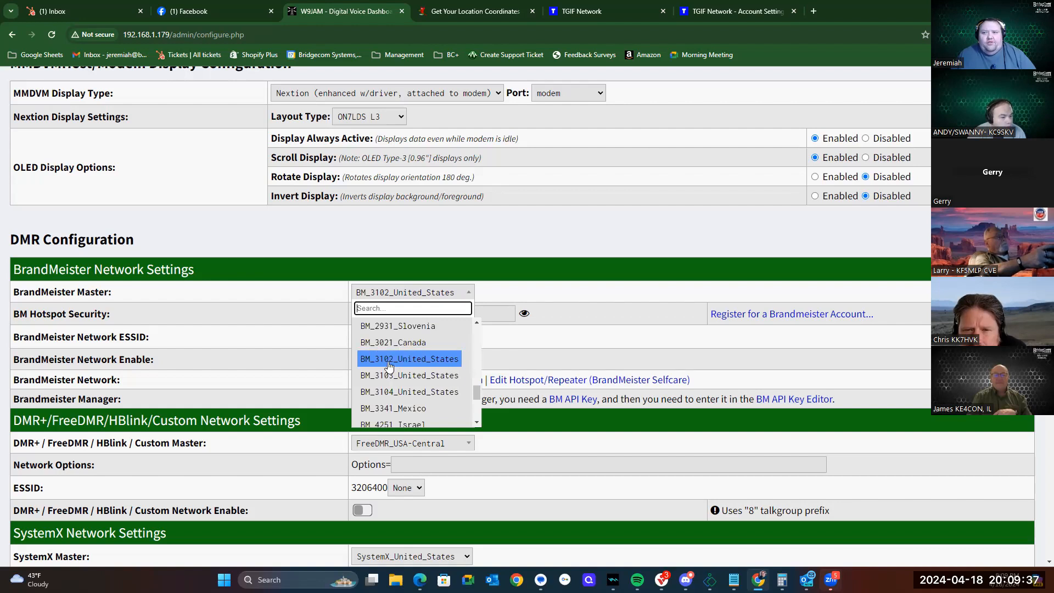
mouse_move(409, 376)
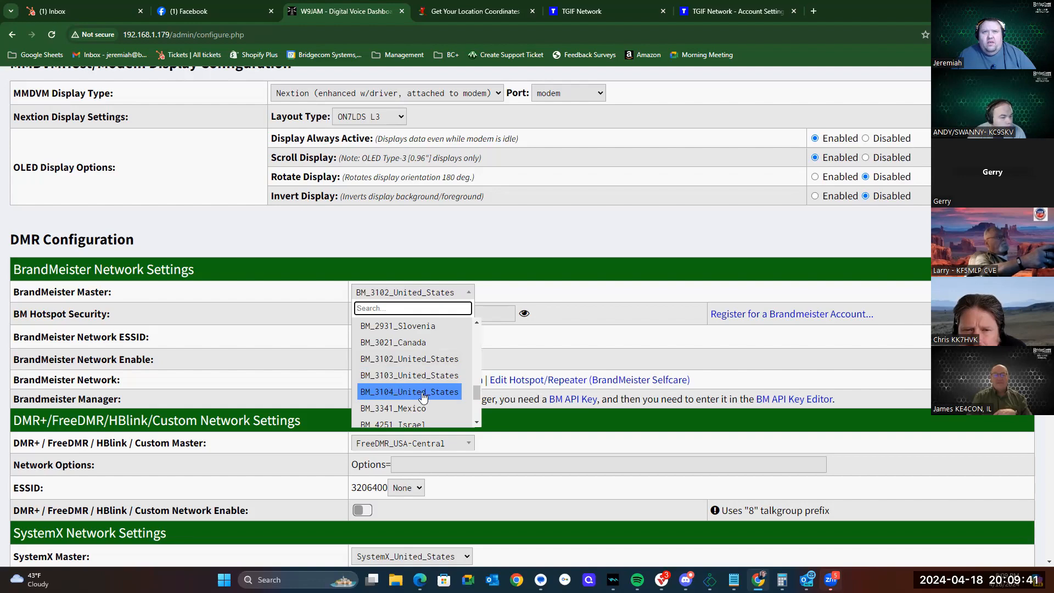
click(409, 391)
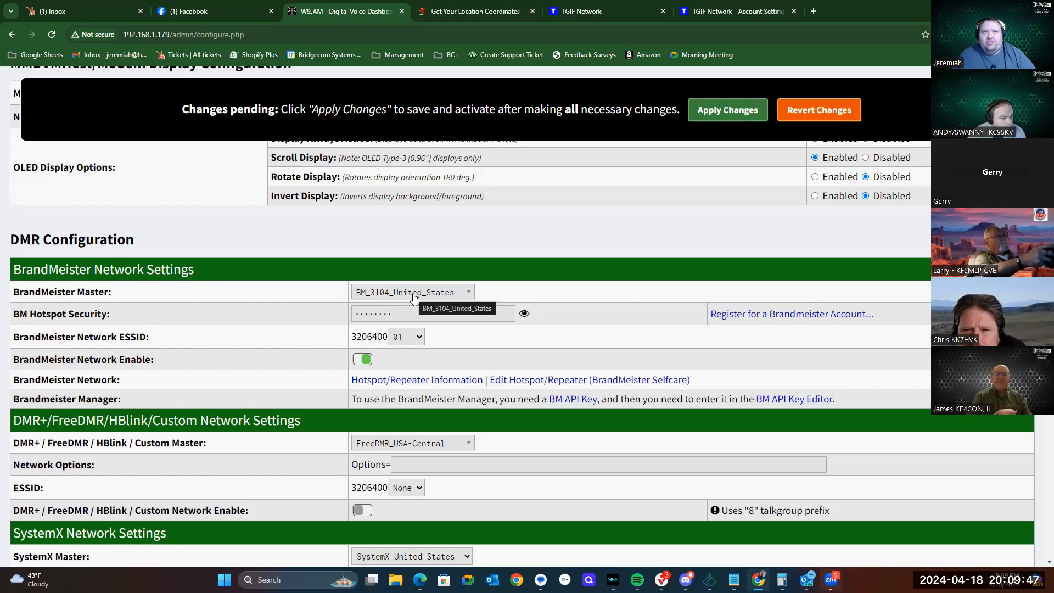
mouse_move(493, 295)
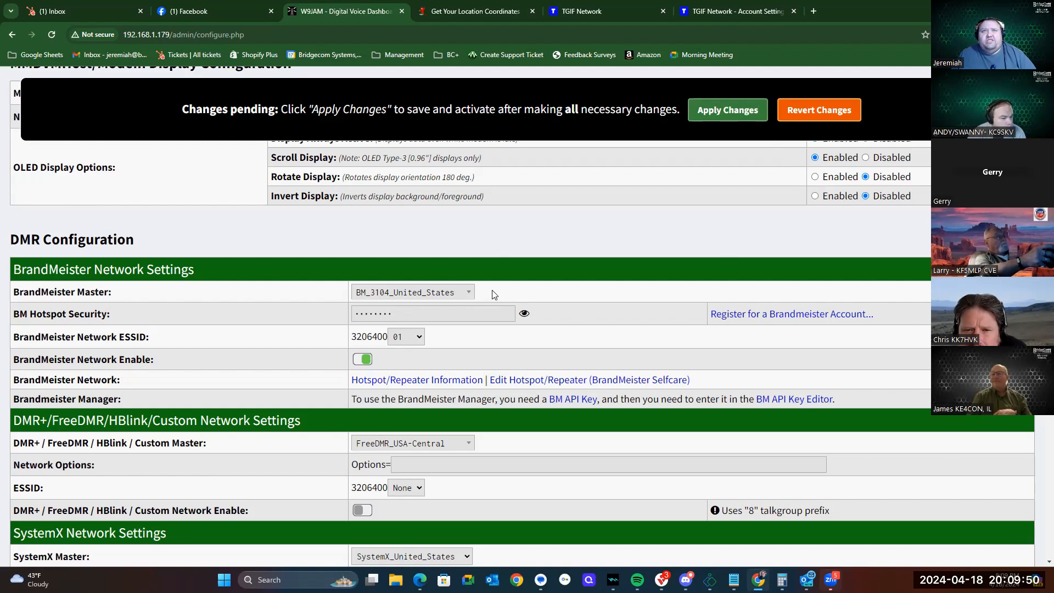
mouse_move(516, 293)
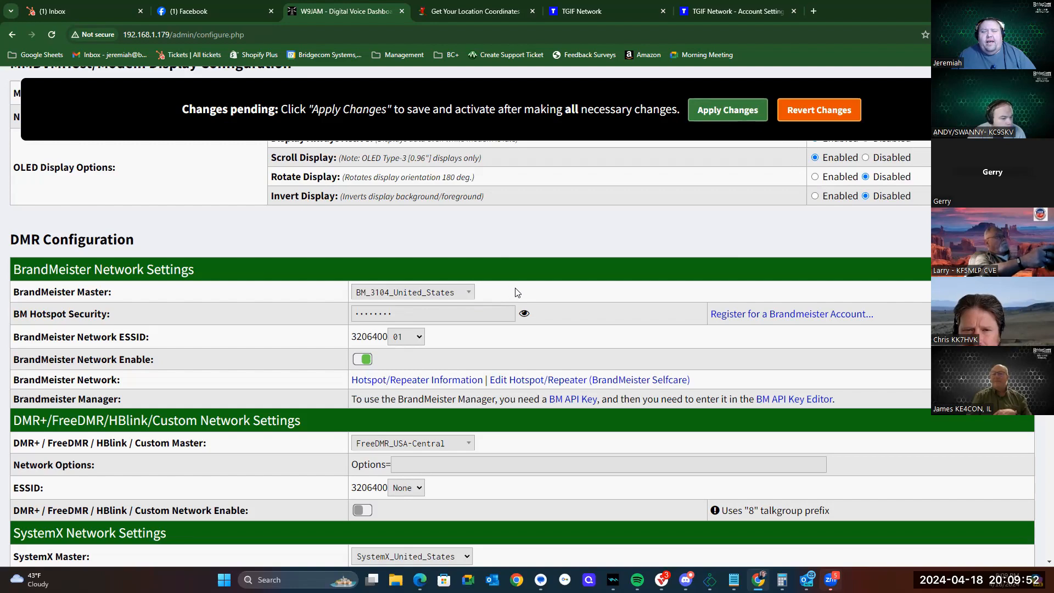
mouse_move(521, 375)
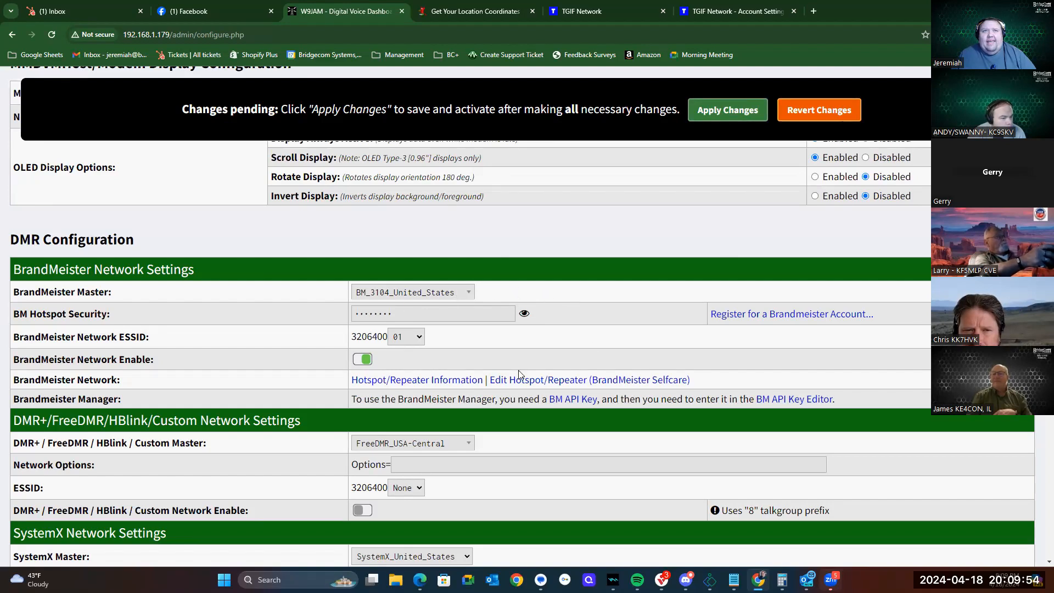
scroll(down, 3)
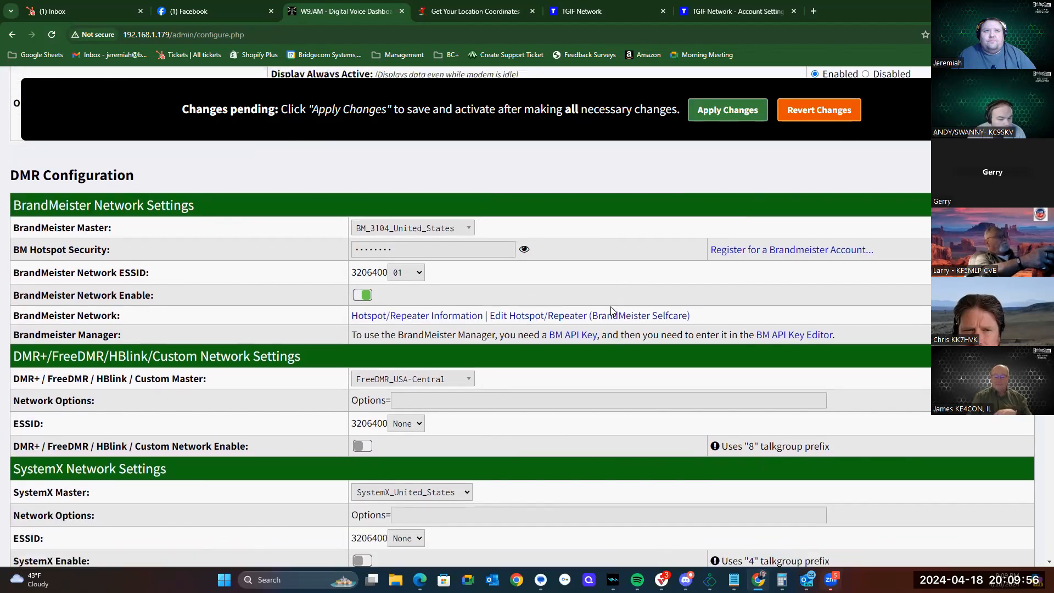
scroll(down, 3)
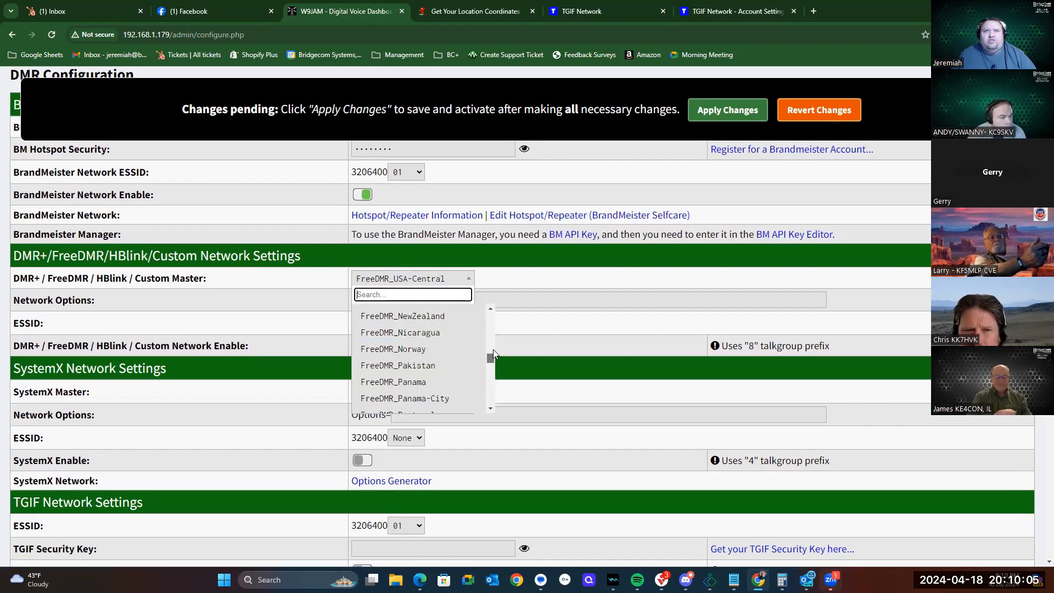
scroll(up, 3)
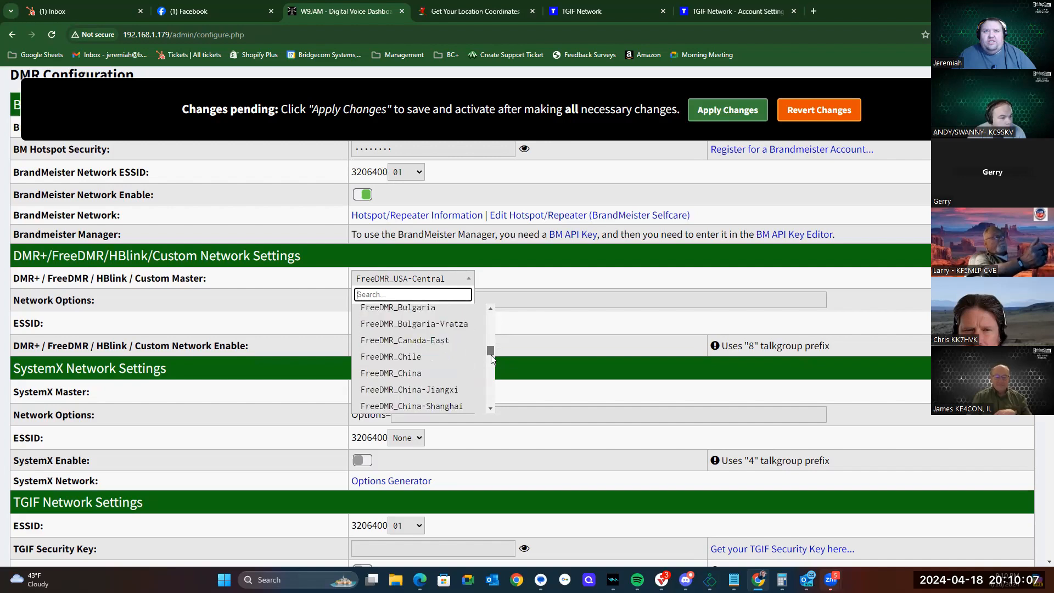
scroll(up, 3)
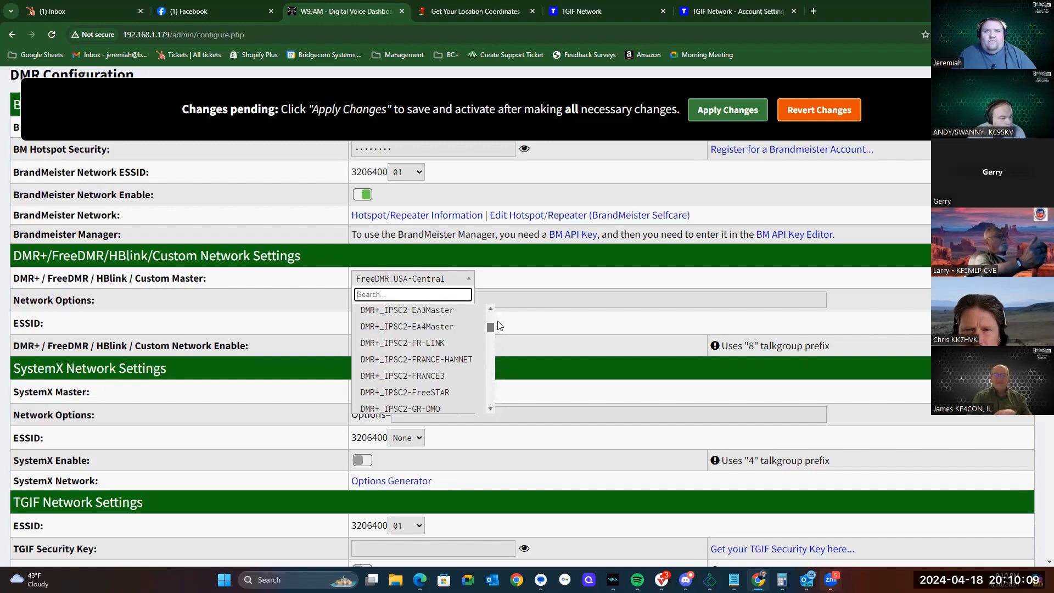
scroll(up, 3)
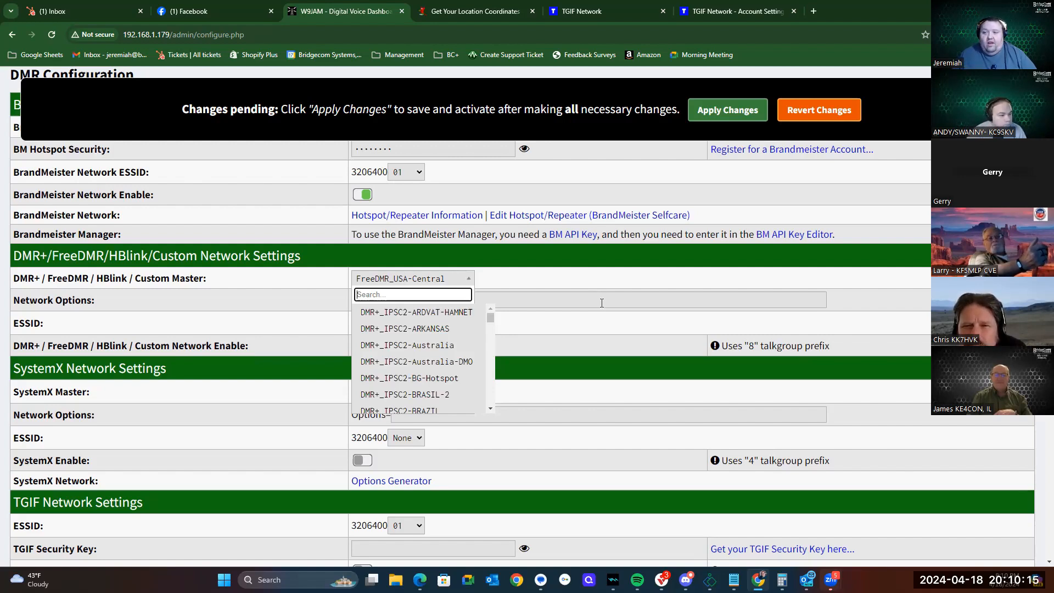
mouse_move(557, 335)
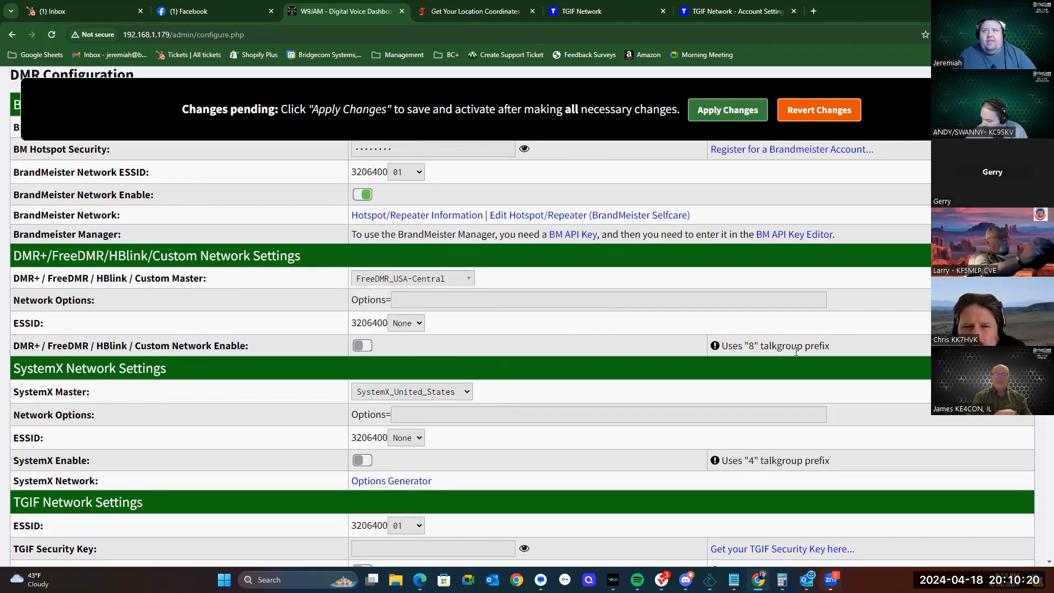
mouse_move(731, 356)
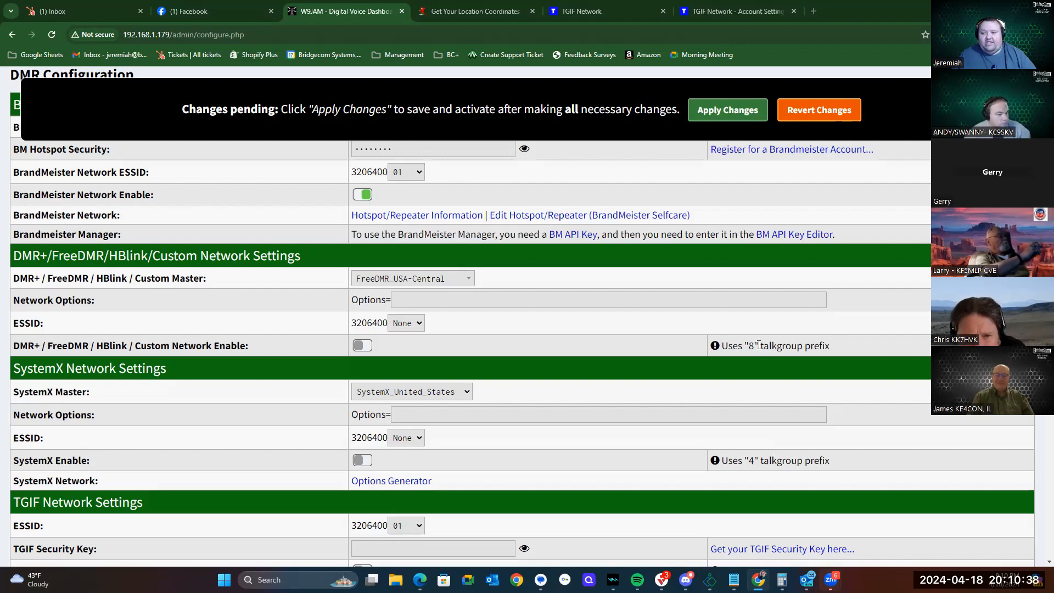
mouse_move(511, 353)
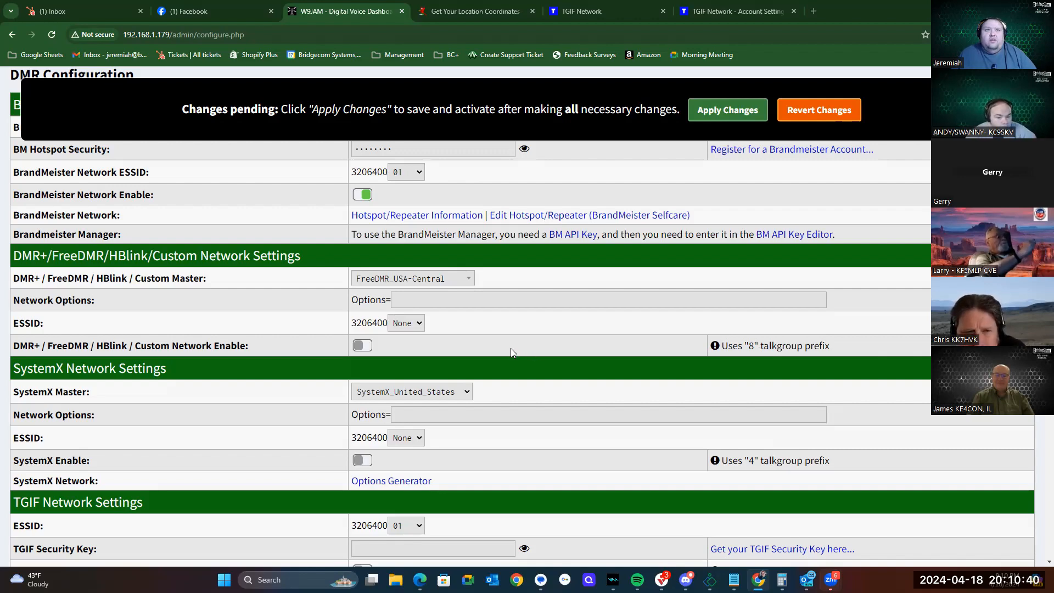
Scroll the configuration page down to the TGIF Network Settings section
scroll(down, 3)
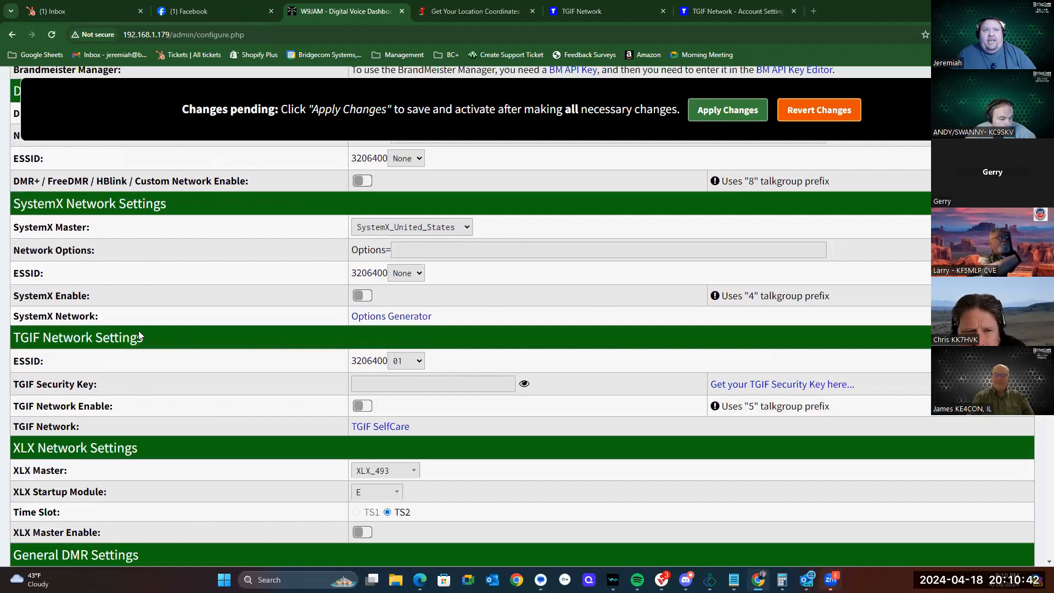
mouse_move(535, 326)
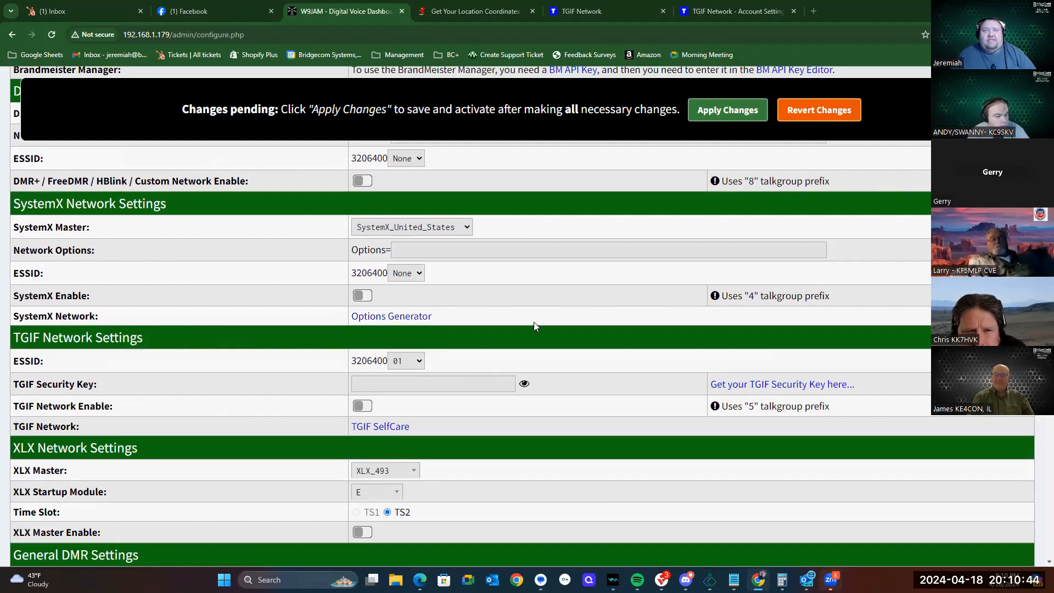
scroll(up, 3)
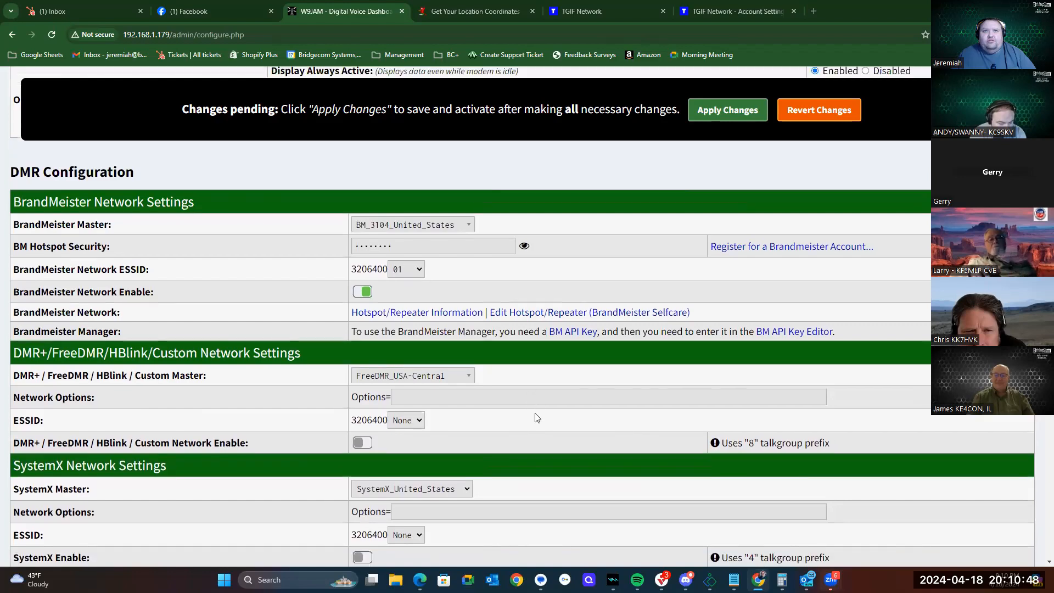
scroll(down, 3)
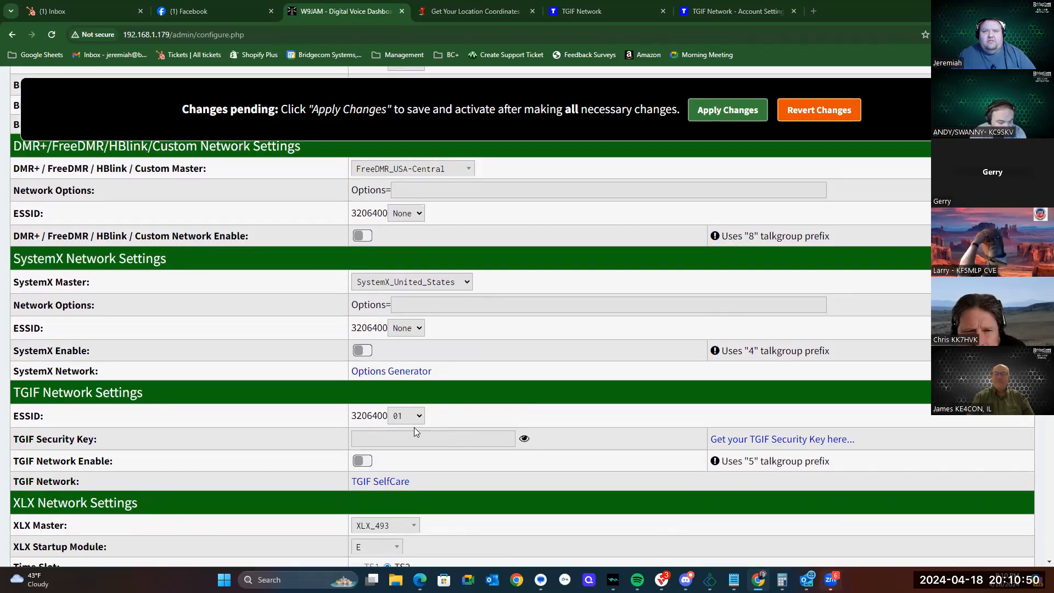
mouse_move(432, 417)
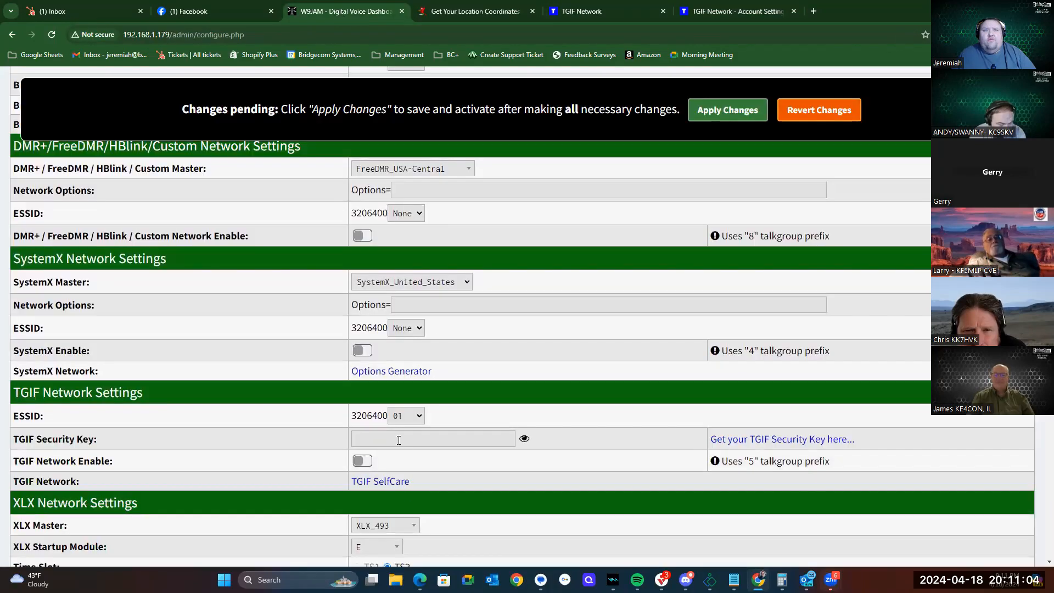
Paste and reveal the TGIF security key, enable TGIF Network, and apply changes
click(434, 438)
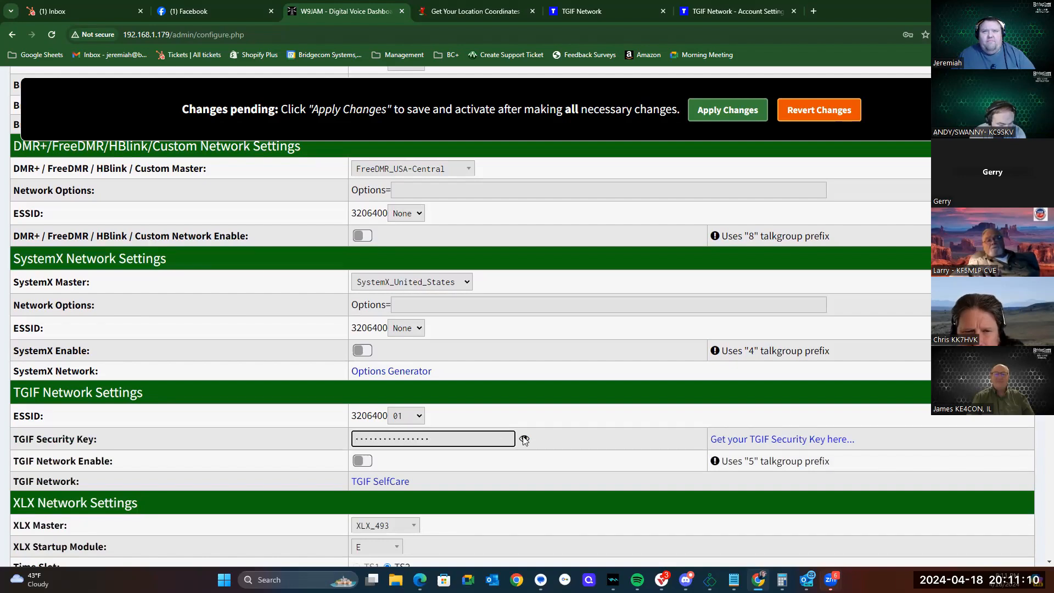
click(524, 438)
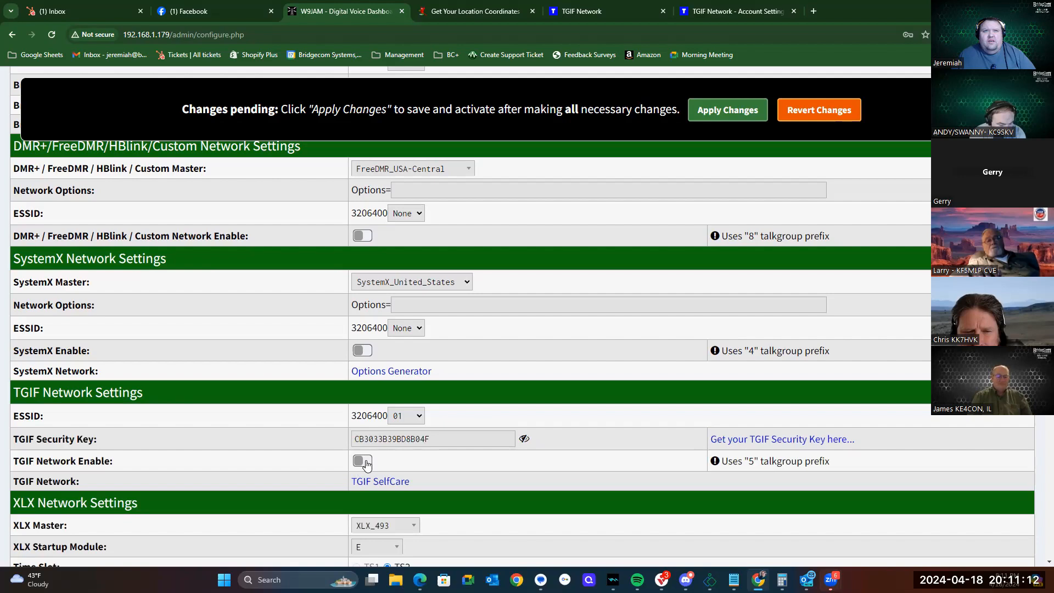
click(362, 461)
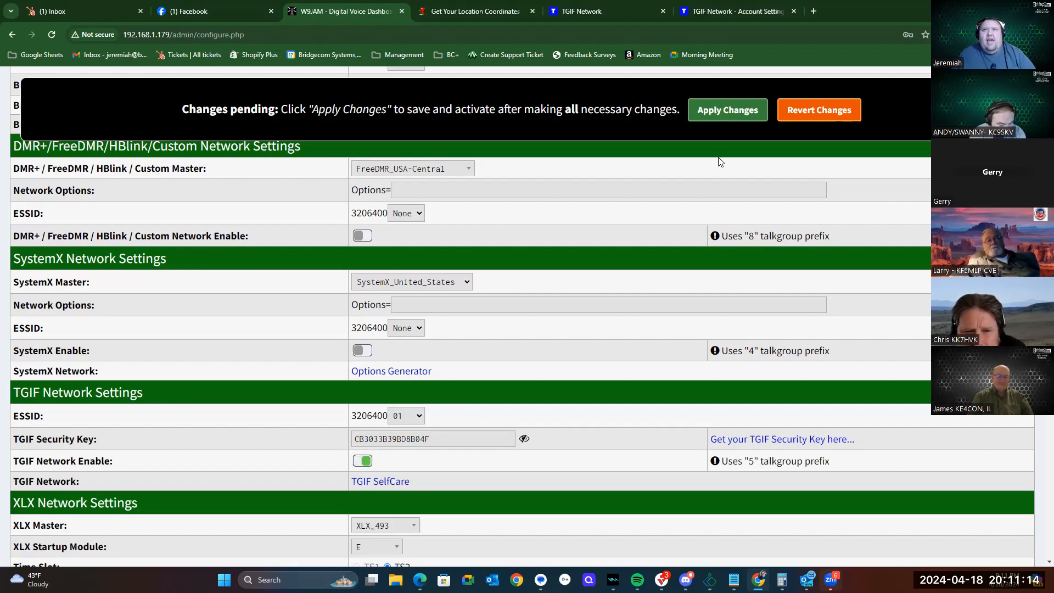
click(728, 110)
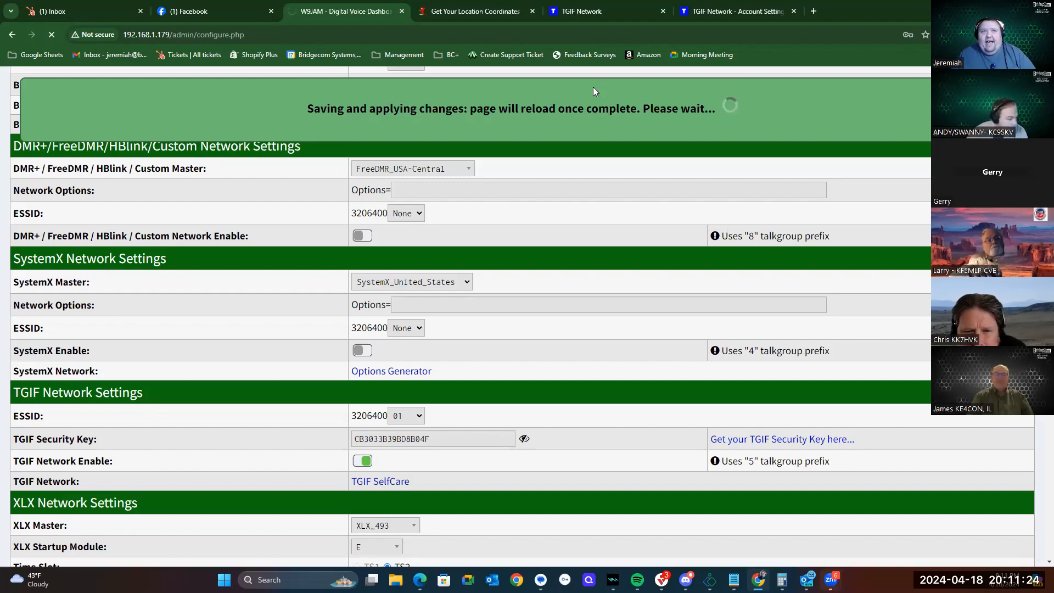
mouse_move(590, 451)
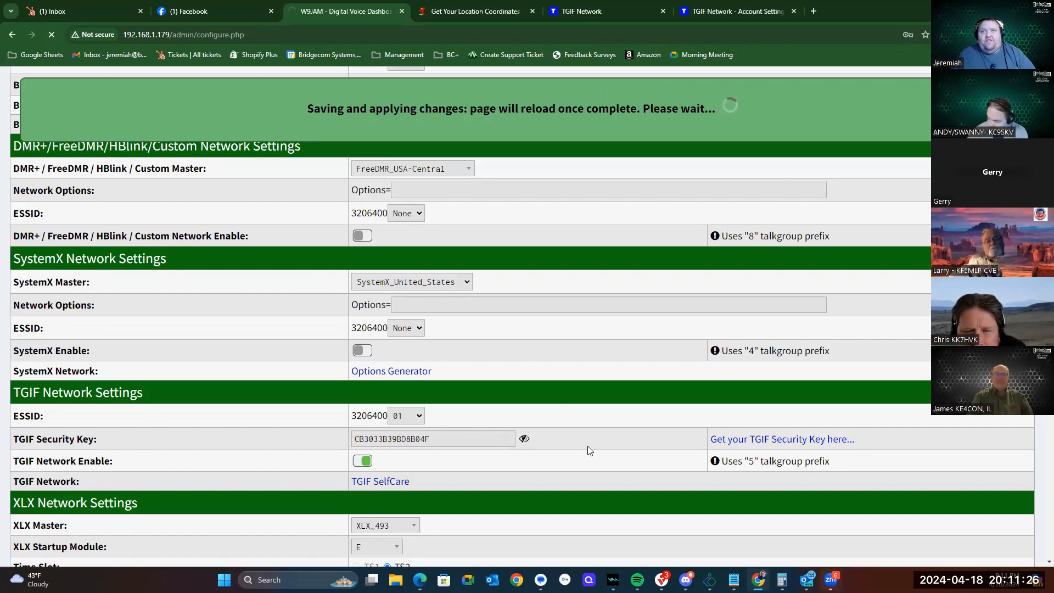
mouse_move(577, 457)
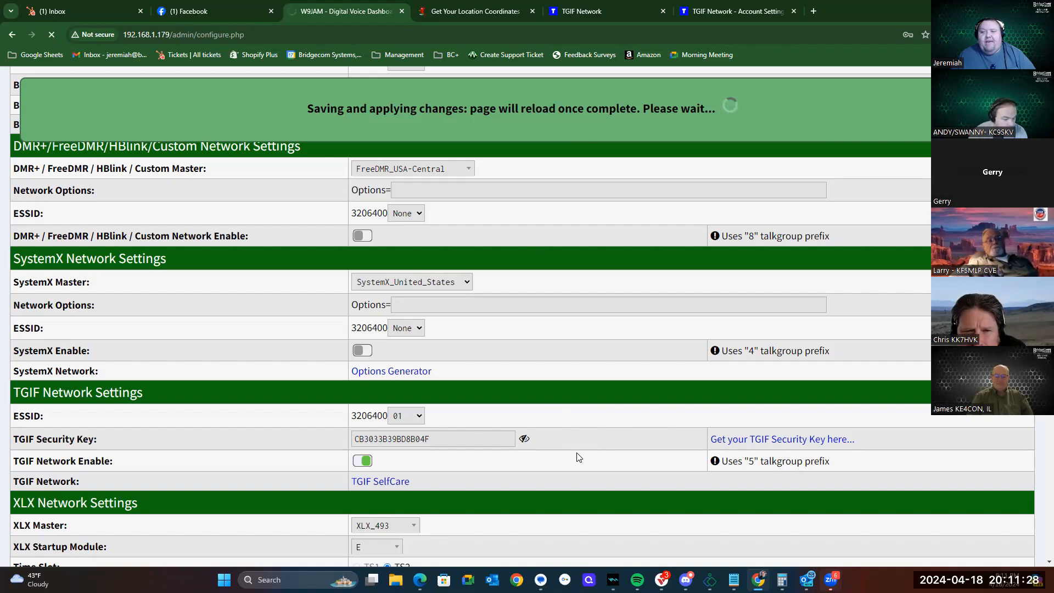
mouse_move(575, 441)
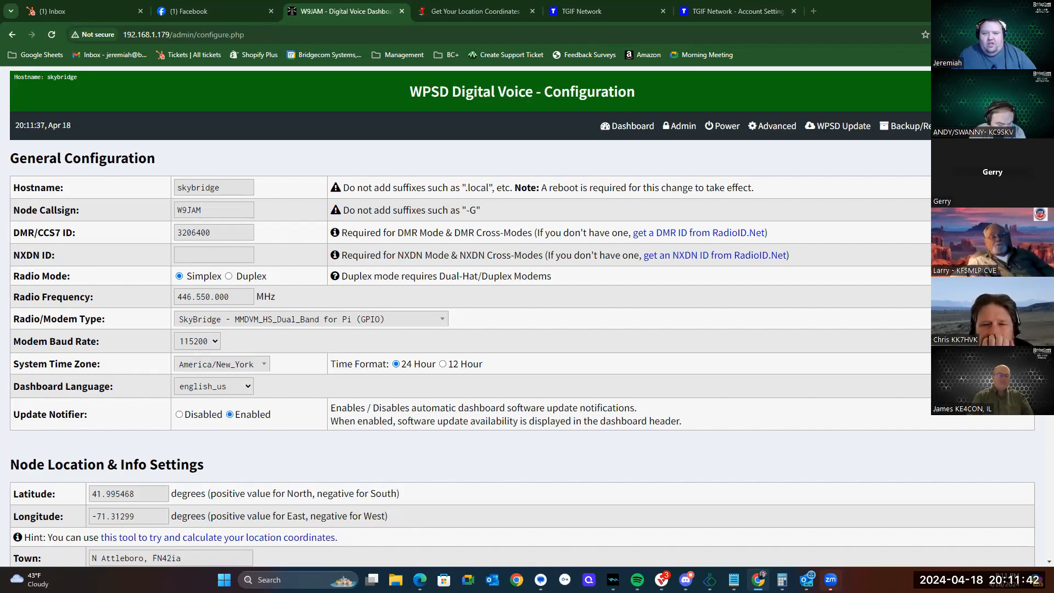
mouse_move(530, 198)
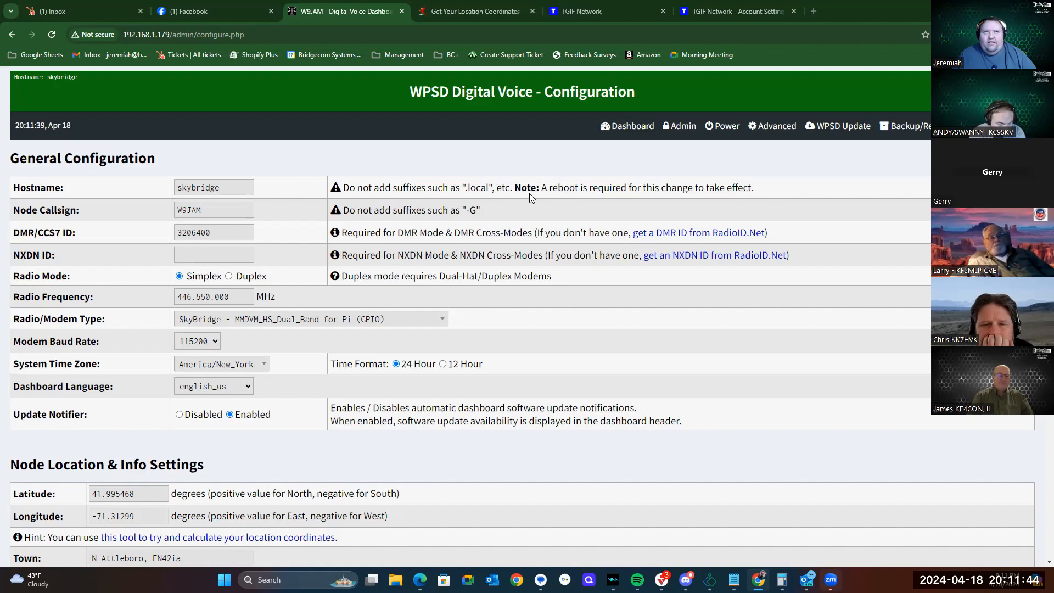
mouse_move(534, 487)
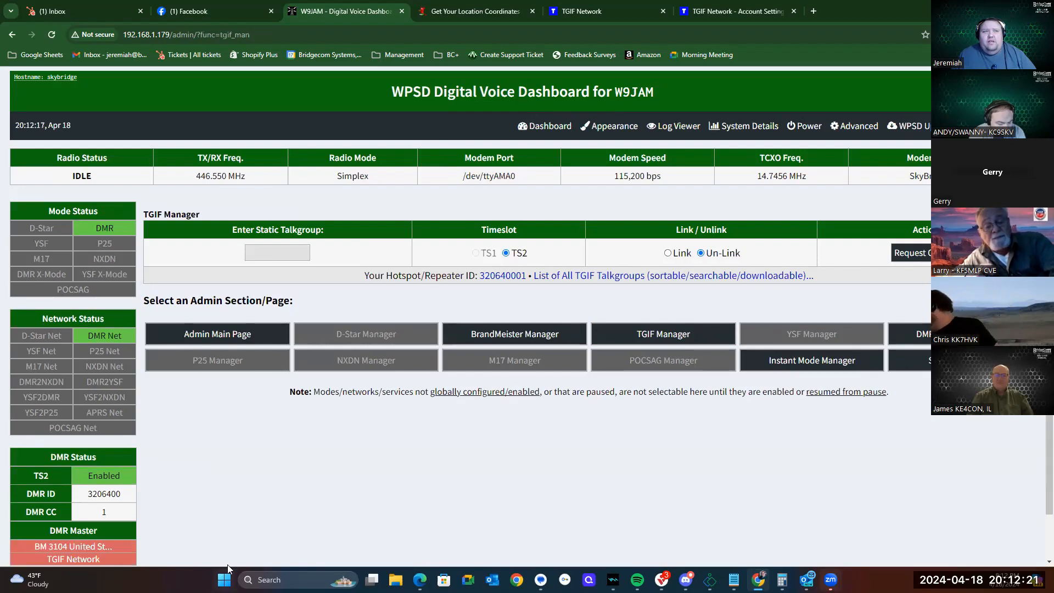
mouse_move(87, 558)
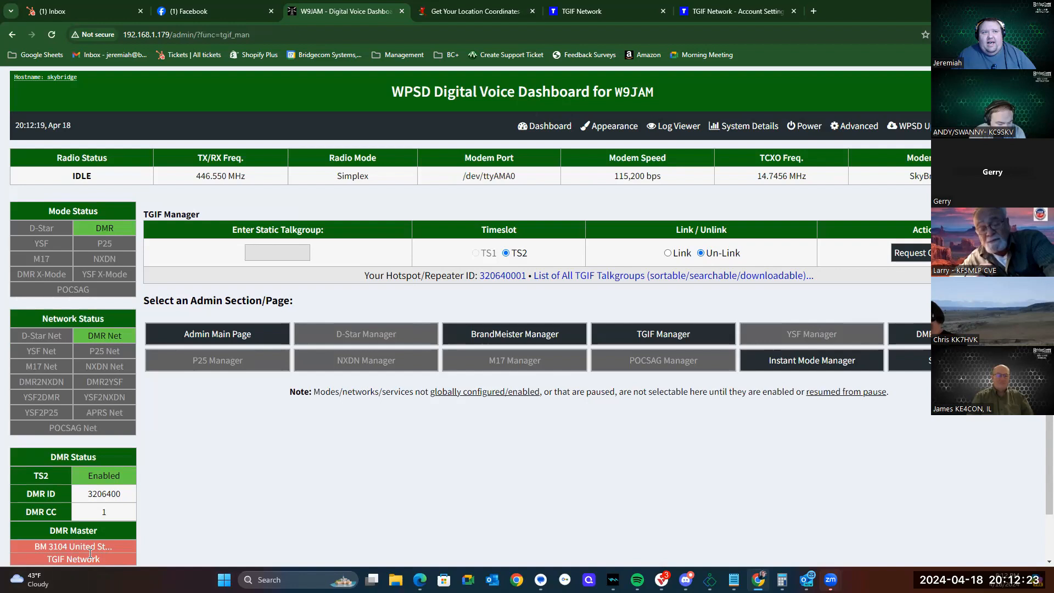
mouse_move(116, 561)
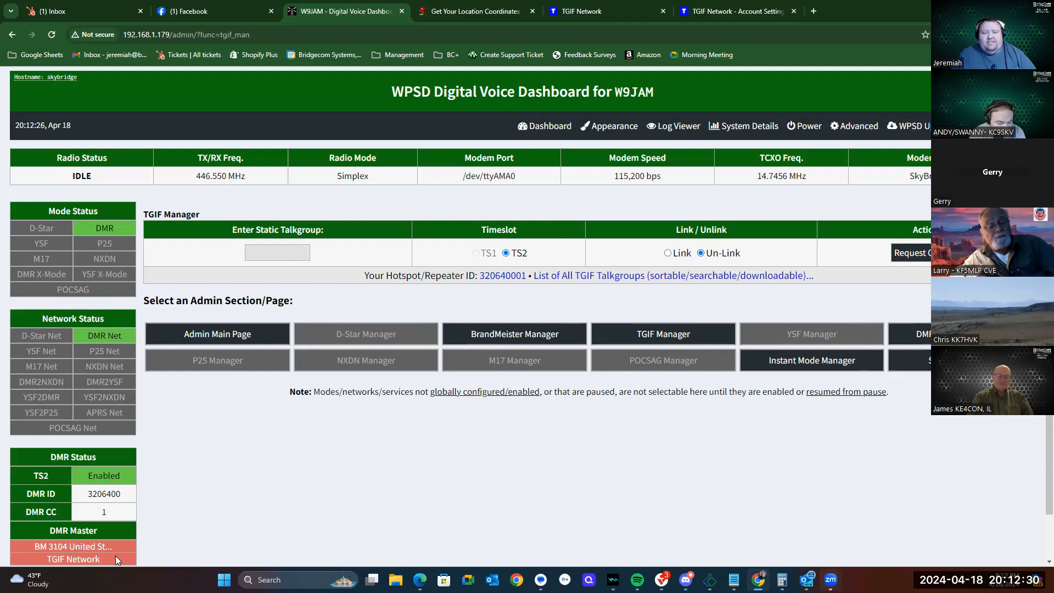
mouse_move(73, 559)
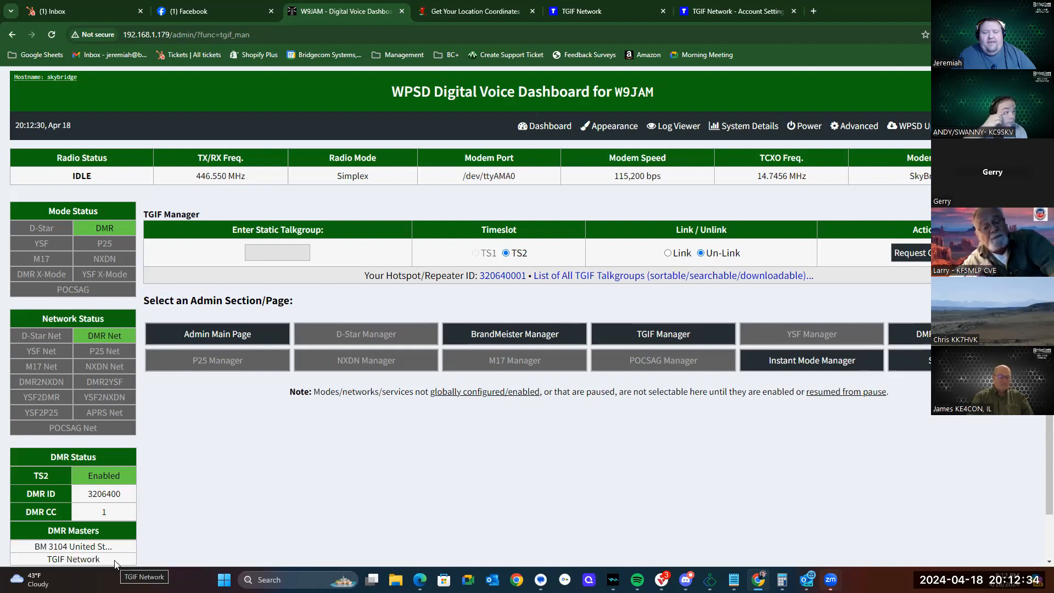
mouse_move(125, 546)
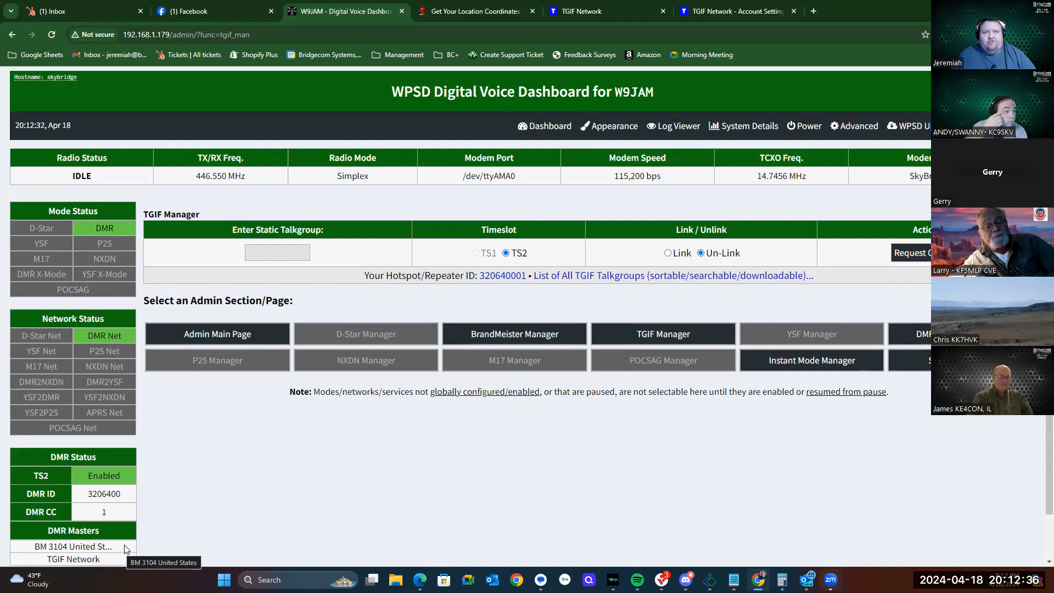
mouse_move(123, 551)
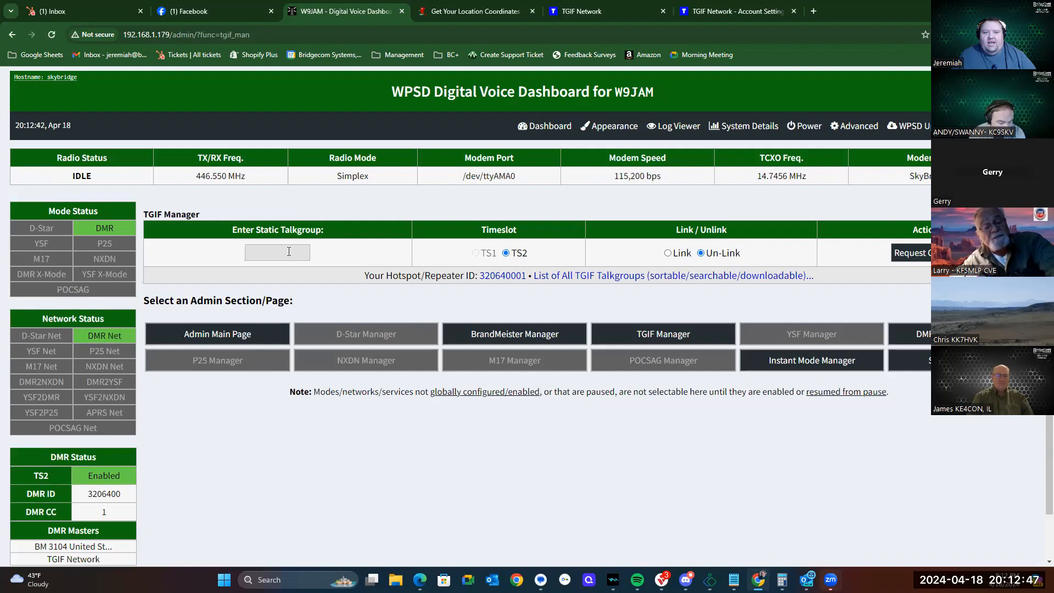
Put the cursor in the TGIF Manager's Enter Static Talkgroup field
click(277, 252)
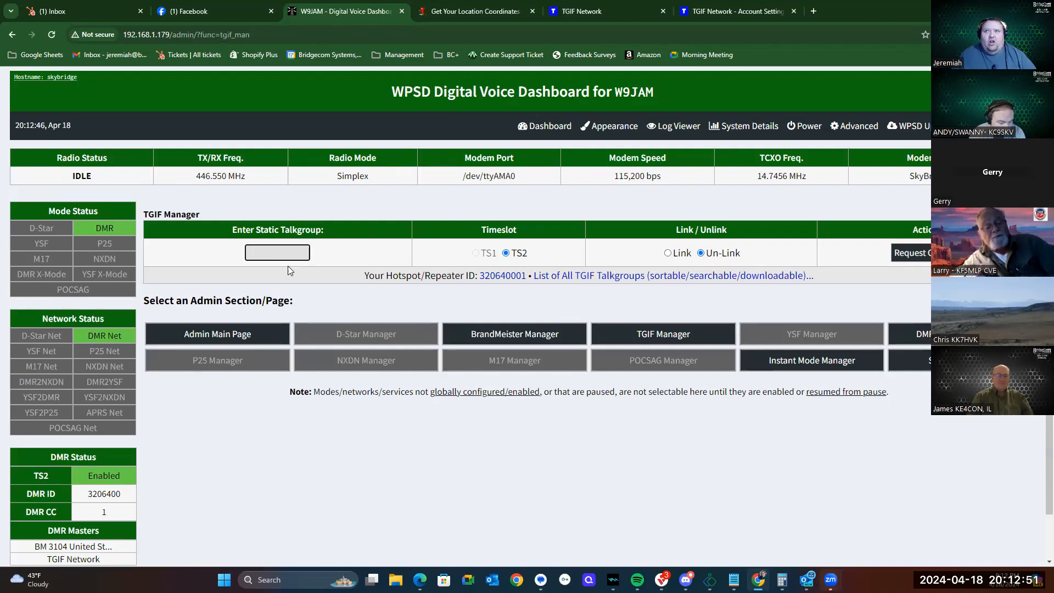
mouse_move(885, 263)
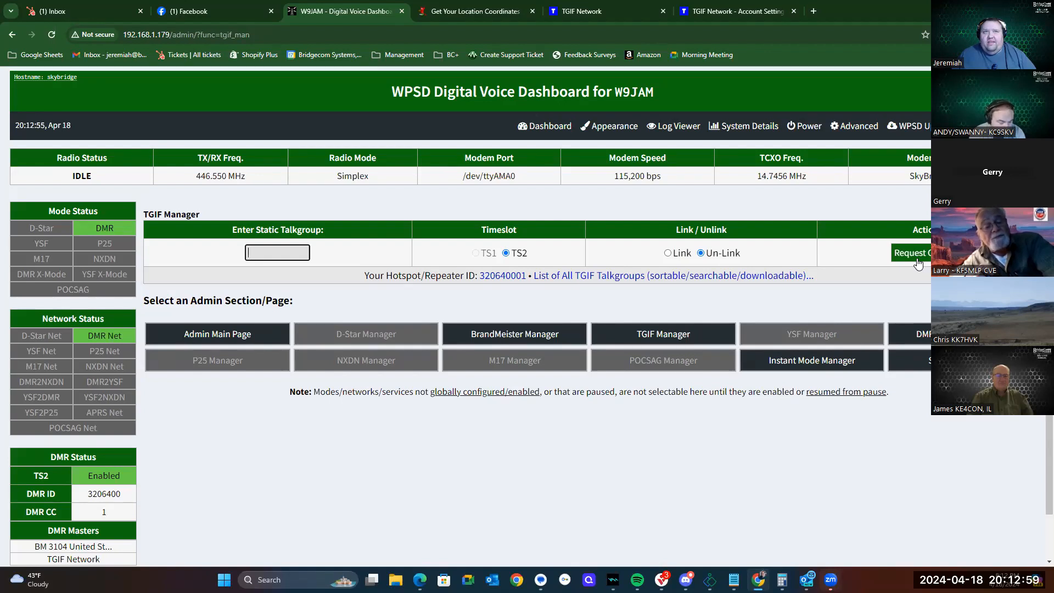
mouse_move(814, 257)
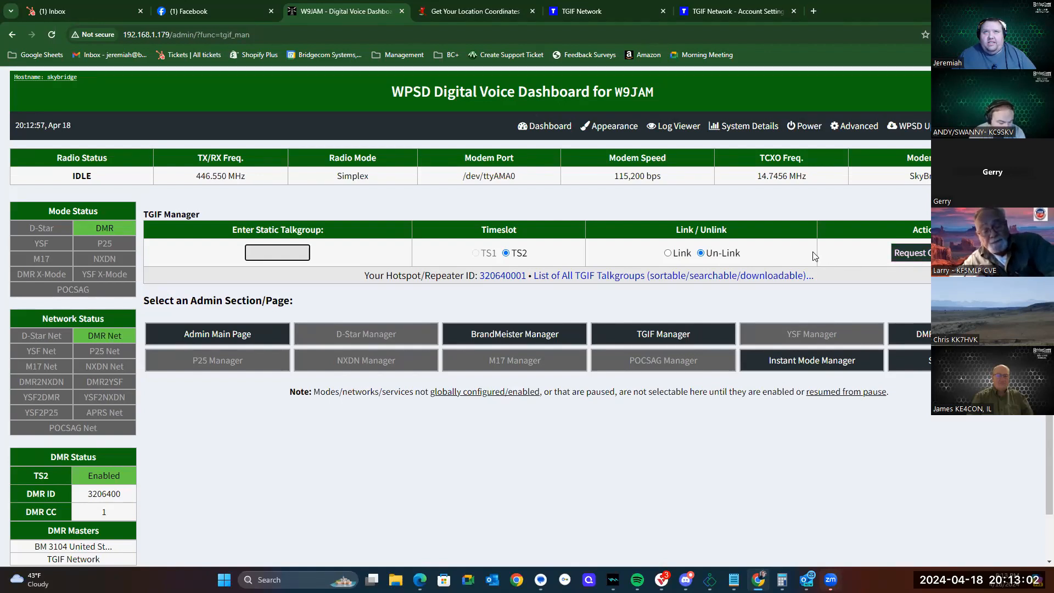
click(277, 252)
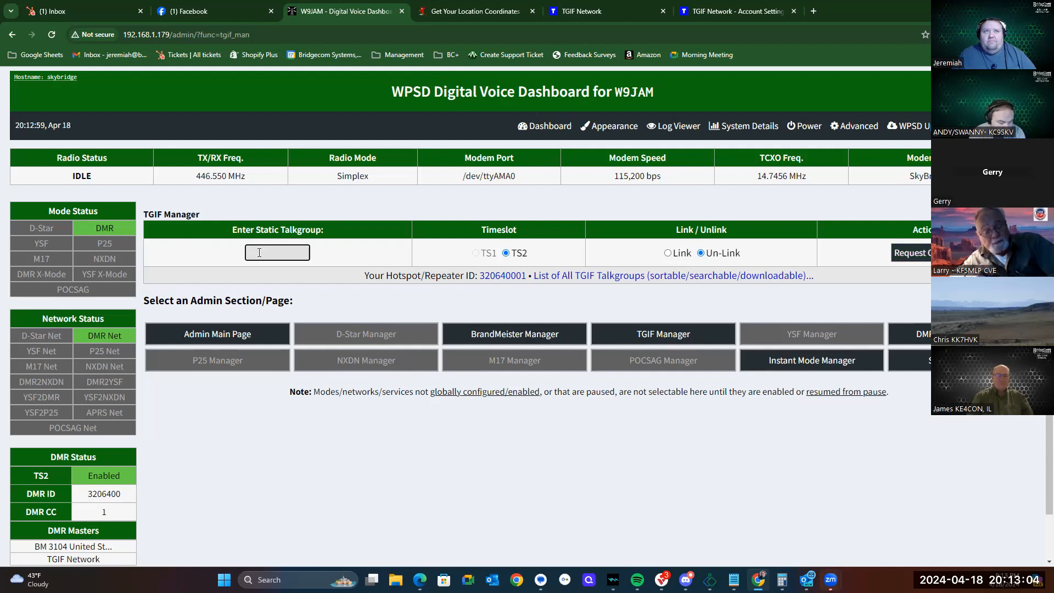